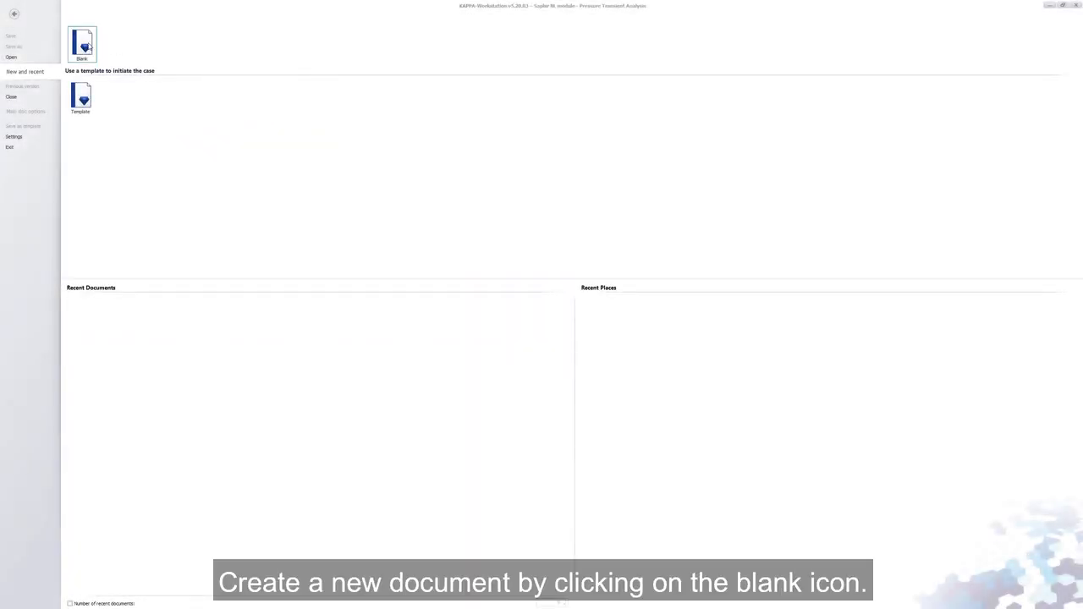
Start a blank document with reference time 27/10/2019 00:00:00 and review the units.
click(81, 44)
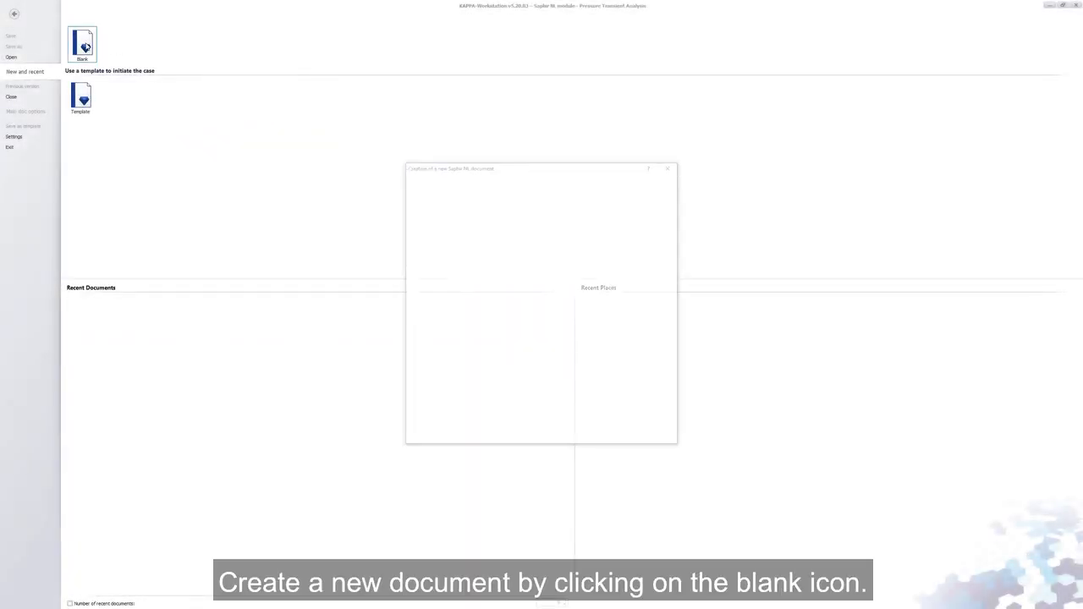
click(81, 44)
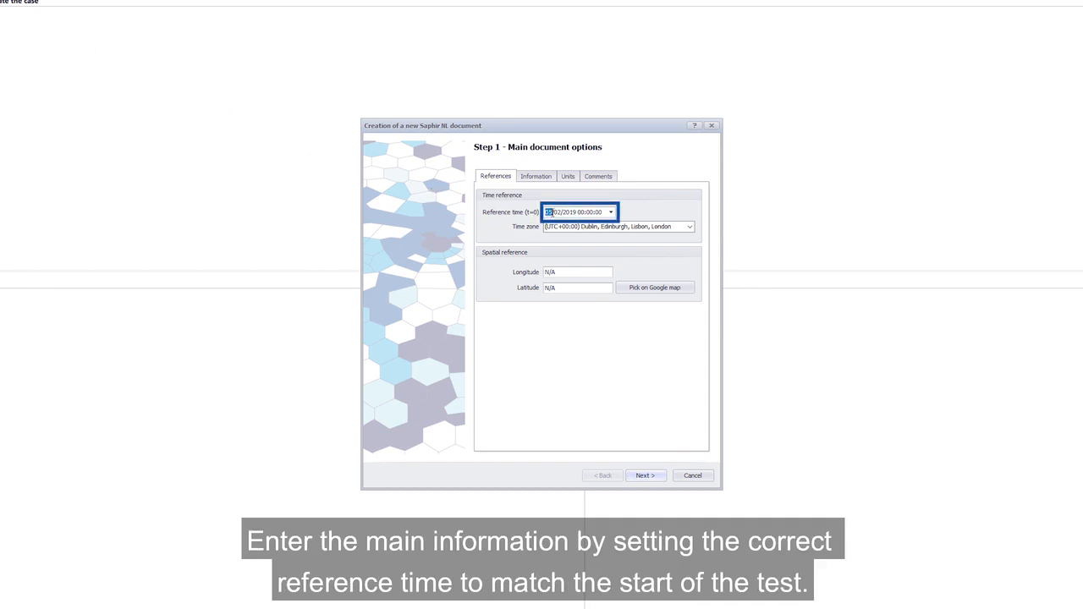
text(27/10/2019 00:00:00)
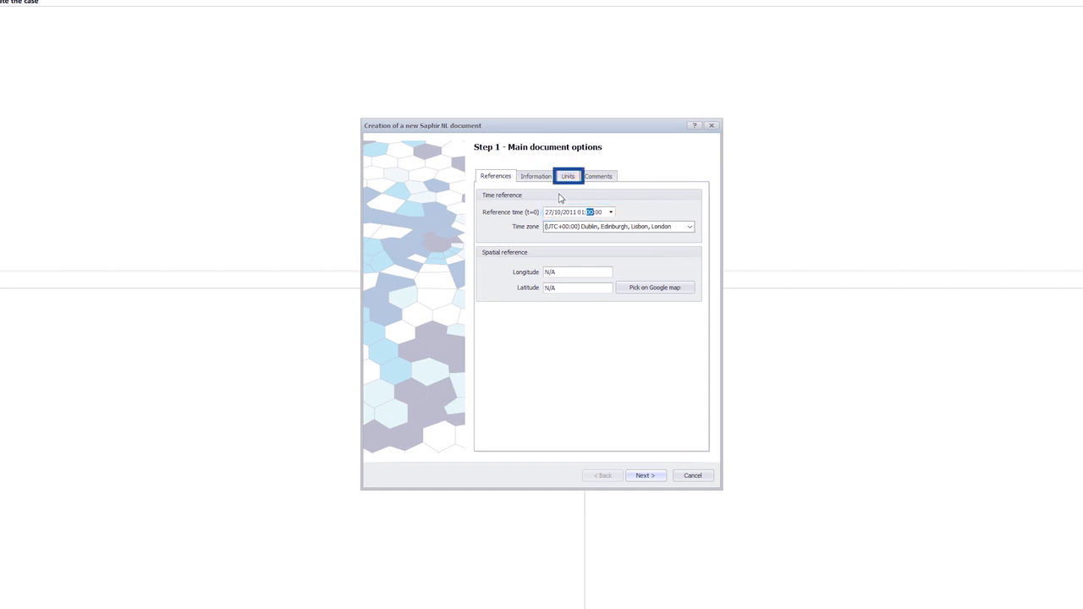
click(569, 176)
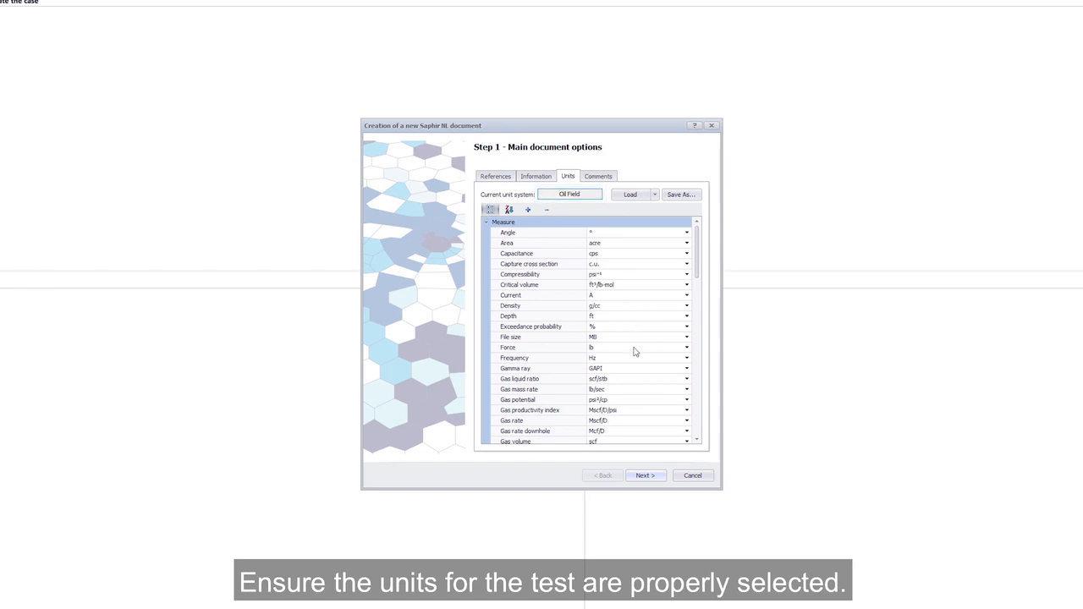
click(645, 474)
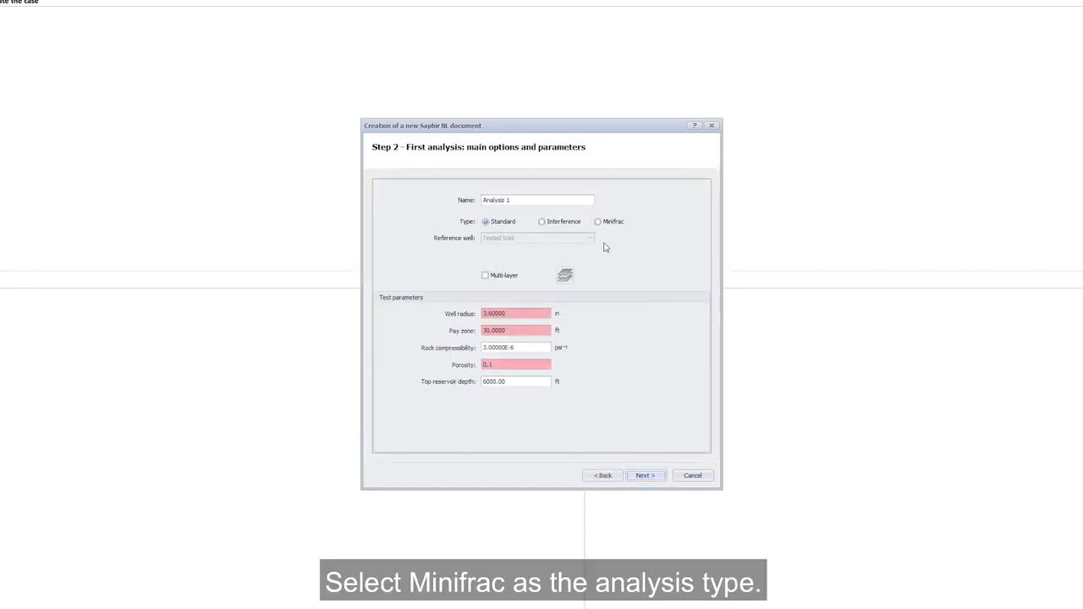
Make the first analysis a Minifrac and use multiphase PVT with Gas as reference fluid.
click(599, 220)
text(50)
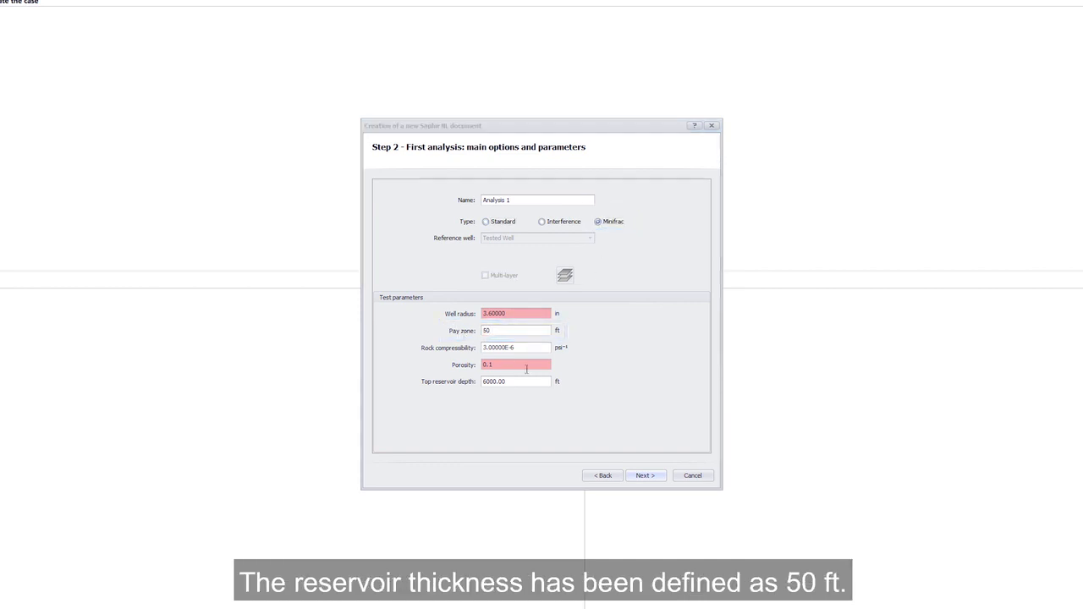
click(645, 474)
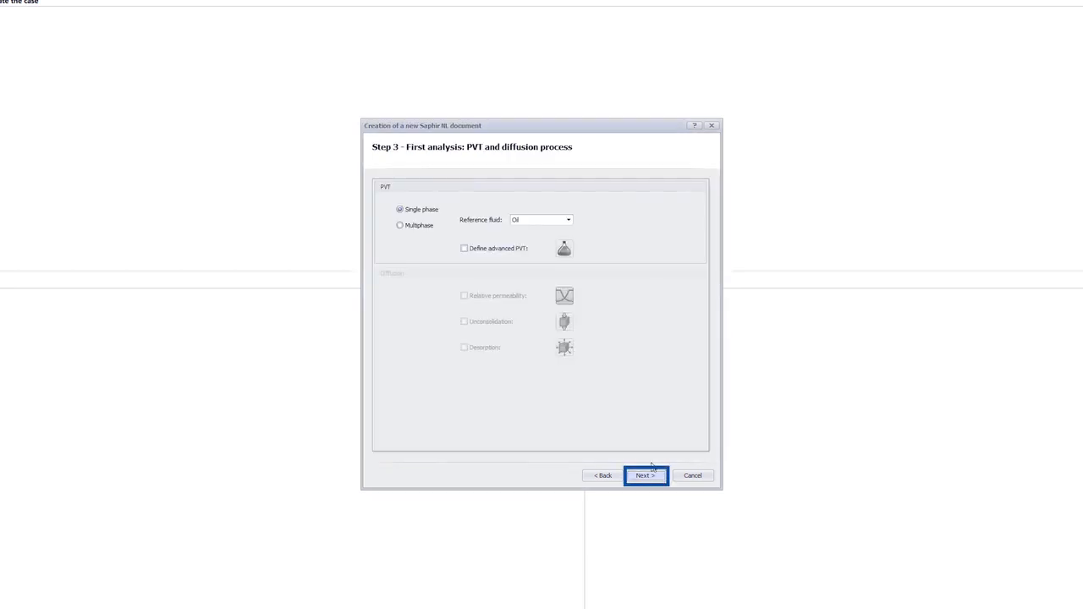
click(399, 225)
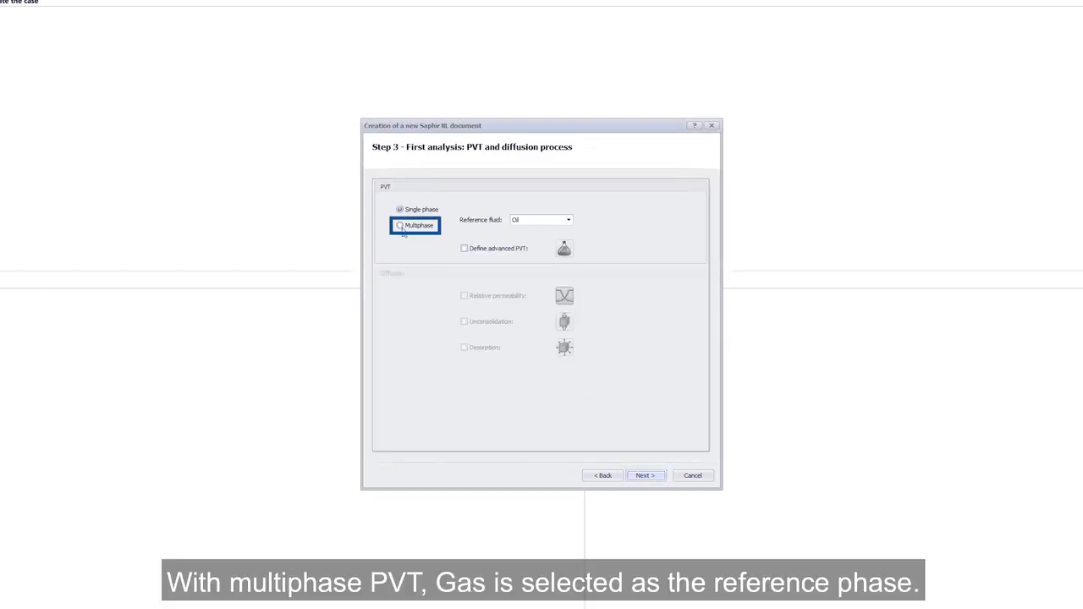
click(399, 225)
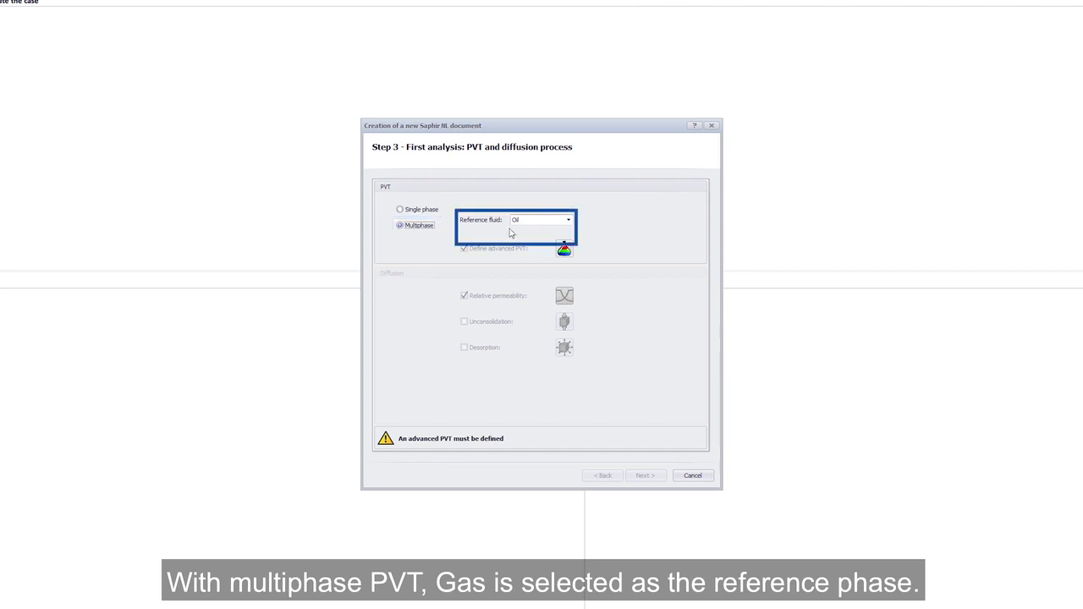
click(569, 220)
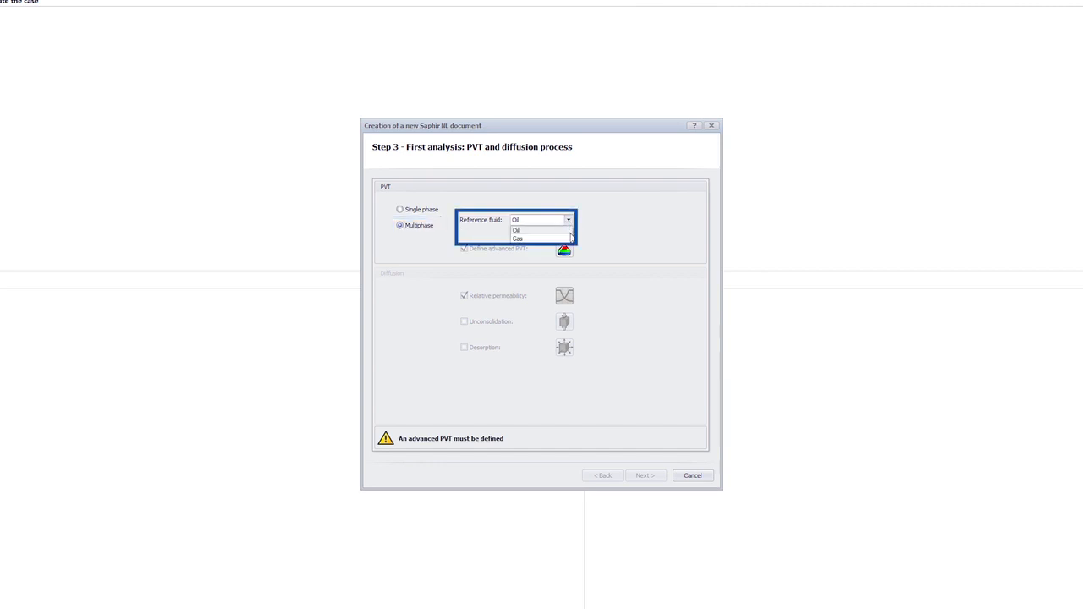
click(517, 237)
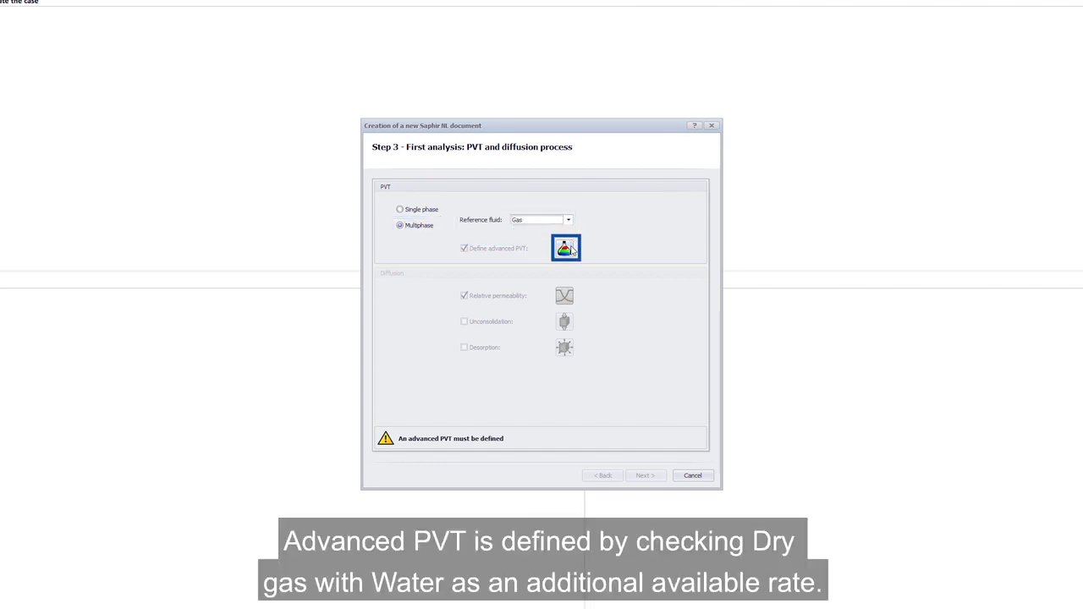
Define advanced PVT as dry gas with water, 10000 psia reference and 15014.7 psia maximum pressure.
click(565, 247)
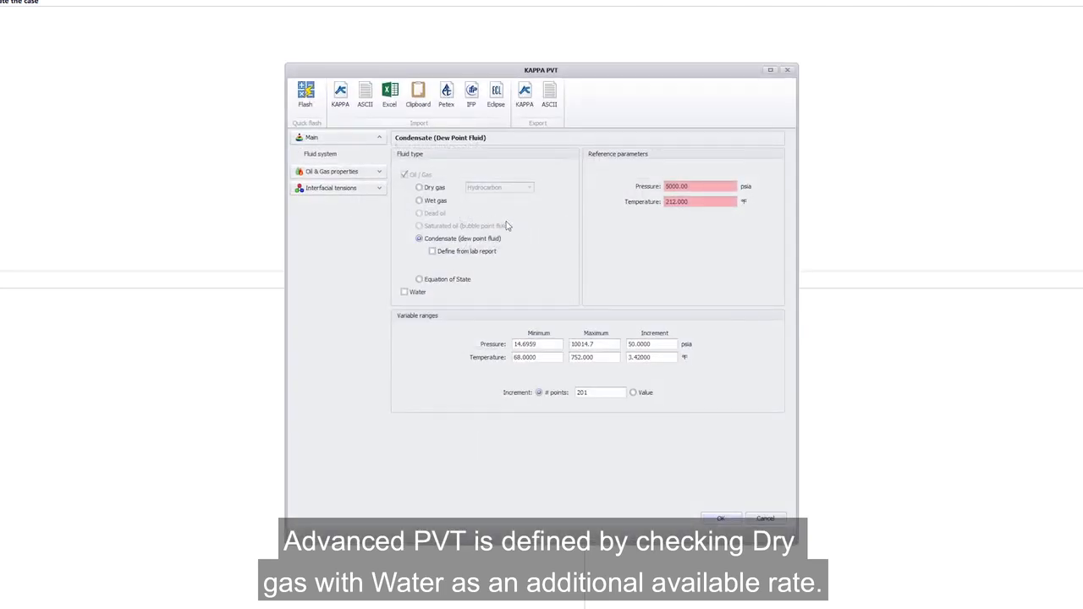
click(420, 186)
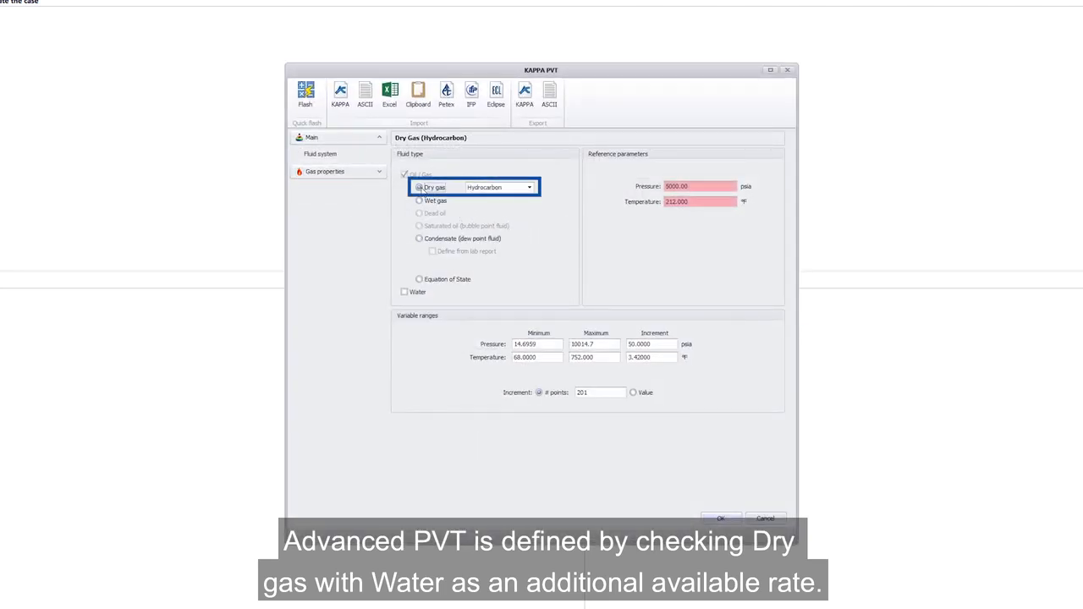
click(405, 291)
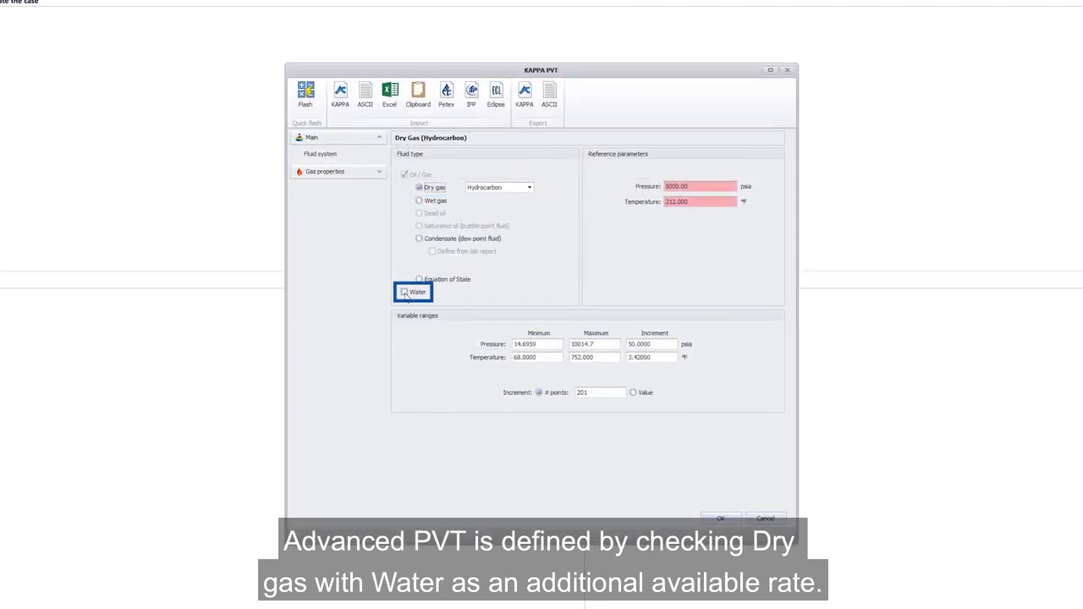
click(404, 291)
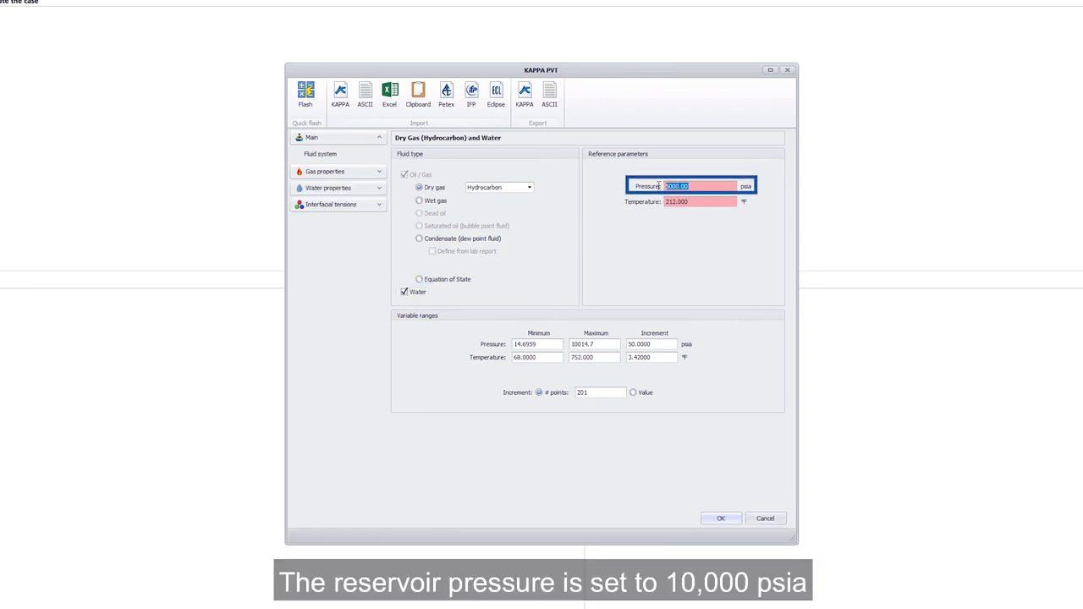
text(10000)
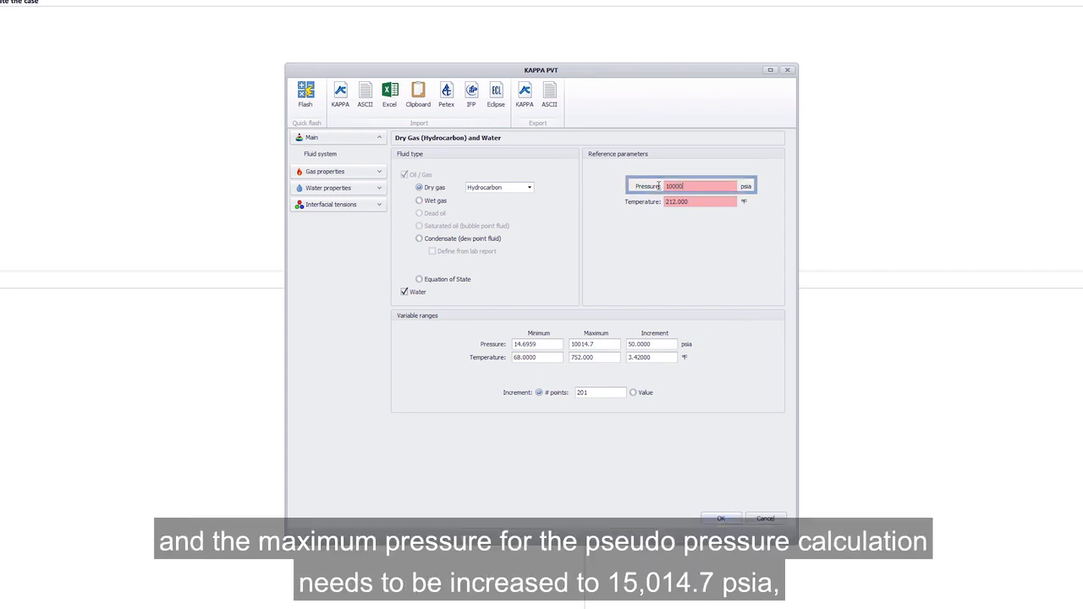
click(596, 343)
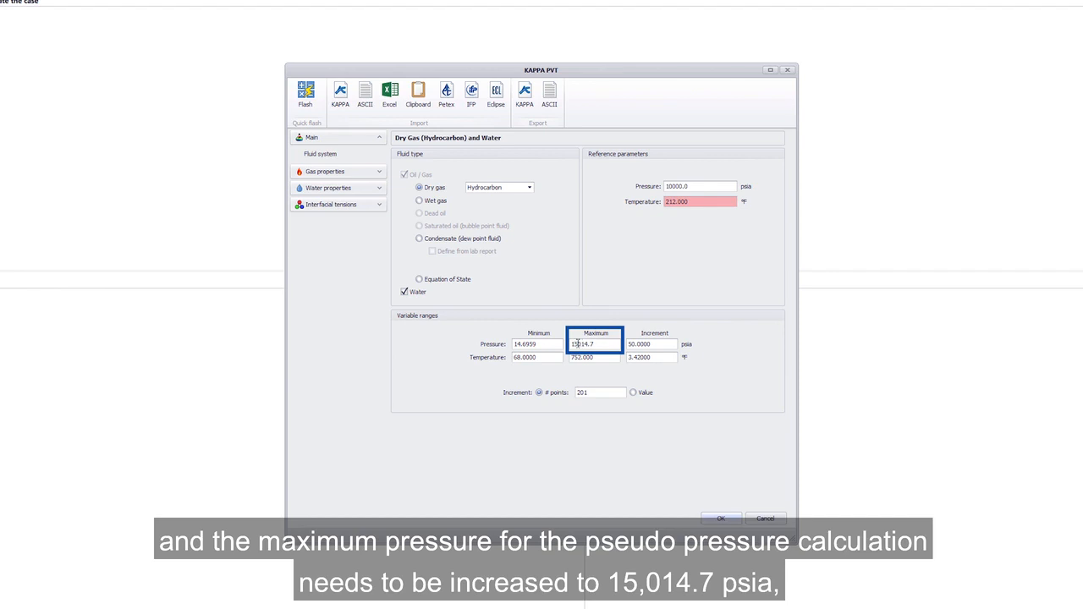
text(15014.7)
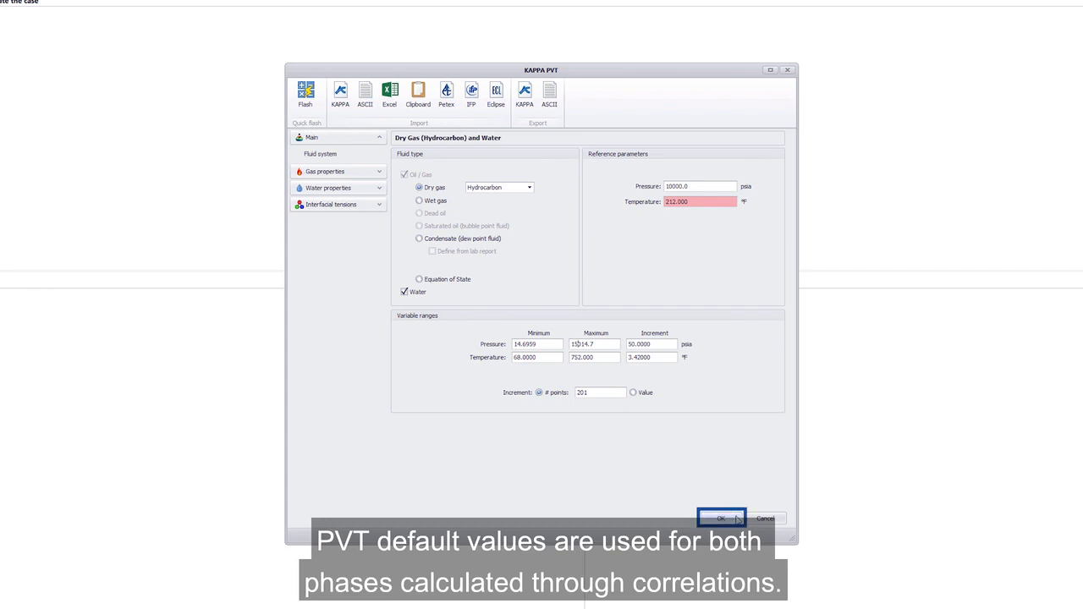
click(721, 518)
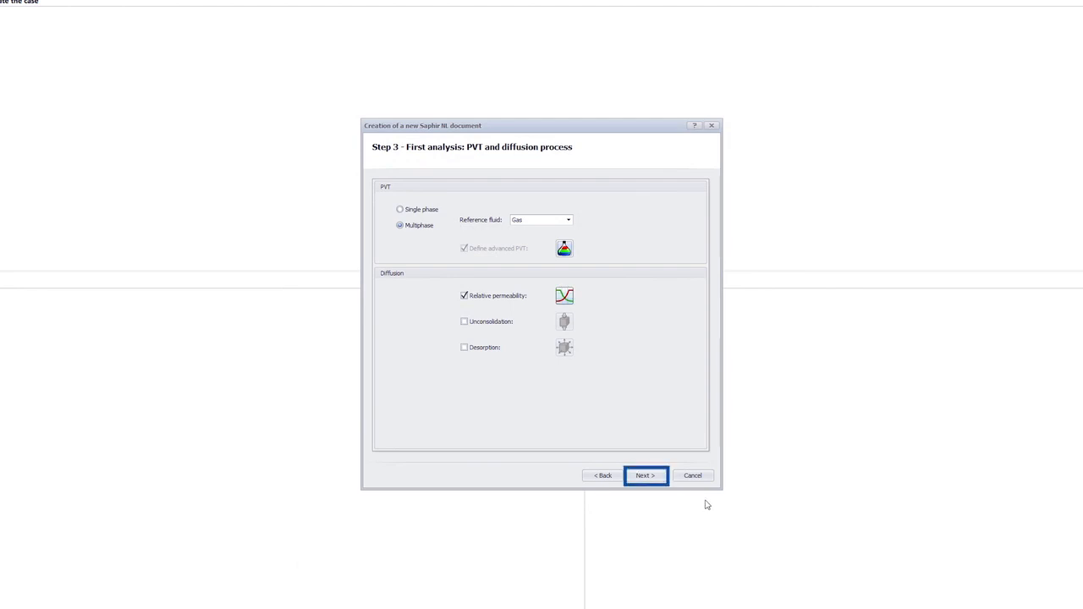
Set pseudo-pressures to not normalized and initial water saturation Swi to 0.12.
click(645, 474)
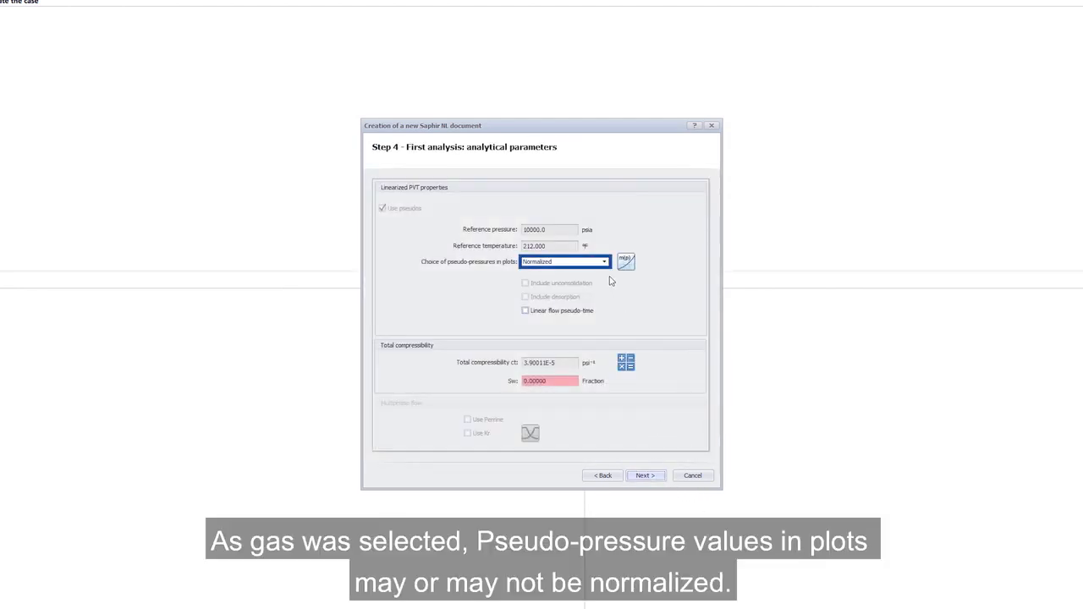
click(602, 261)
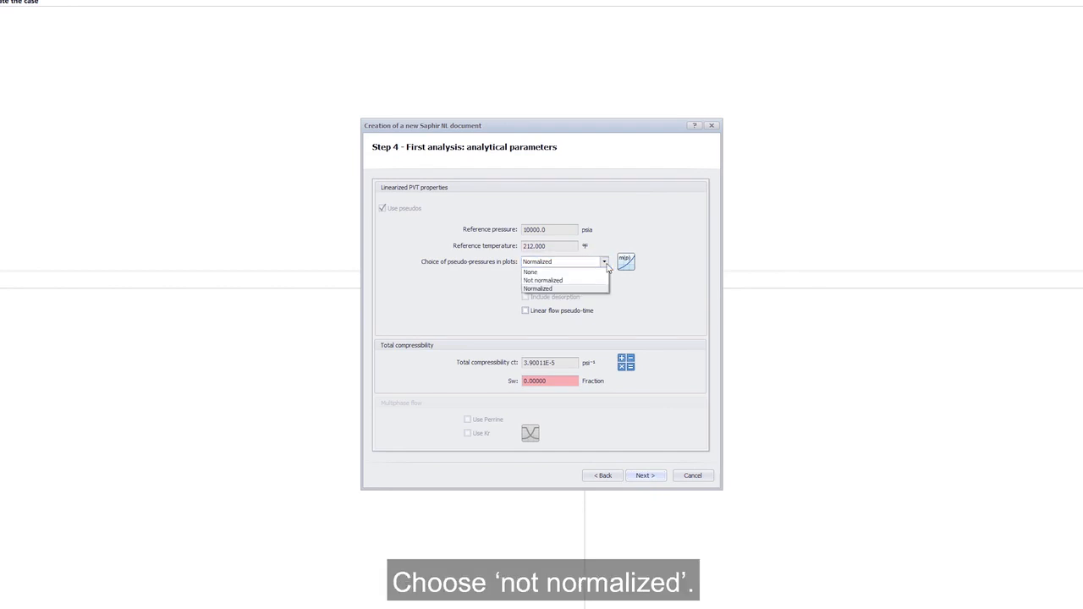
click(544, 281)
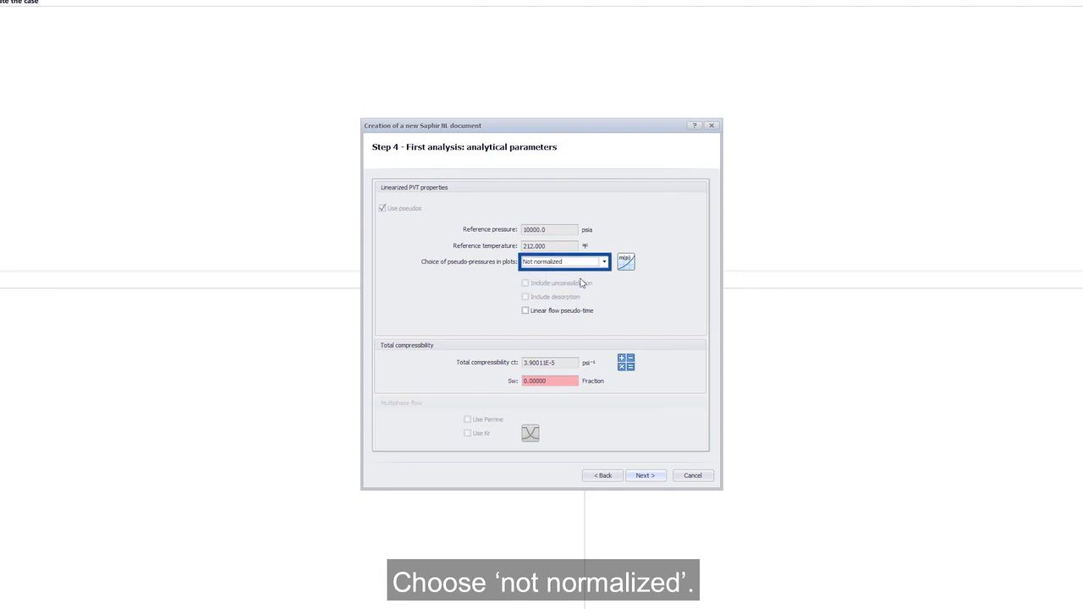
click(548, 381)
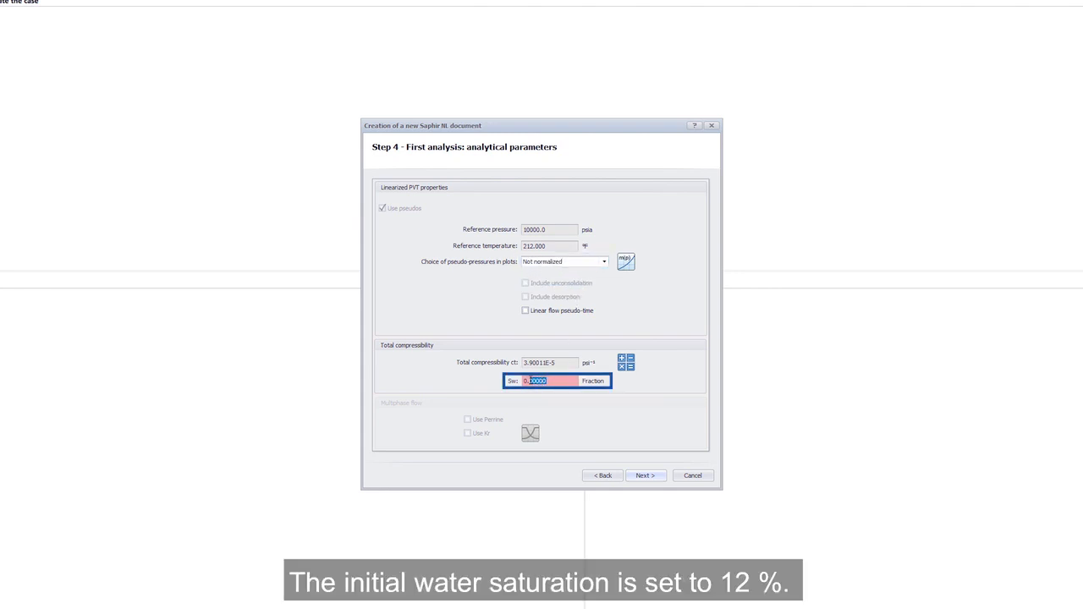
text(0.12)
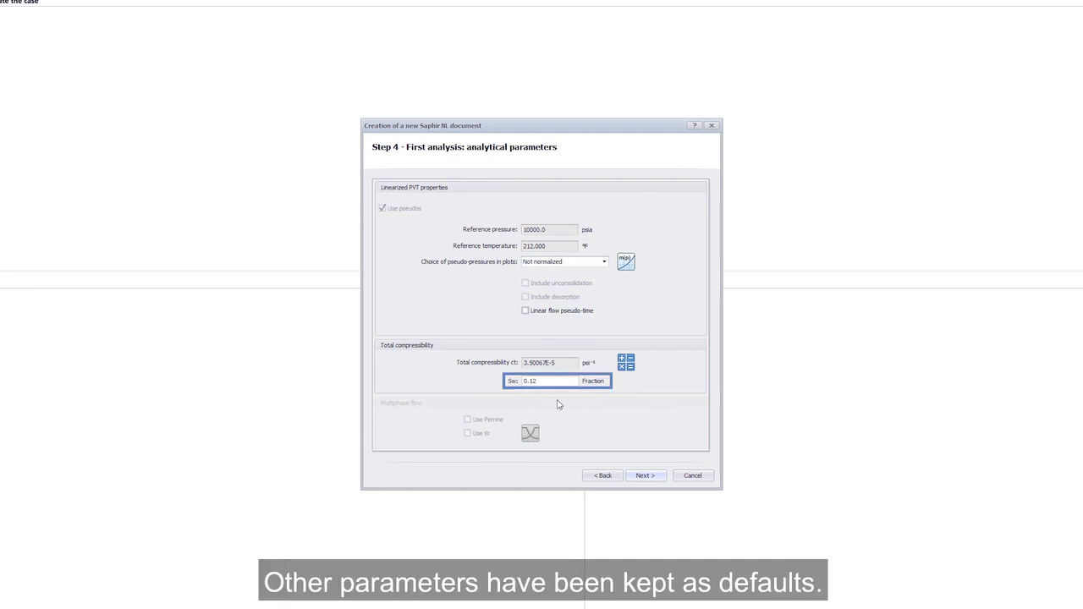
Accept default numerical and model settings and create the new document.
click(646, 474)
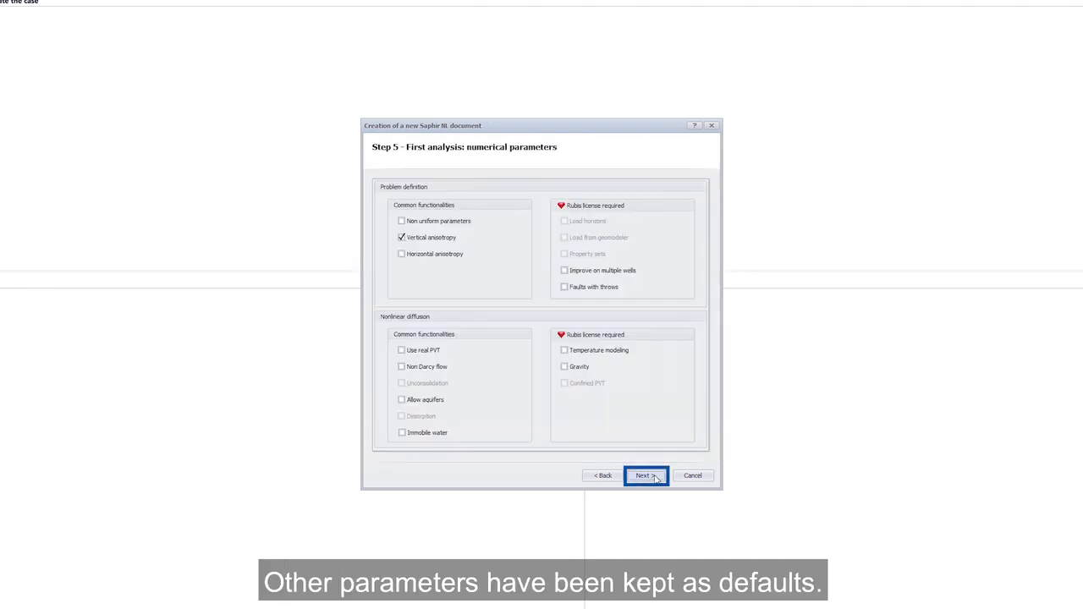
click(647, 476)
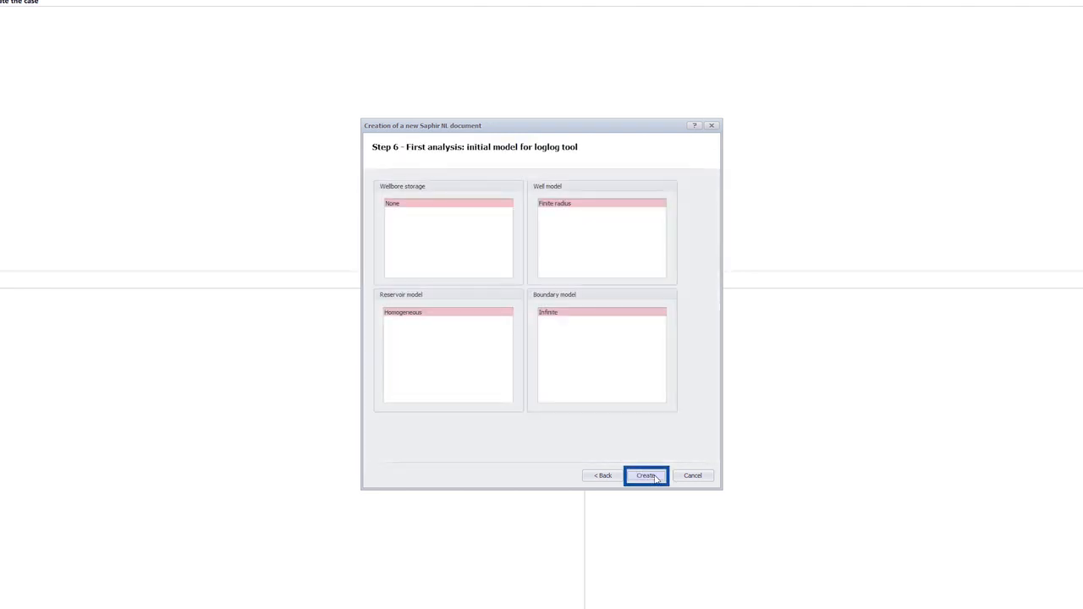
click(647, 473)
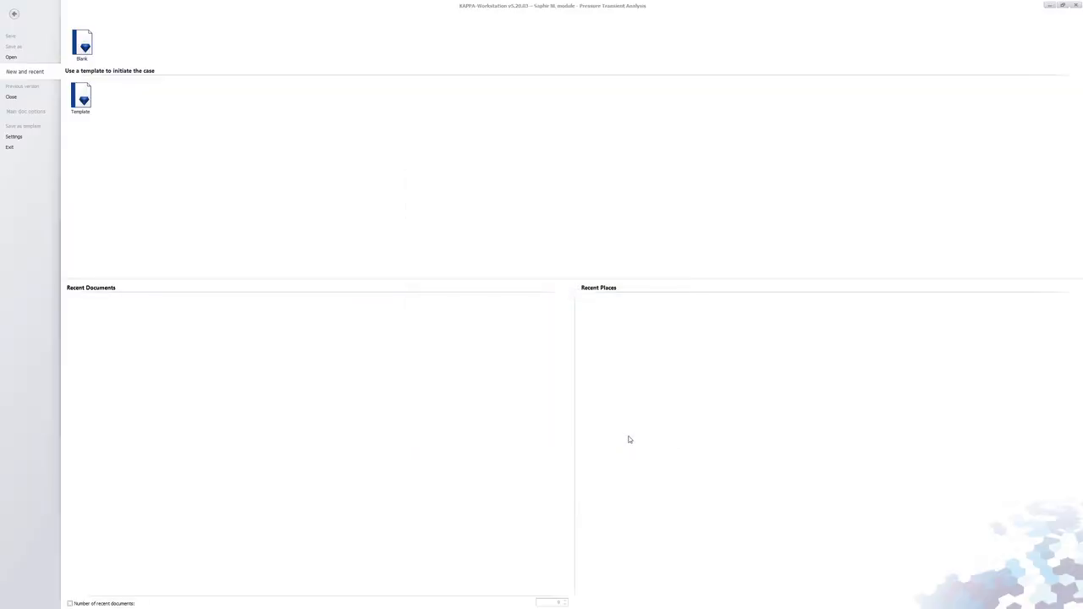
Load rates manually as a three-column spreadsheet and enter 0.1925 in the first cell.
click(82, 42)
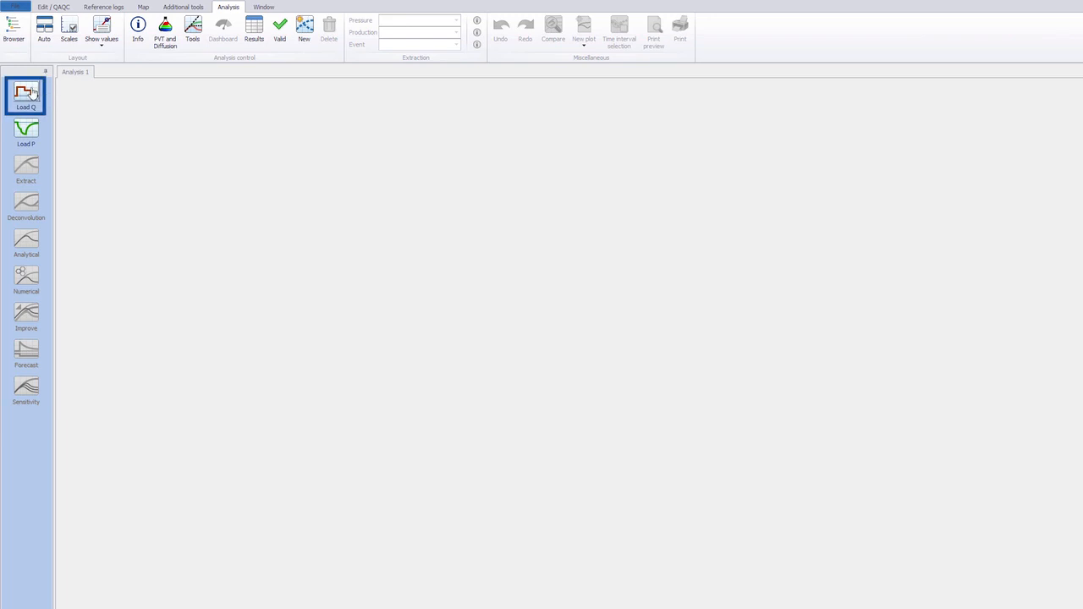
click(25, 93)
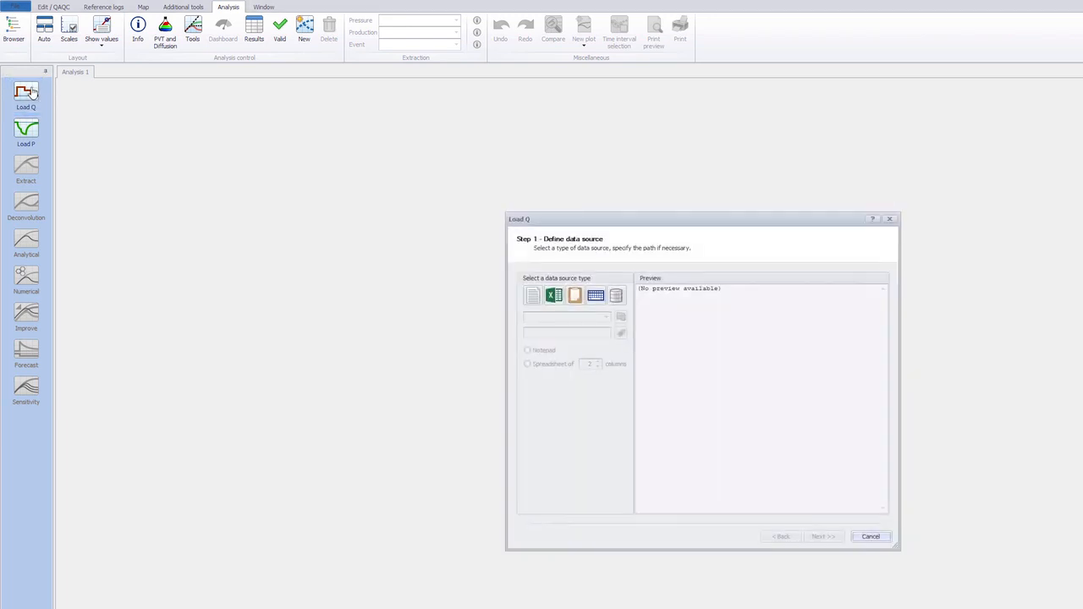
mouse_move(489, 301)
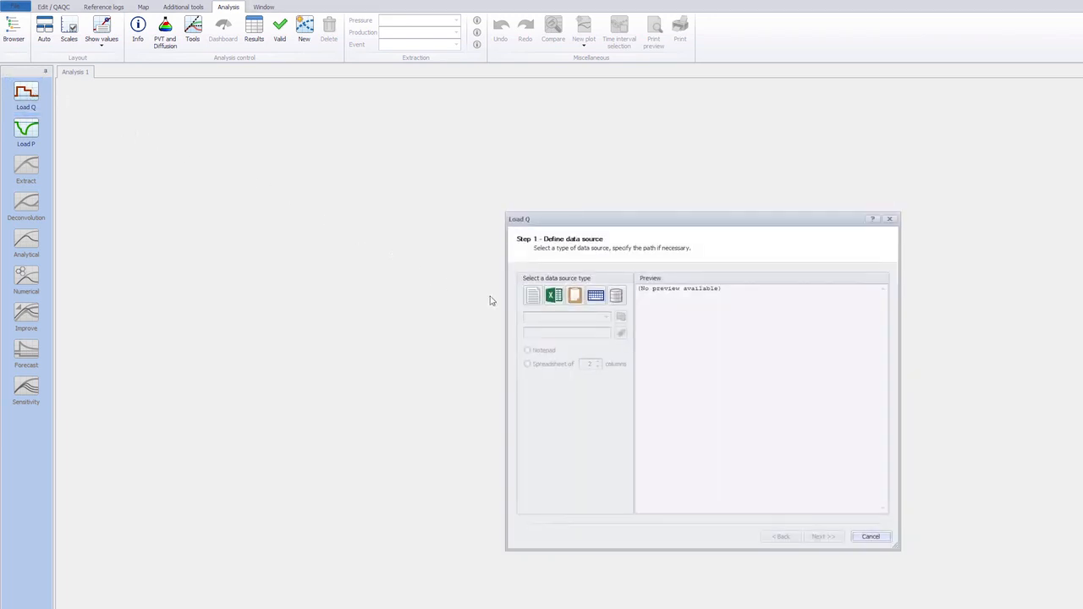
click(595, 295)
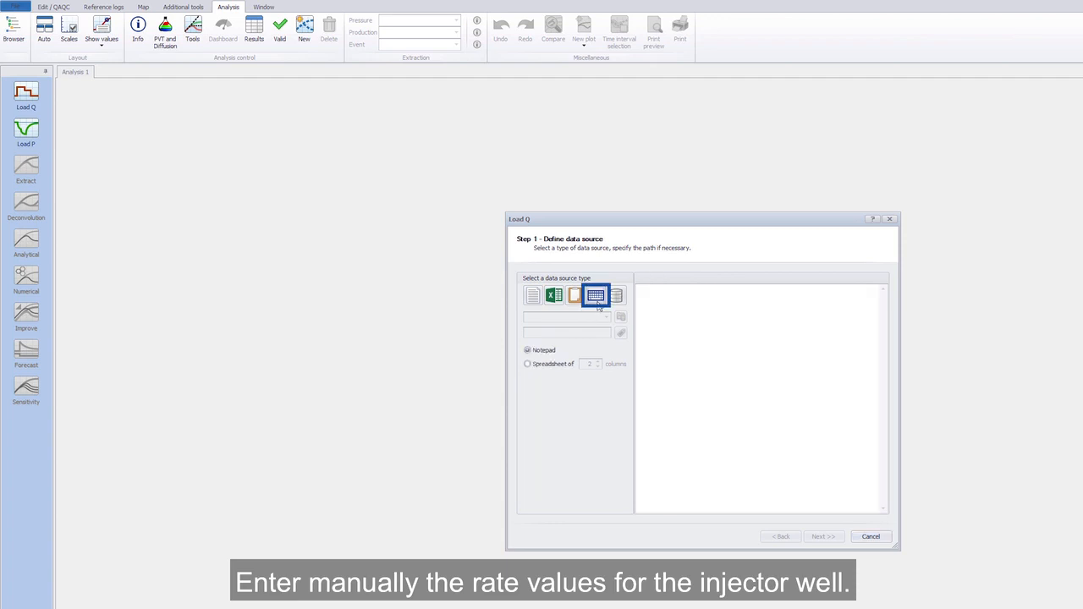
click(528, 364)
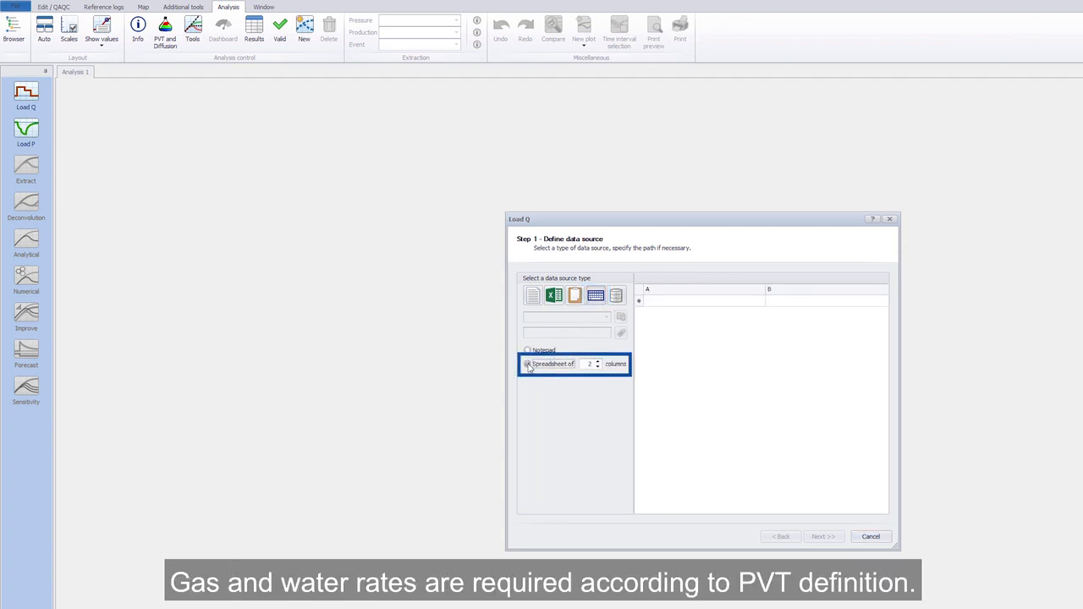
click(597, 362)
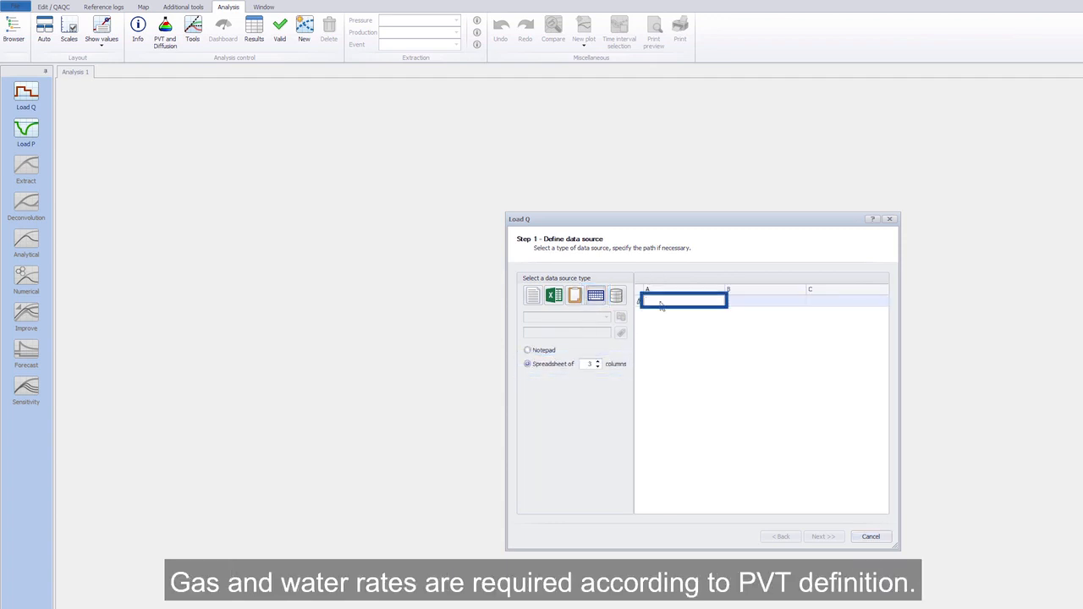
text(0.1925)
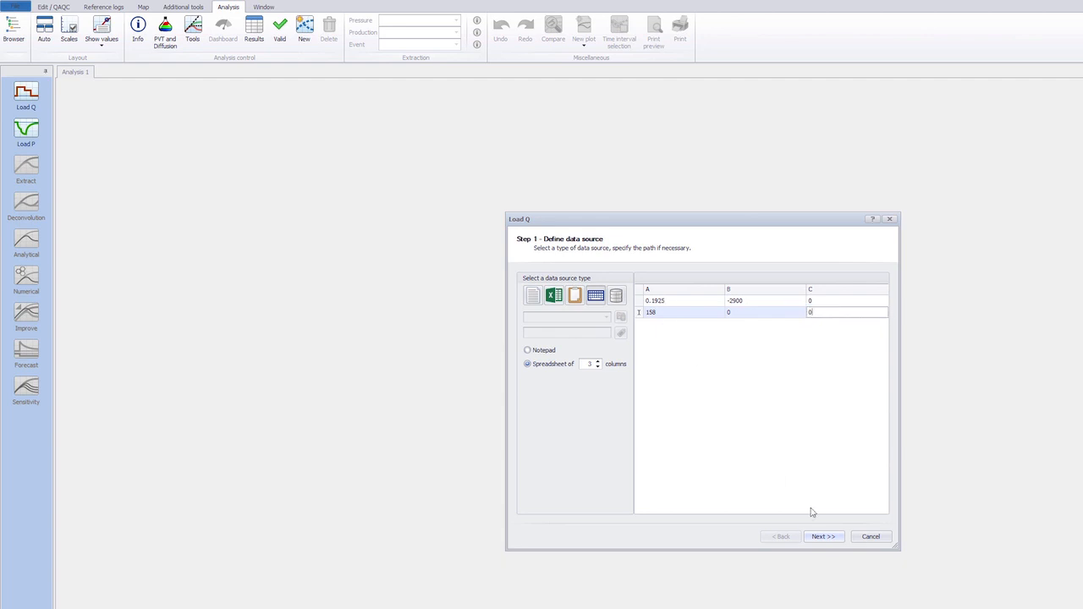
Define the rate columns as water rate and gas rate and load them onto the history plot.
click(822, 534)
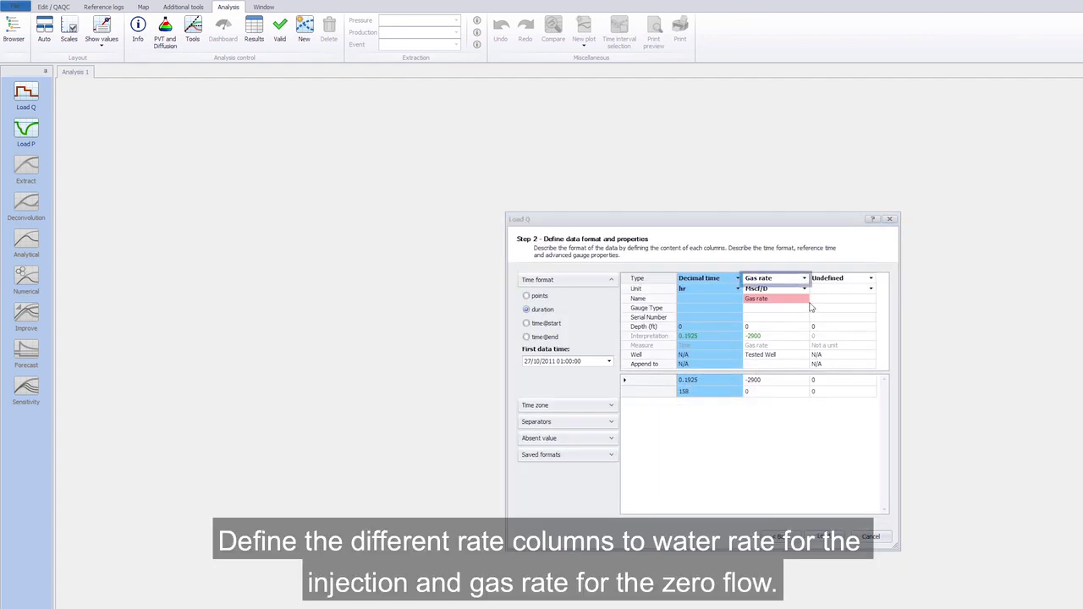
click(802, 277)
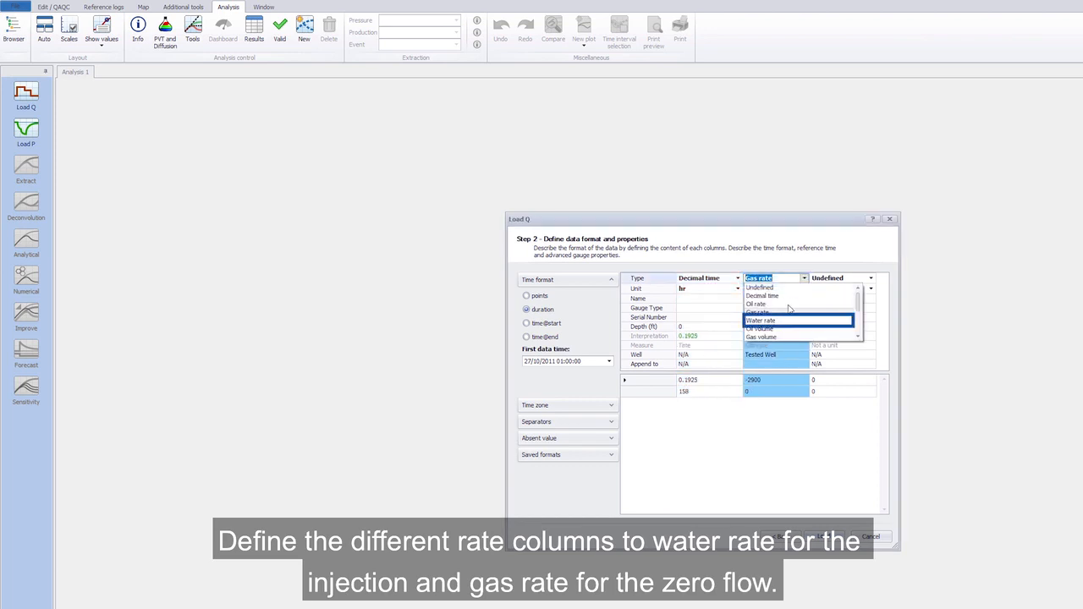
click(760, 320)
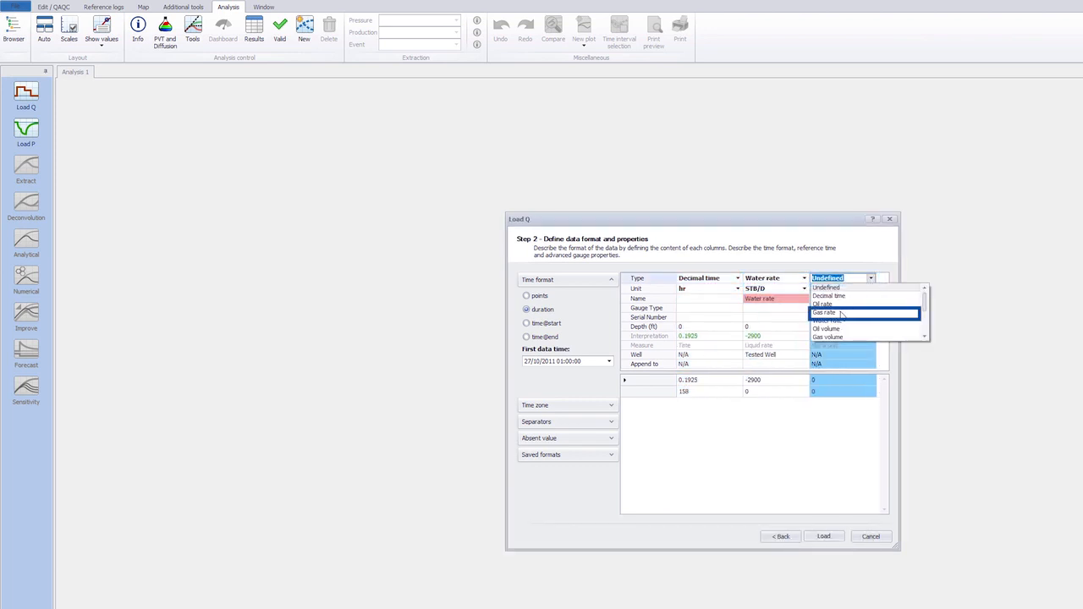
click(822, 311)
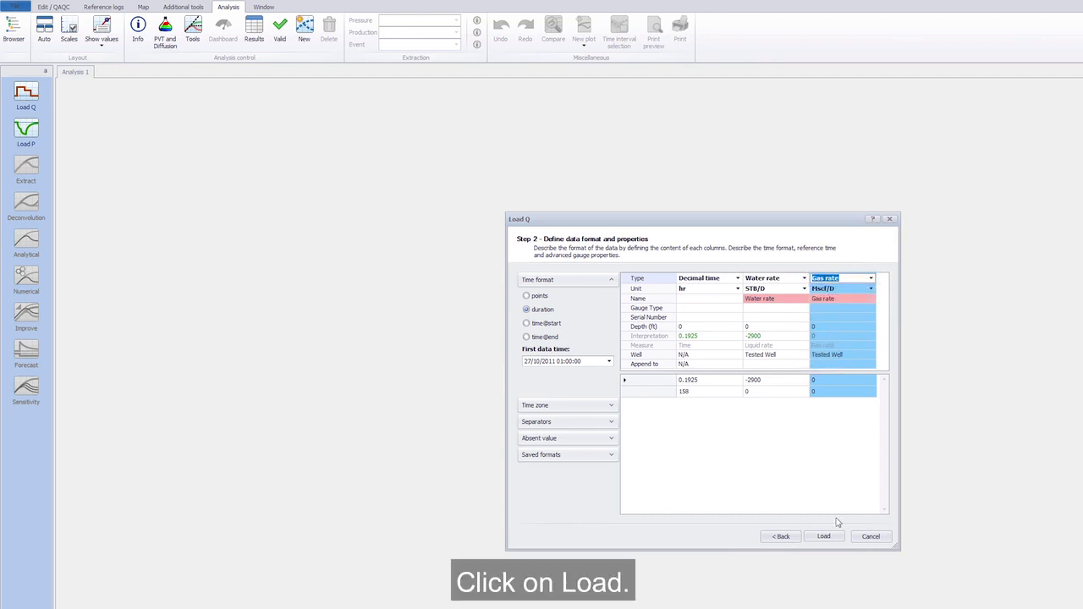
click(822, 535)
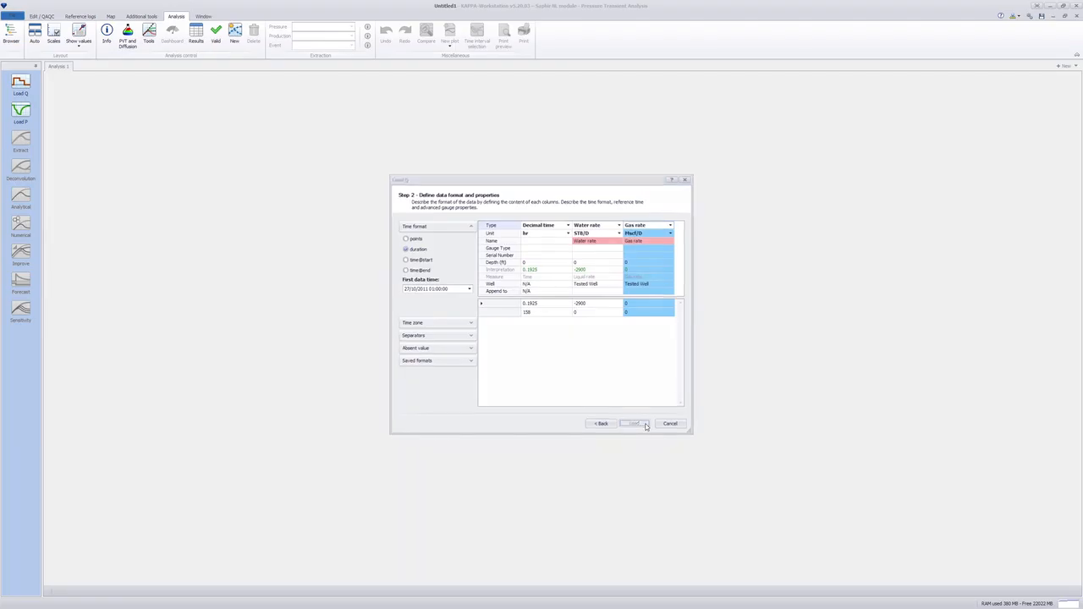
click(635, 423)
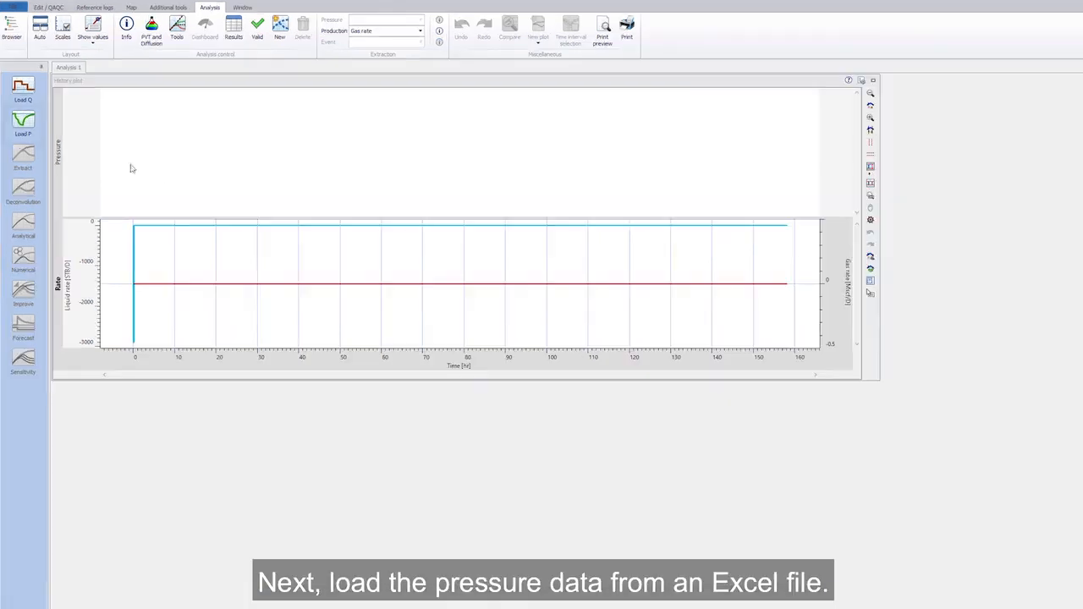
click(24, 121)
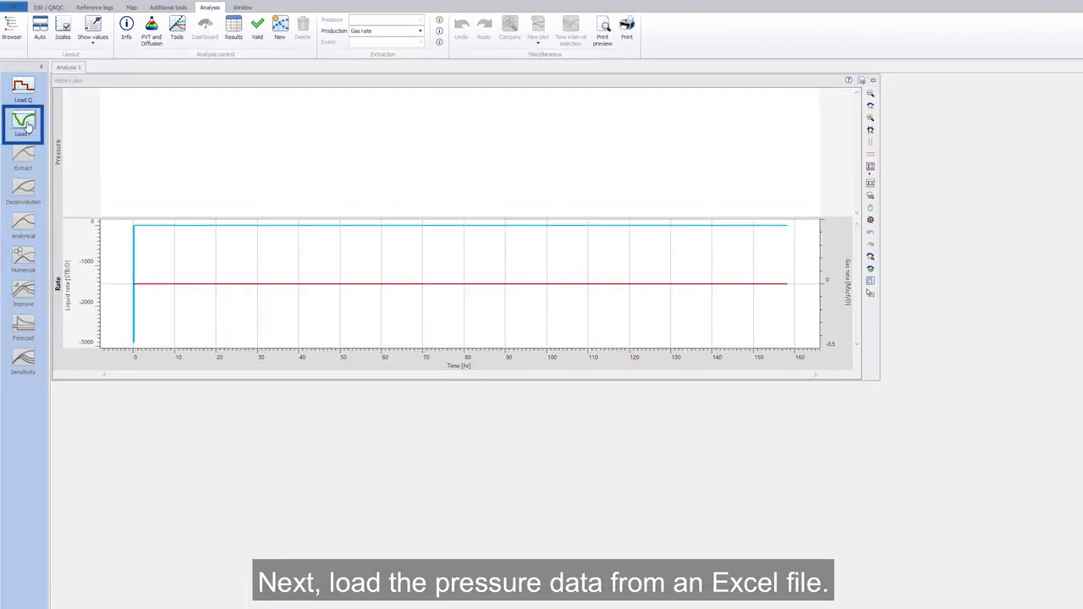
Choose the Pressure sheet of the Excel workbook Minifrac Data.xlsx as pressure source.
click(24, 122)
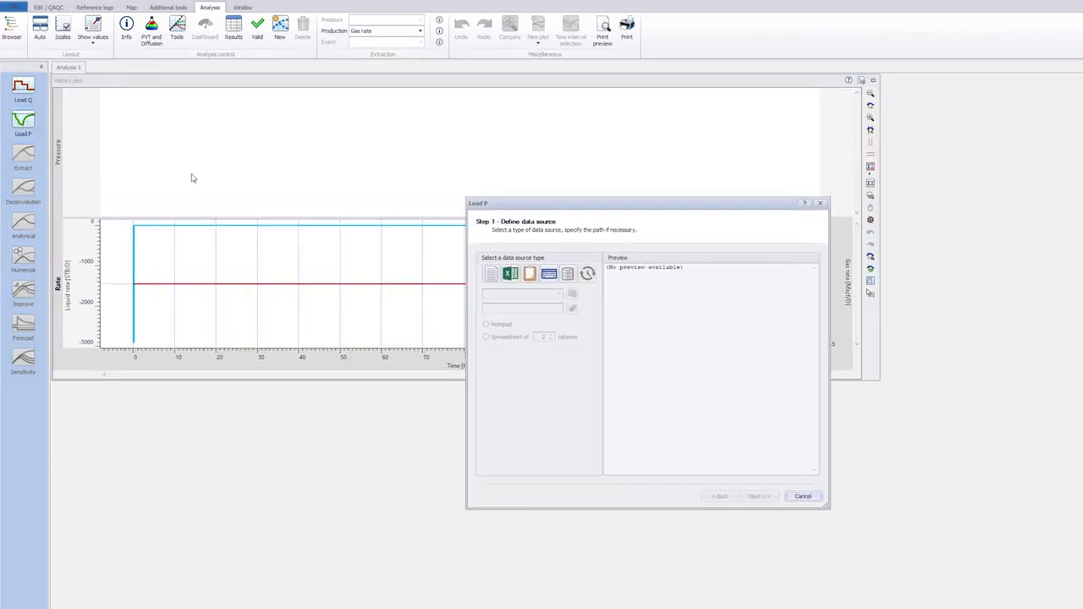
click(511, 274)
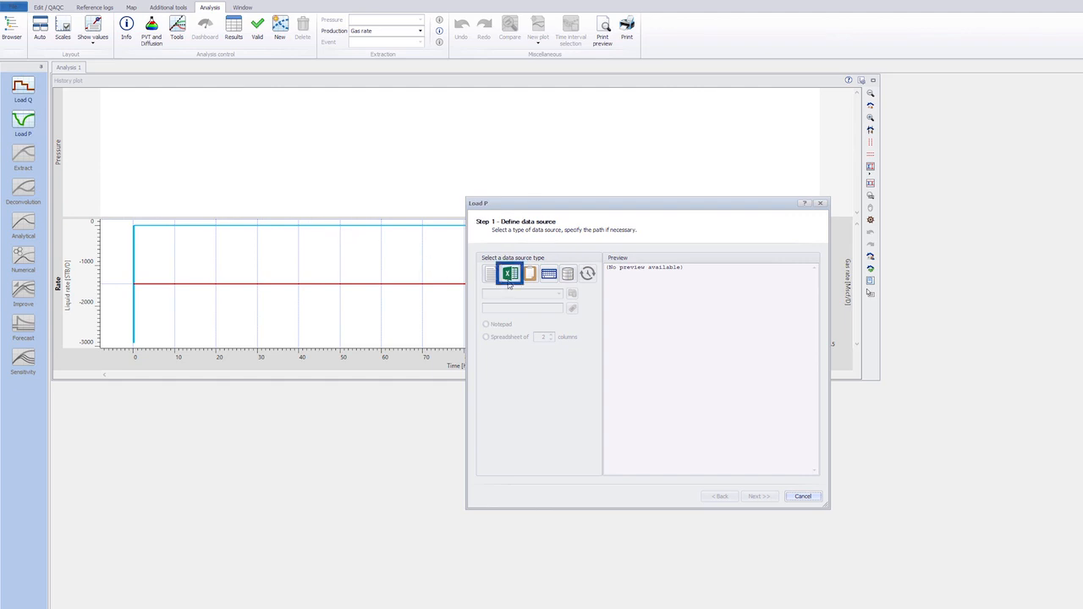
click(572, 294)
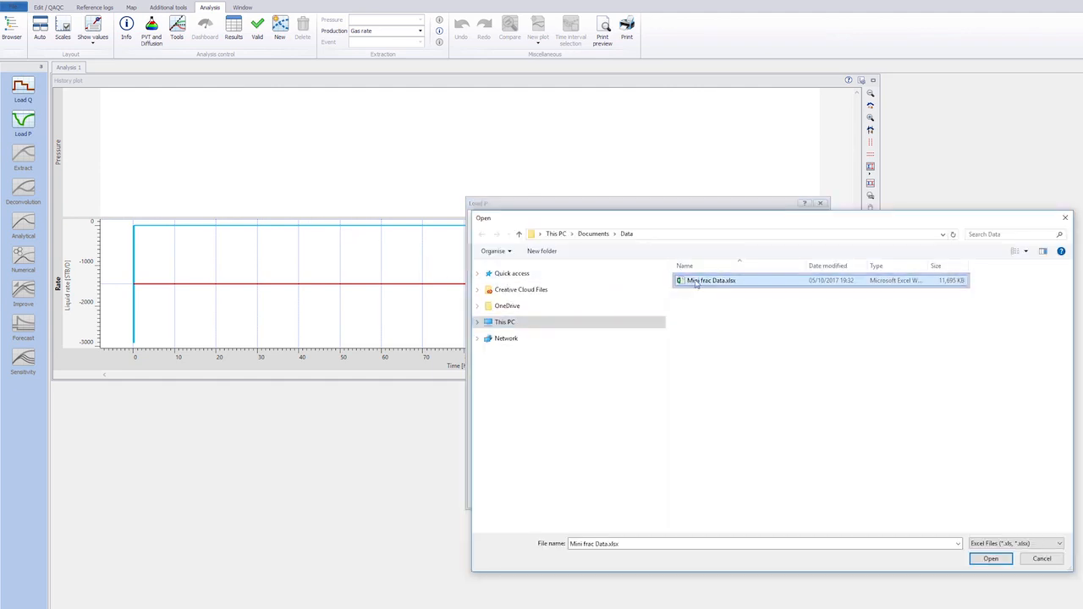
click(990, 559)
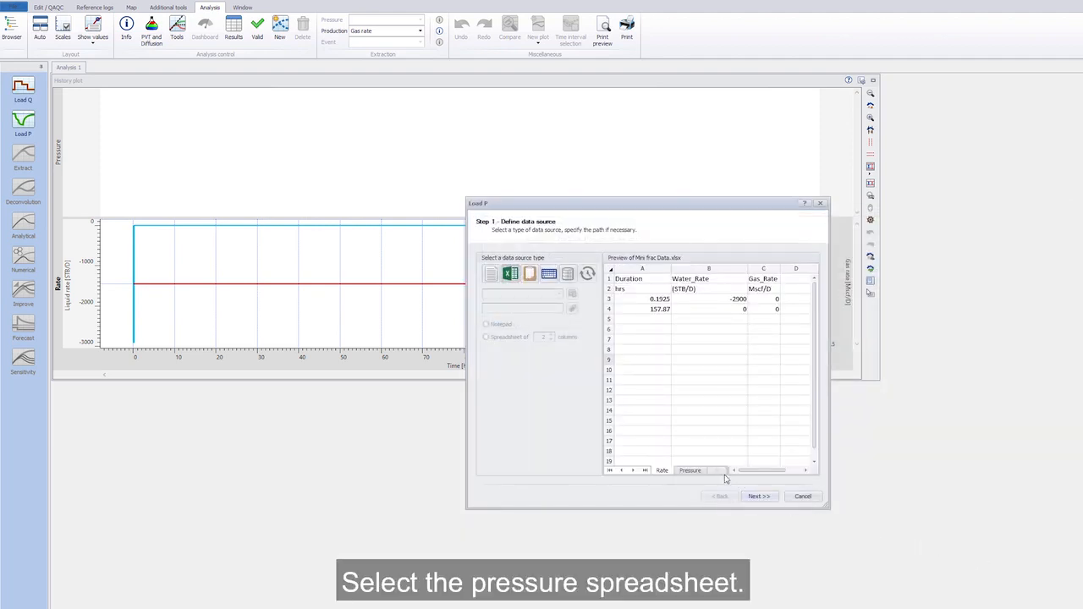
click(691, 471)
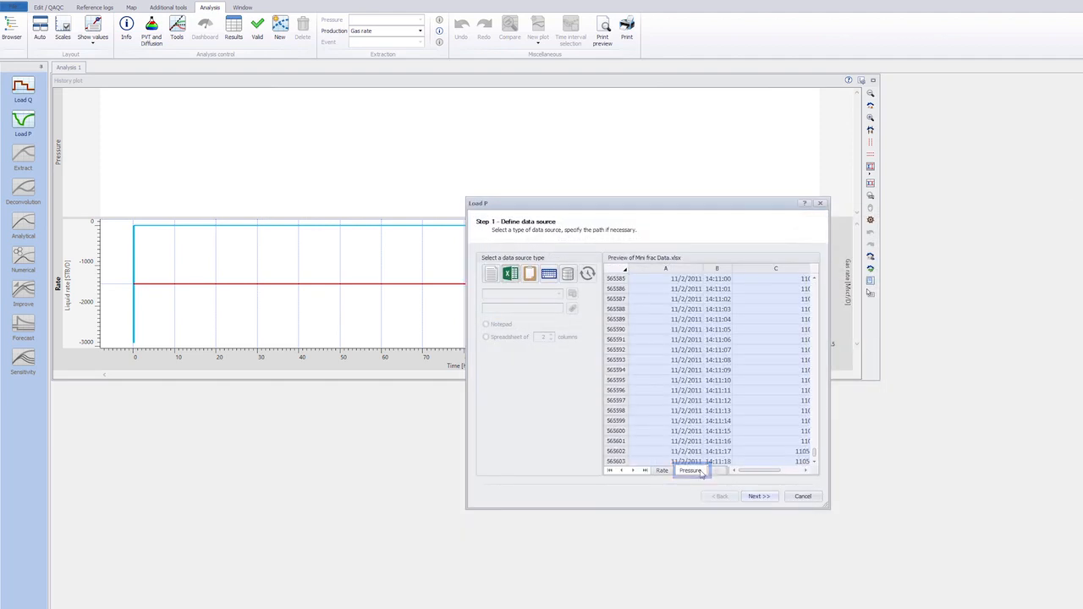
click(758, 496)
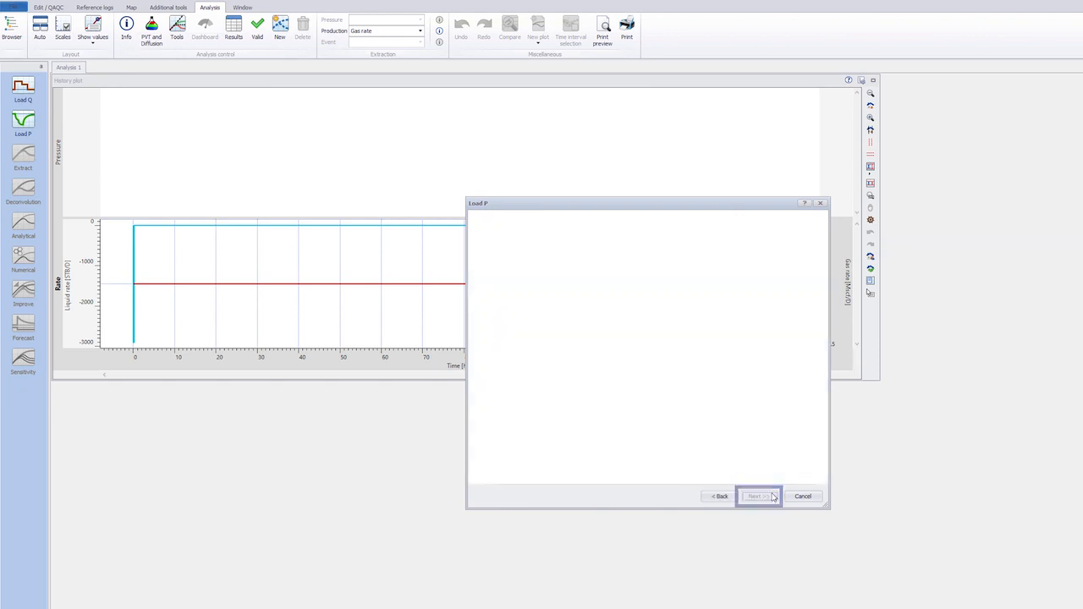
Define the pressure columns as time and pressure and load the data.
click(758, 498)
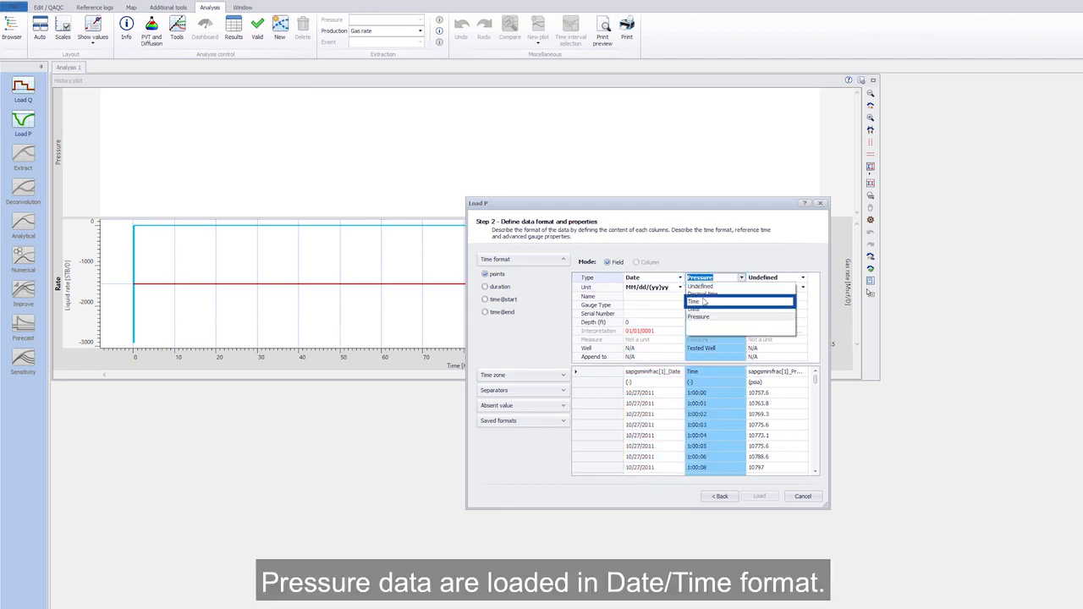
click(694, 302)
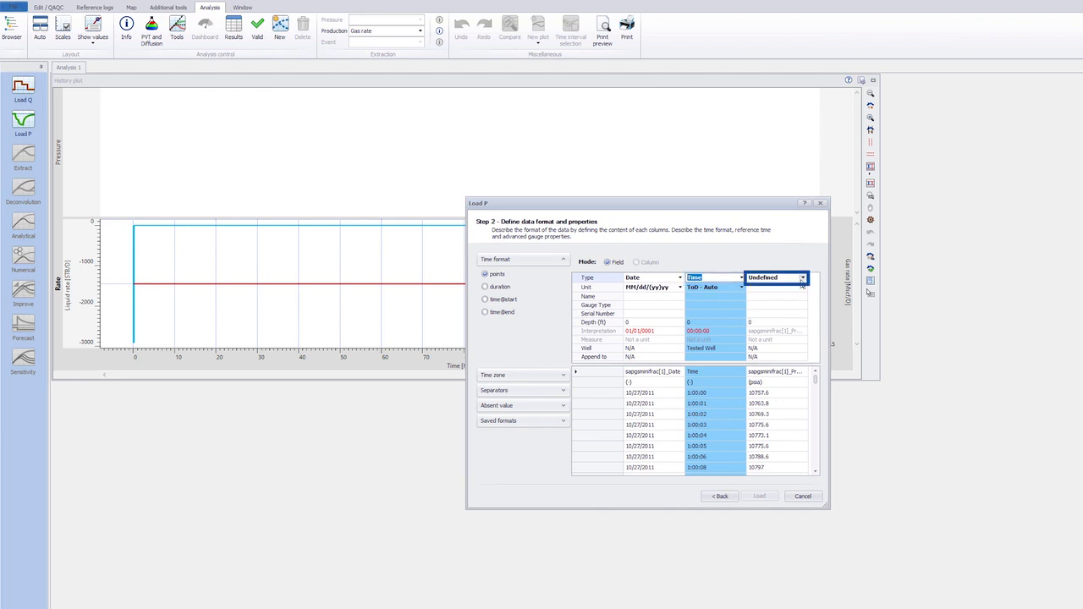
click(775, 278)
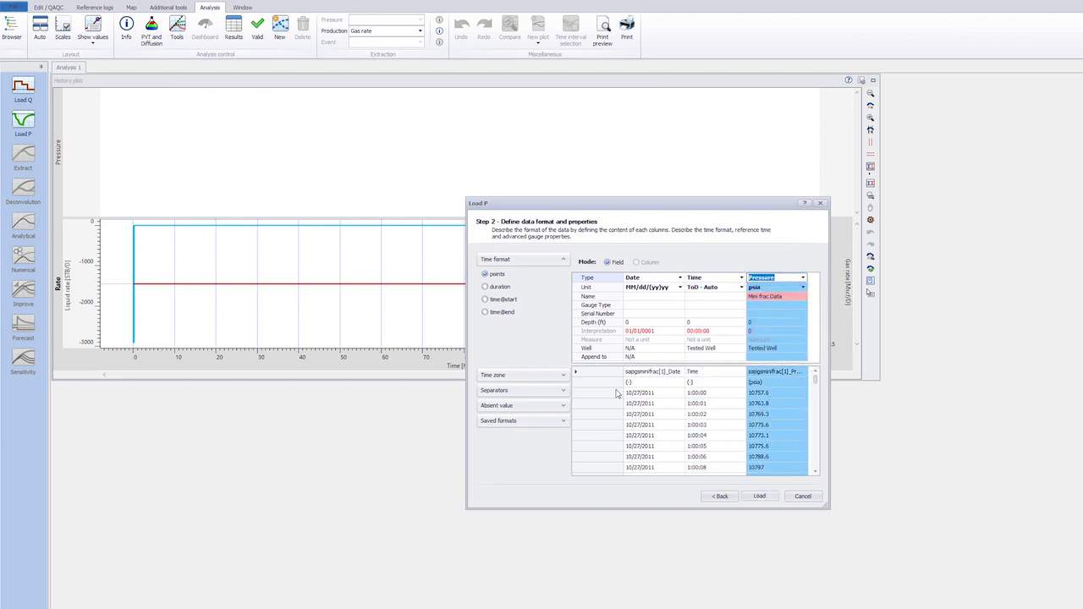
click(640, 393)
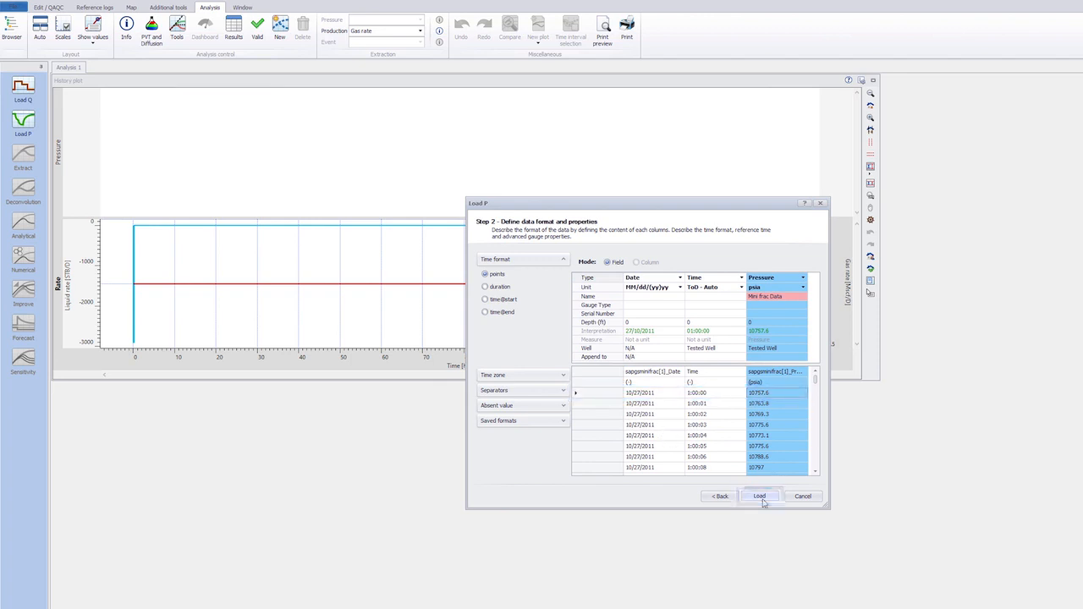
click(758, 496)
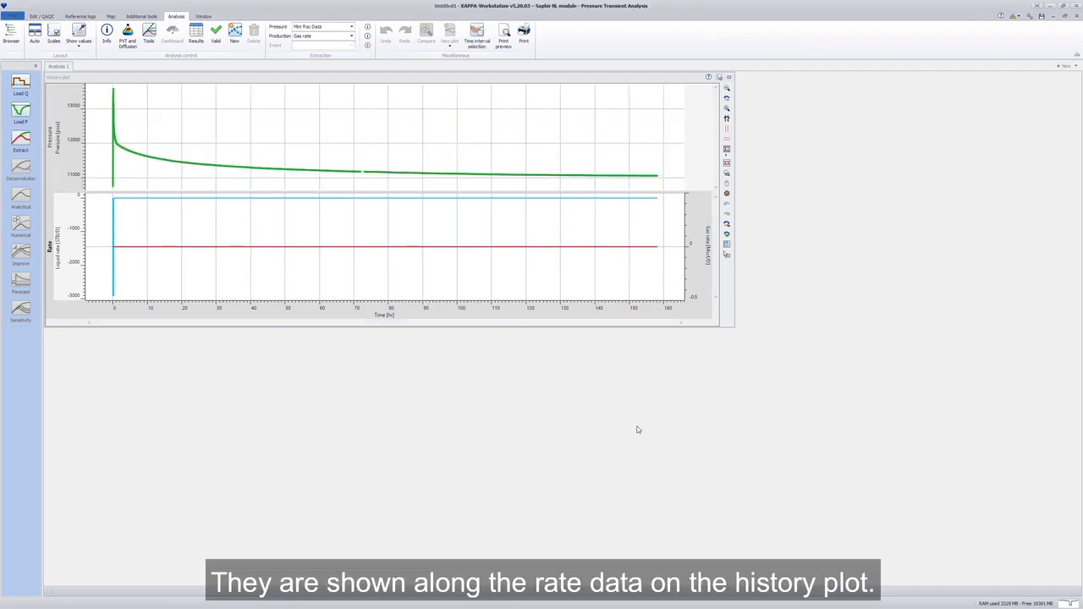
mouse_move(694, 237)
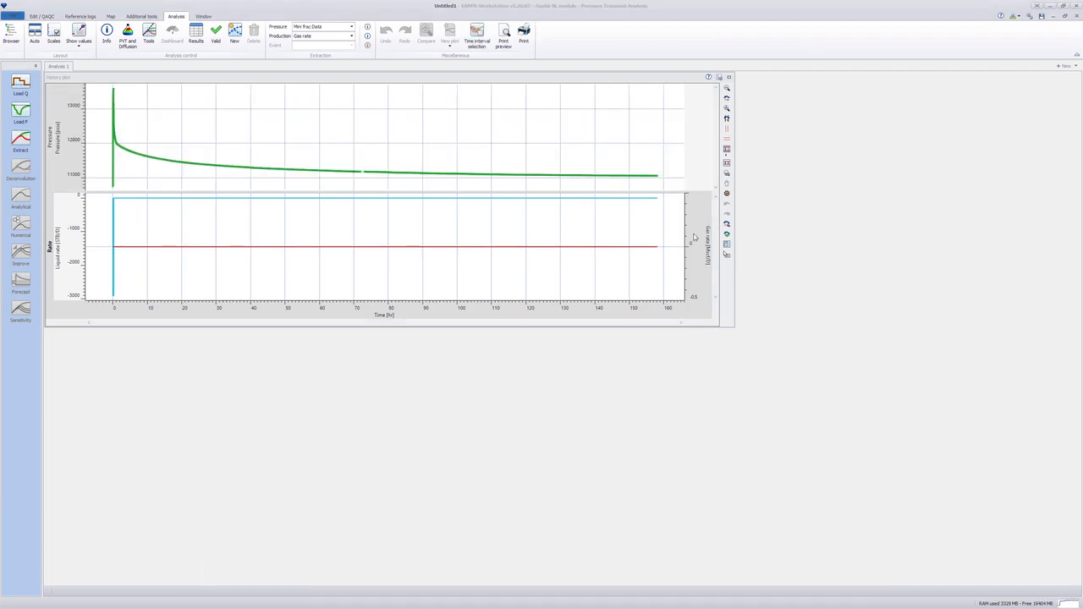
Zoom the history plot on the injection period and start extracting the pressure change.
click(726, 129)
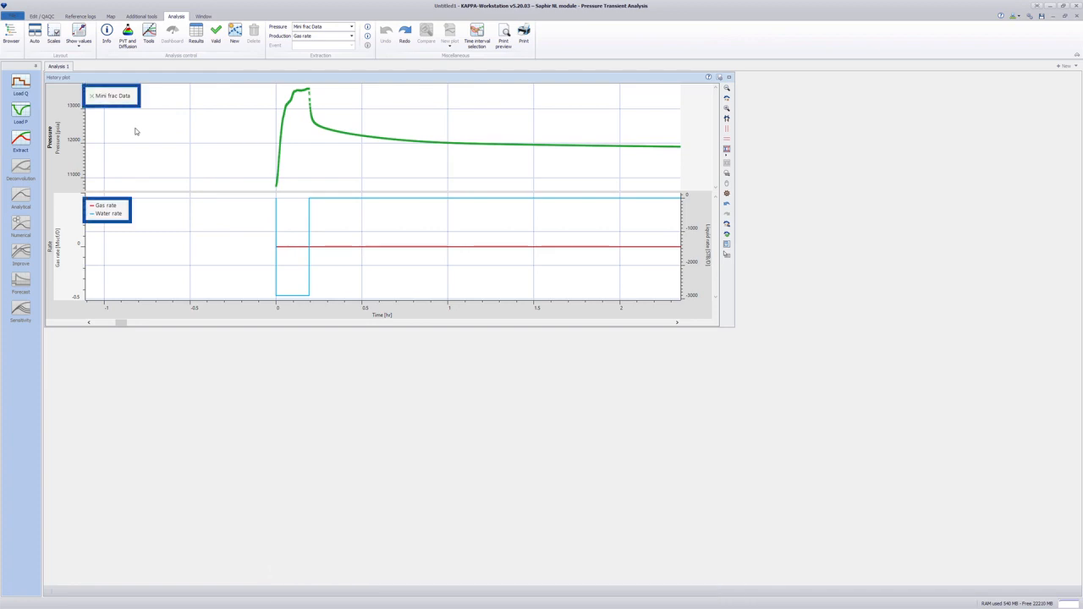
click(20, 139)
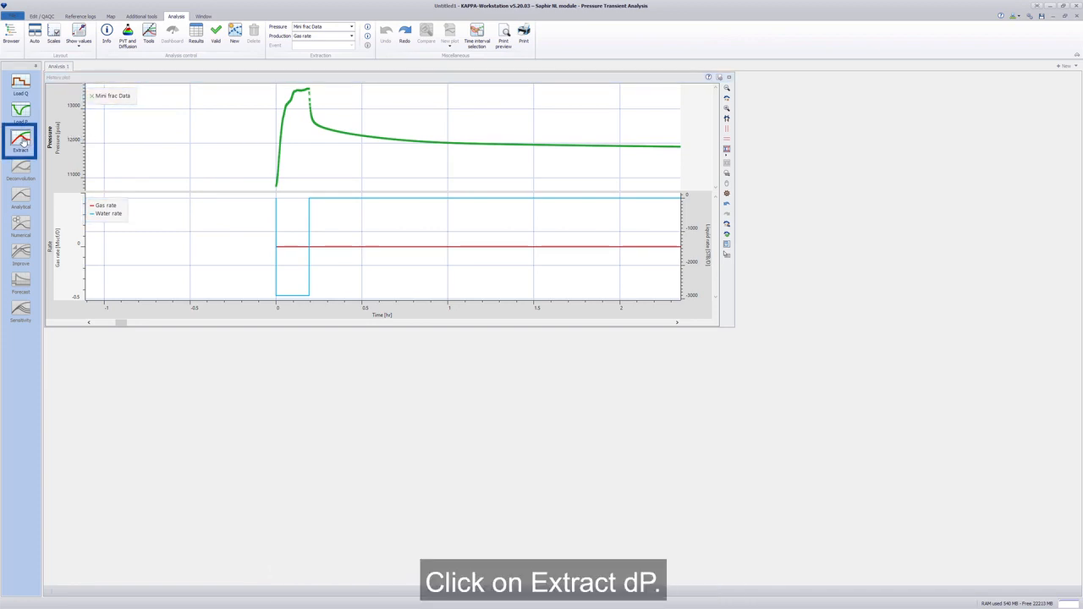
Extract dP using gas plus water total rate and create the log-log plot.
click(20, 139)
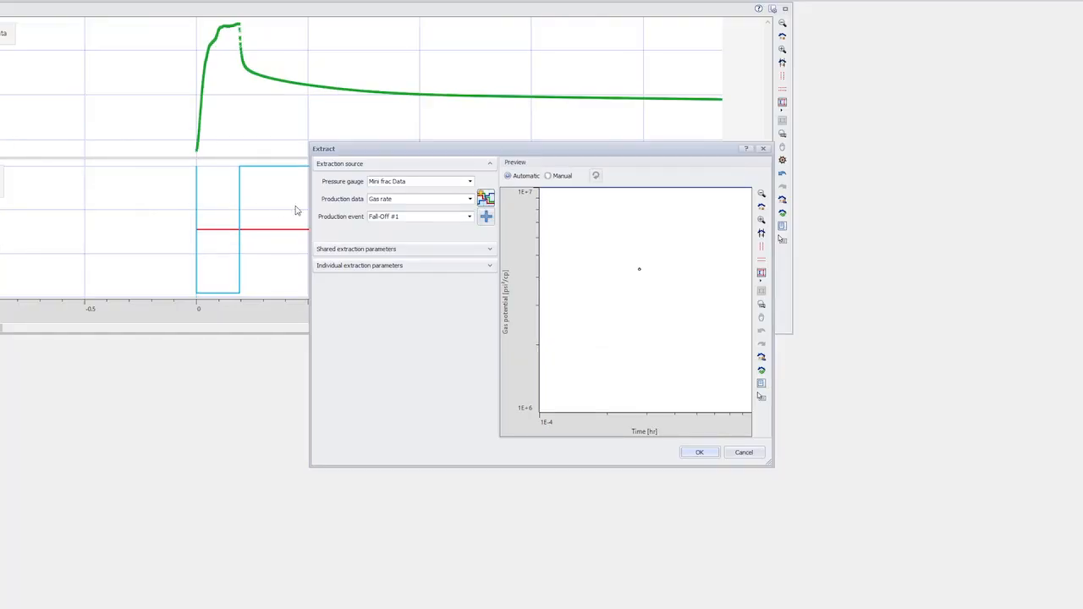
click(484, 198)
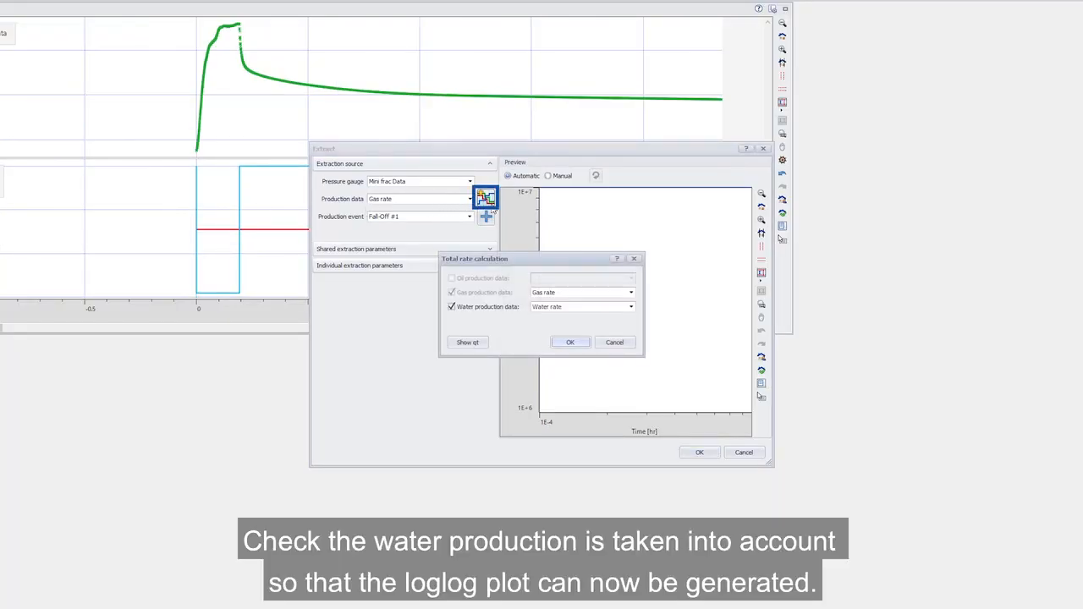
click(452, 306)
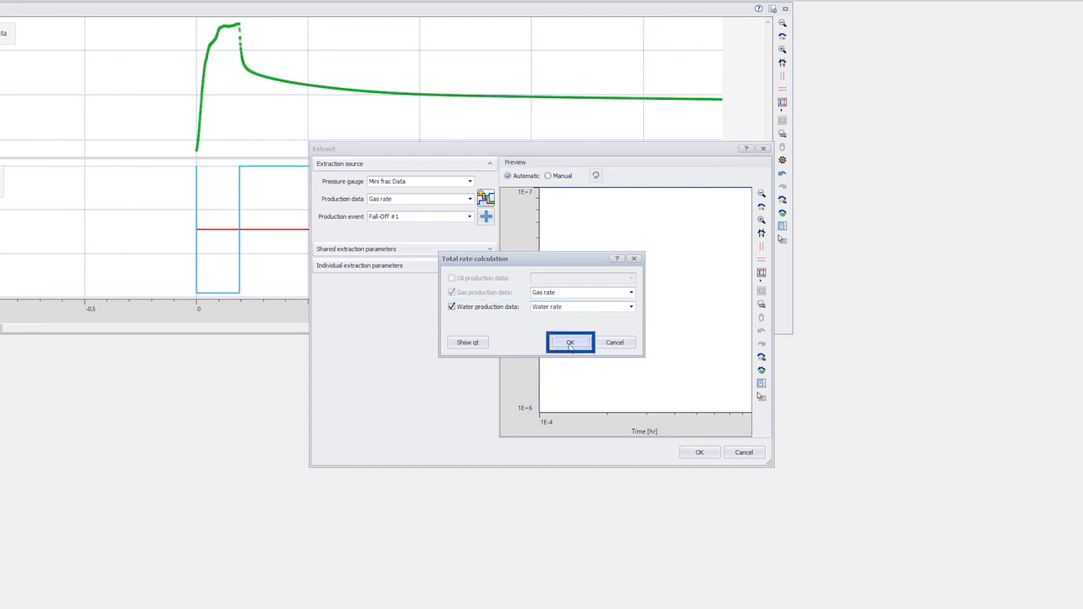
click(568, 342)
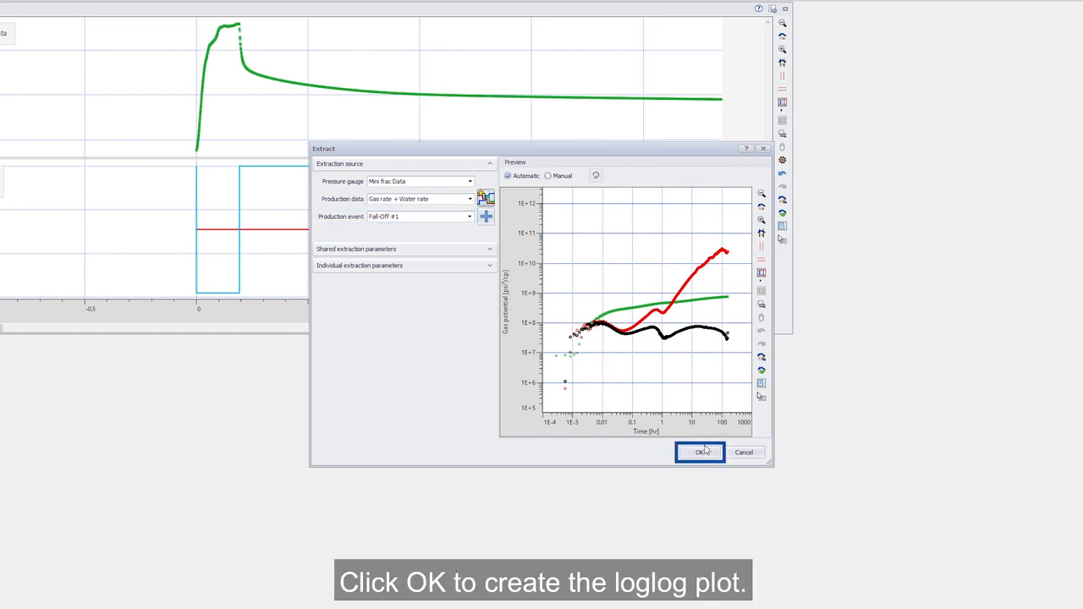
click(701, 452)
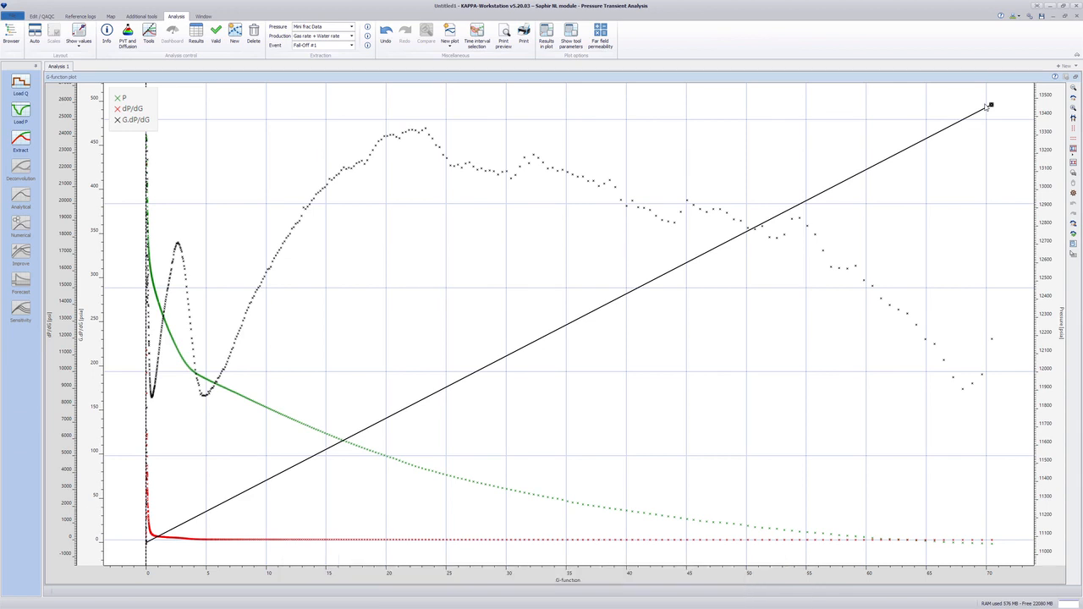
Align the origin line with the G-derivative trend and place the closure point where data departs.
drag(988, 105, 482, 132)
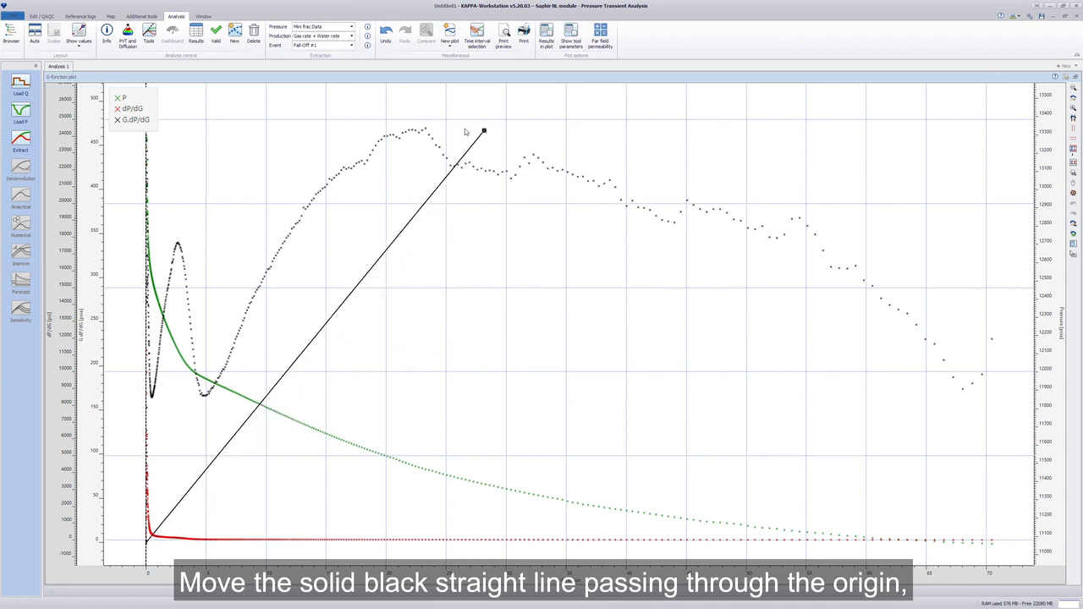
drag(484, 132, 339, 101)
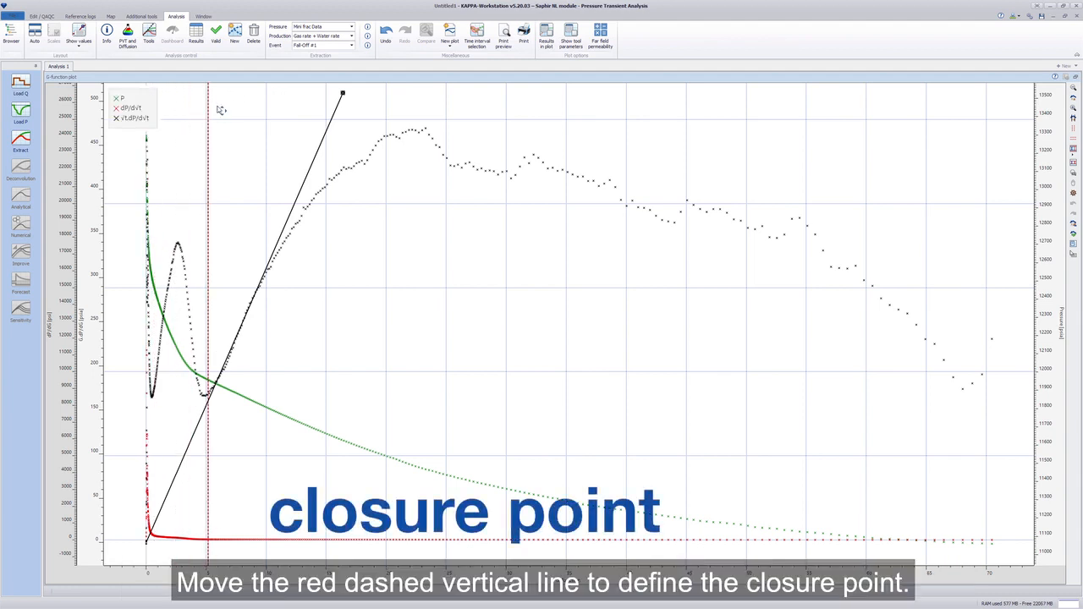
drag(207, 119, 258, 118)
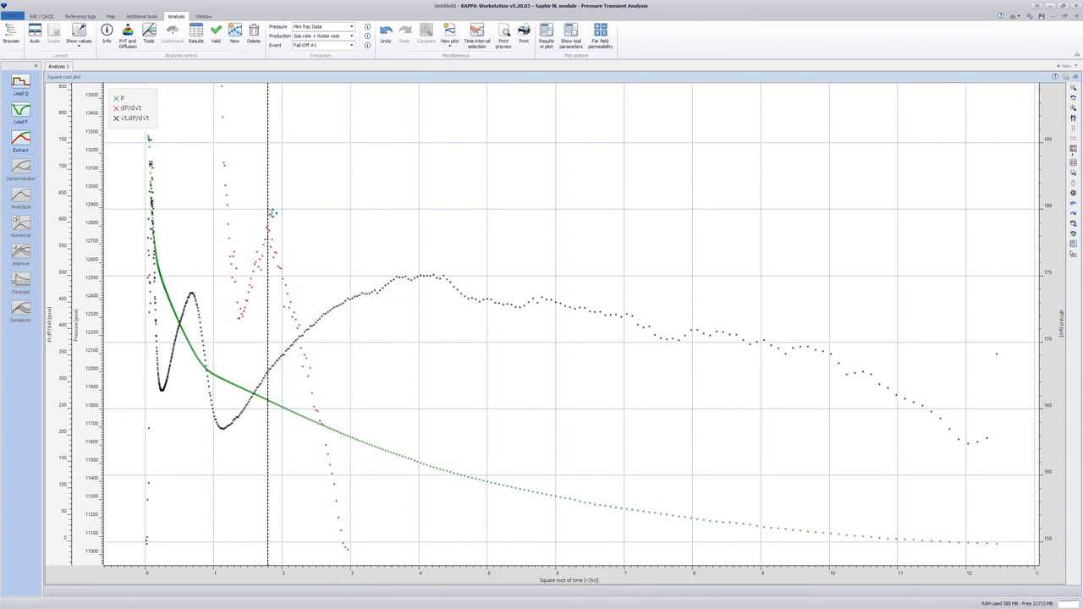
Bring up the after-closure analysis plot from the ribbon after checking the closure line.
click(545, 39)
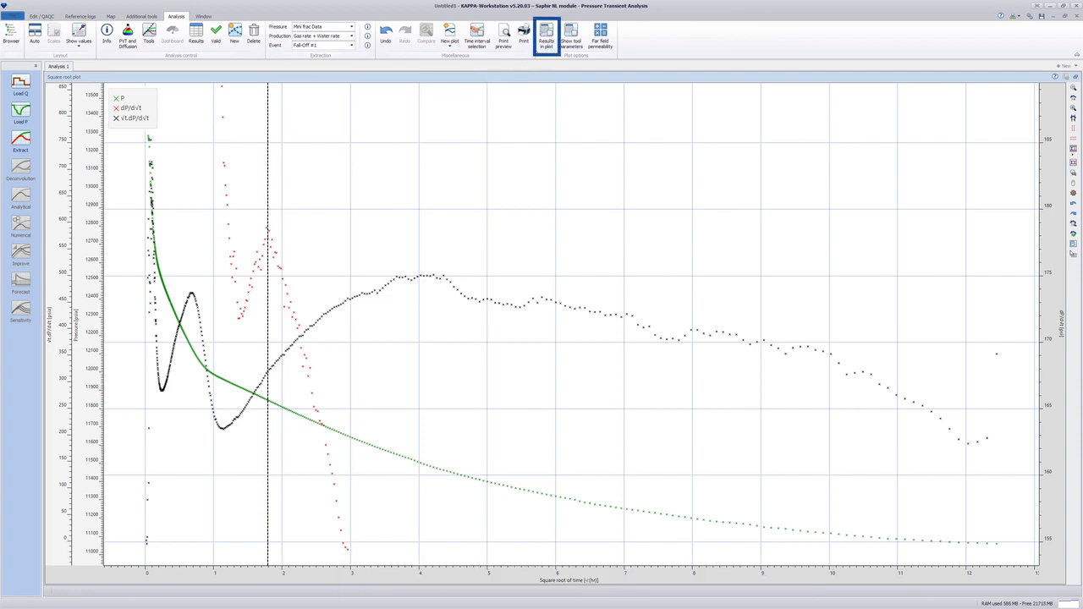
click(545, 34)
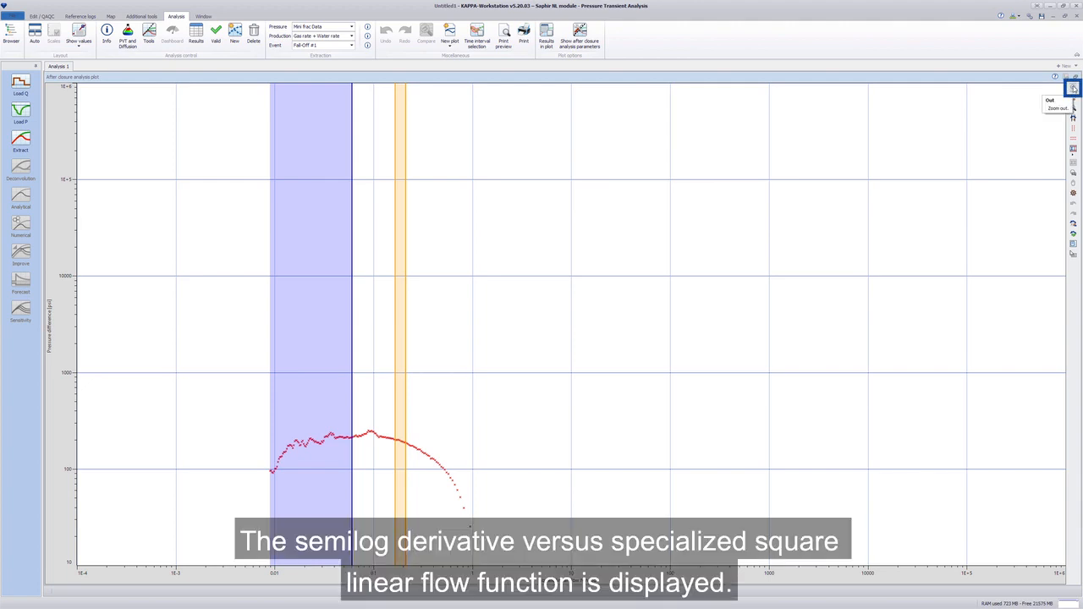
Add flow-regime straight lines to the after-closure plot and start a Zoom in.
click(1073, 88)
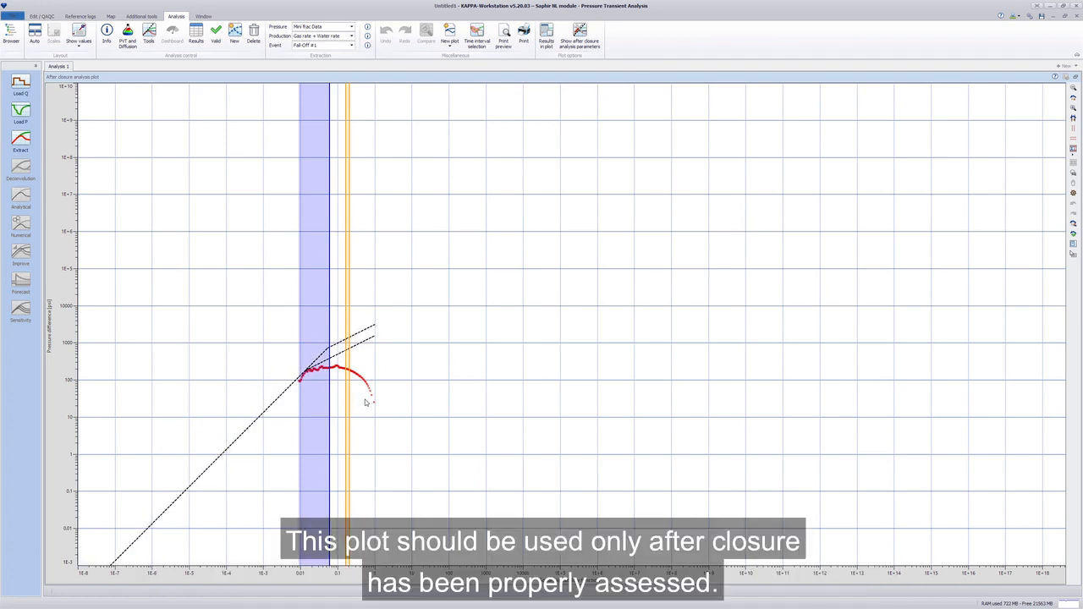
right_click(369, 396)
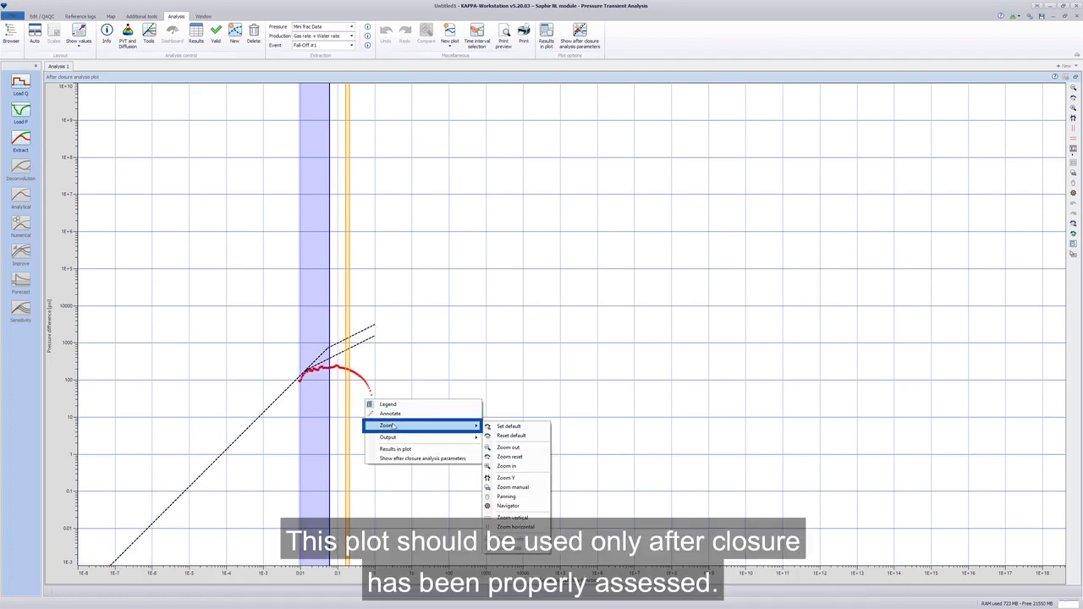
mouse_move(506, 467)
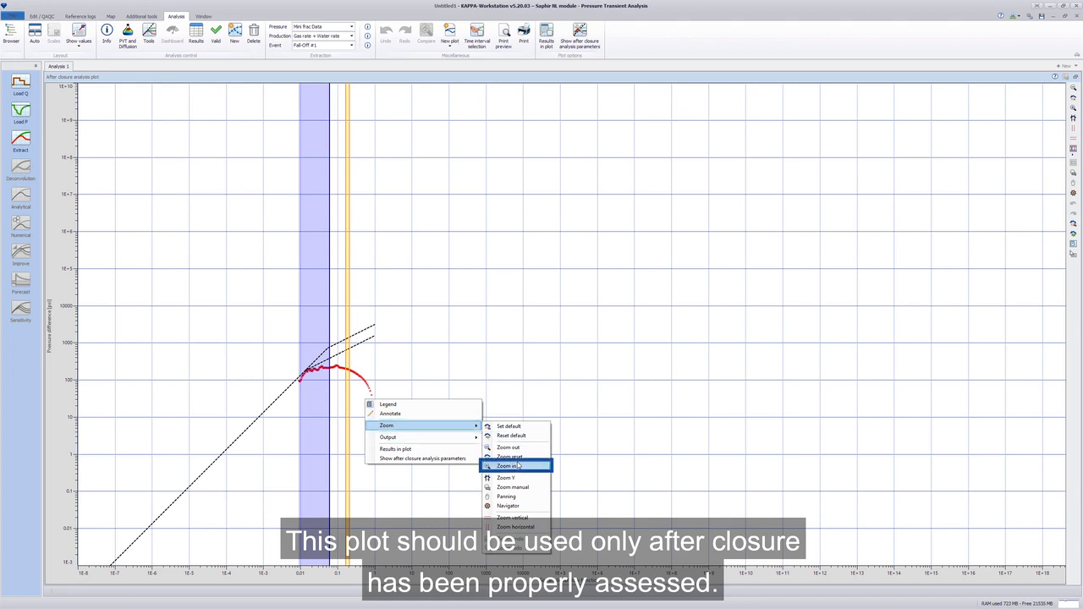
click(508, 467)
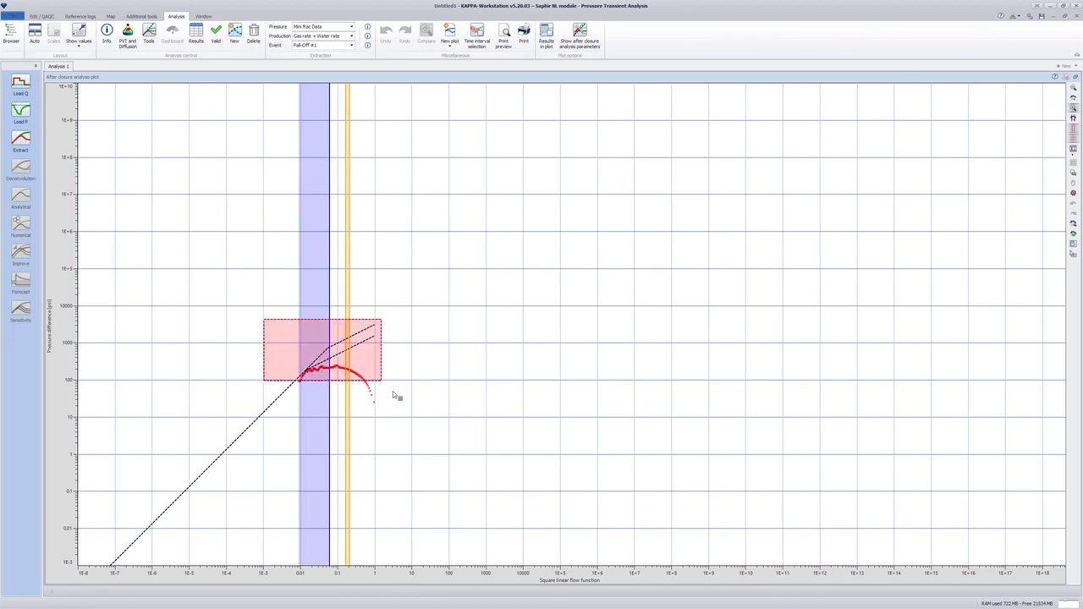
Zoom around the data and drag the blue zone edge to the start of the pseudo radial trend.
drag(380, 389, 417, 413)
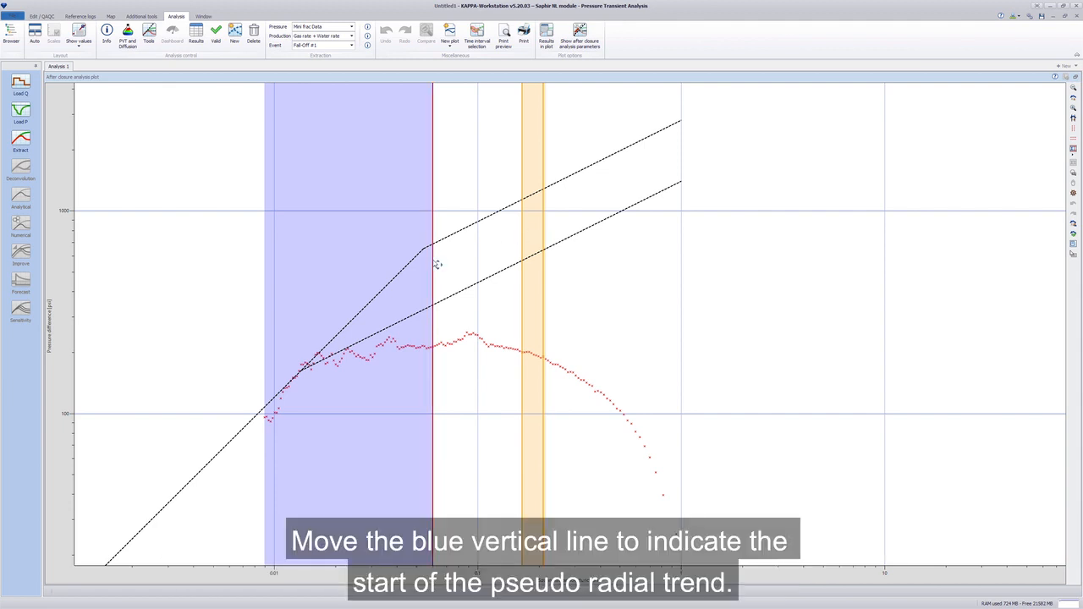
drag(432, 262, 312, 271)
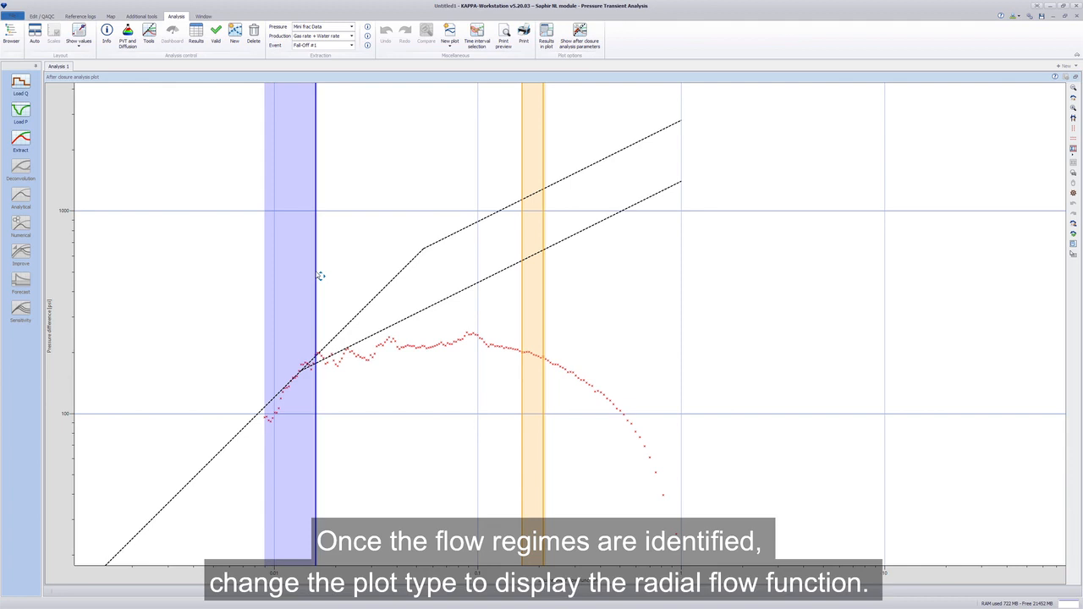
In the after-closure parameters, hide the pseudo linear flow regime line and apply.
click(696, 30)
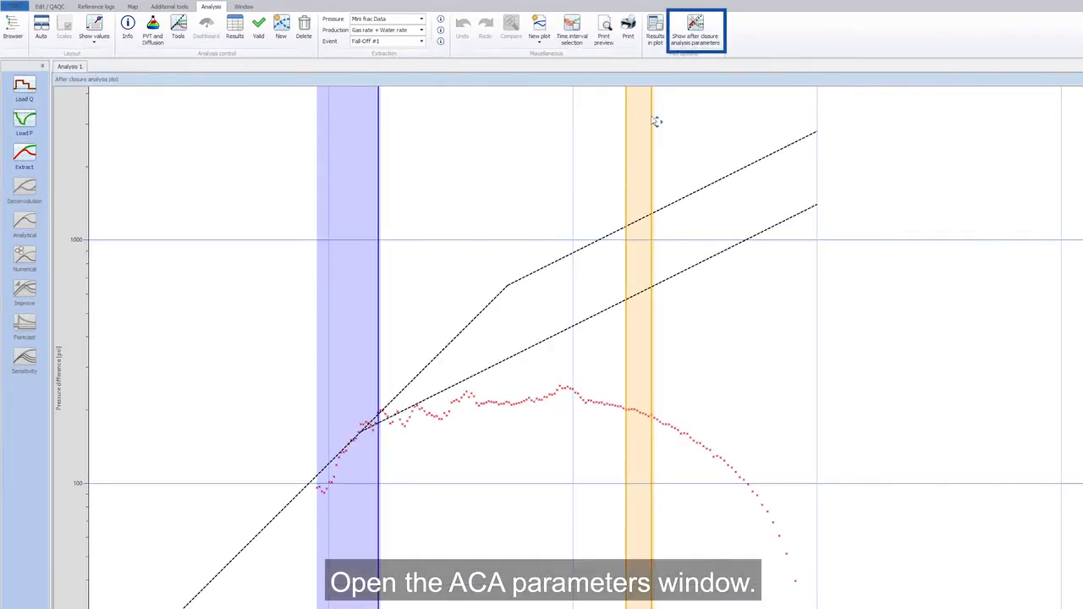
click(694, 30)
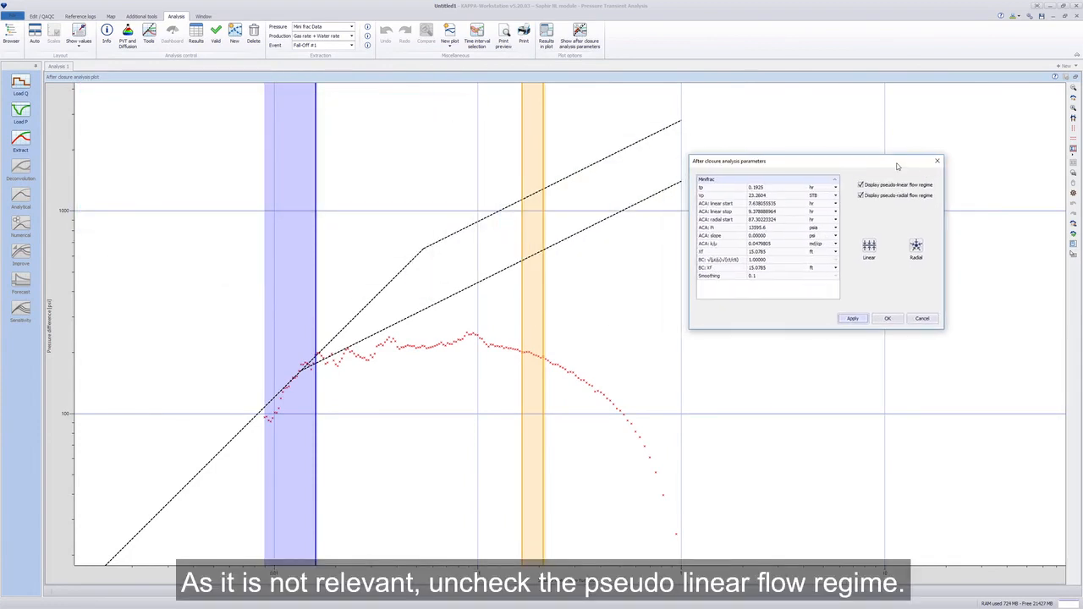
click(860, 184)
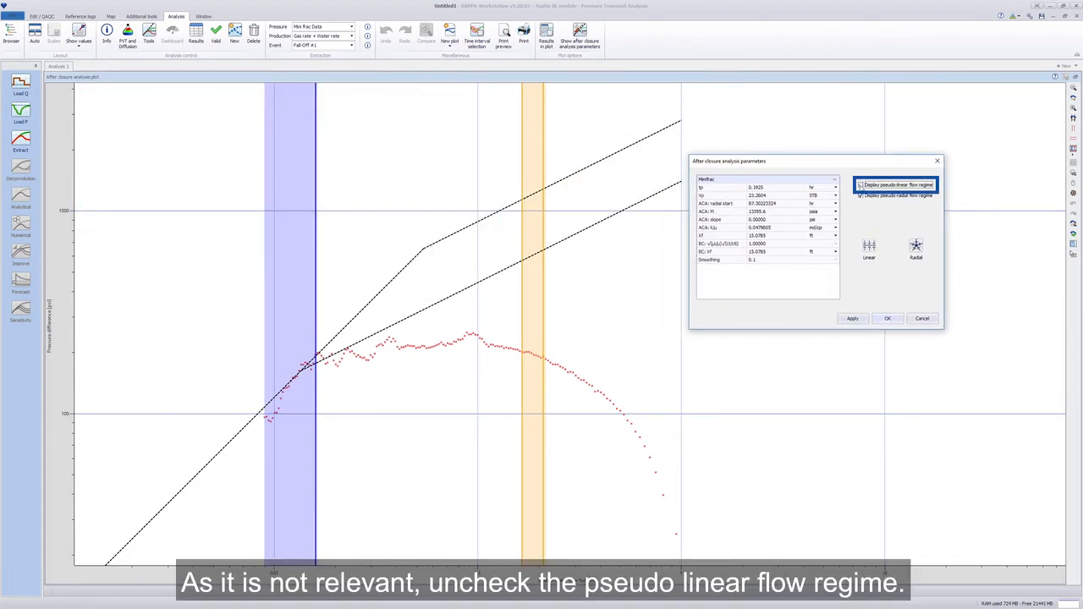
click(861, 185)
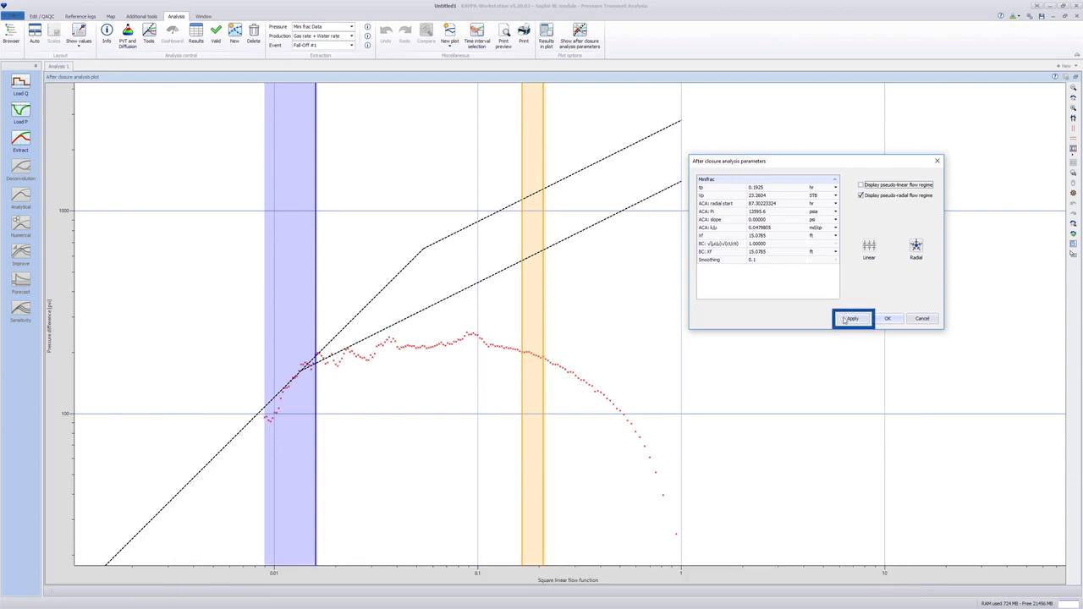
click(853, 318)
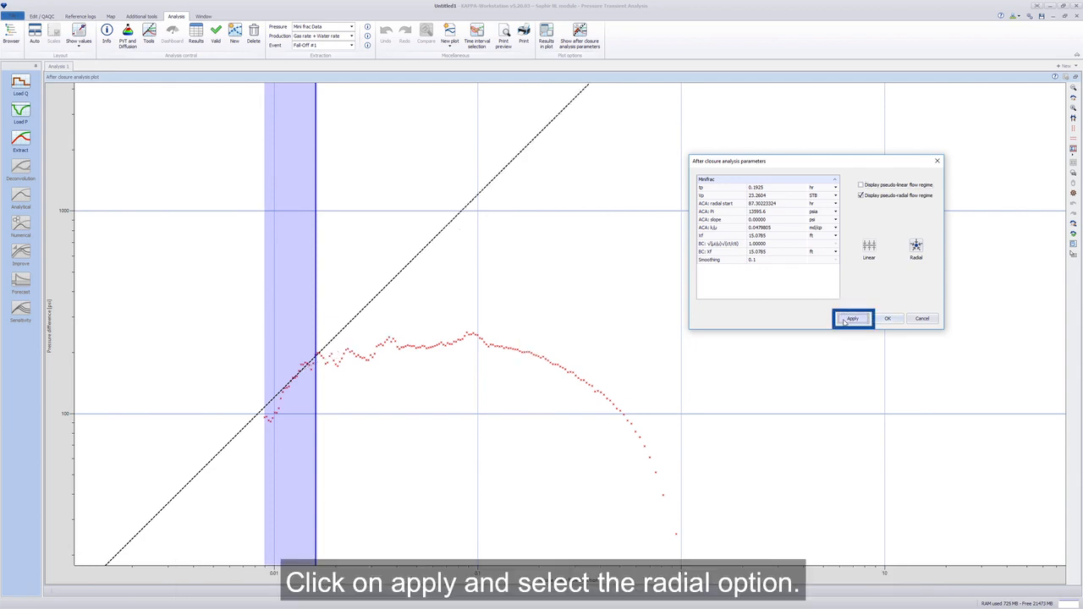
Fit the Radial flow line by regression and confirm the after-closure parameters.
click(918, 247)
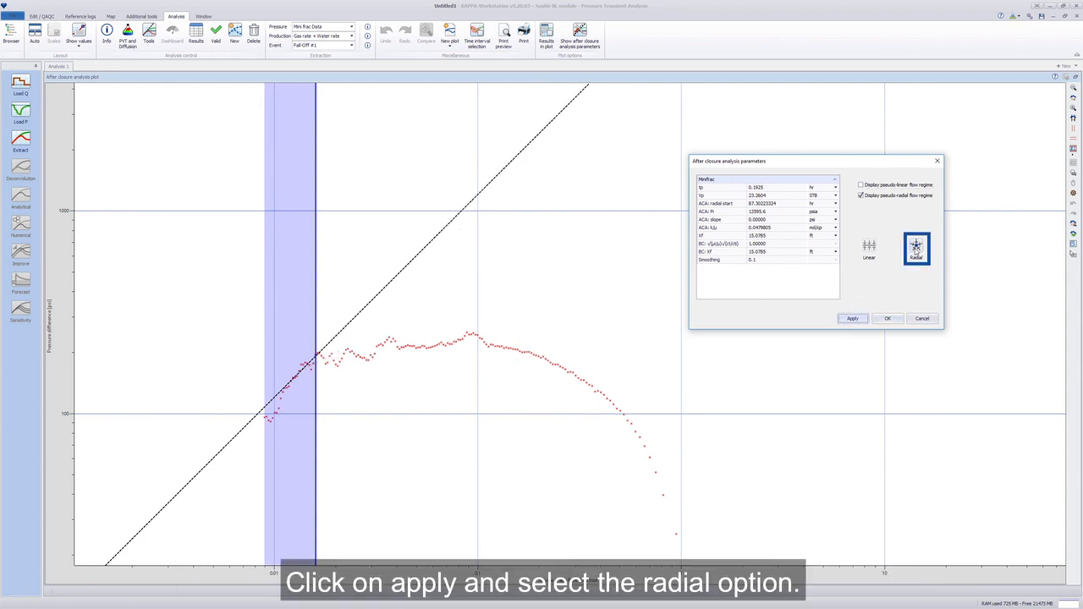
click(853, 318)
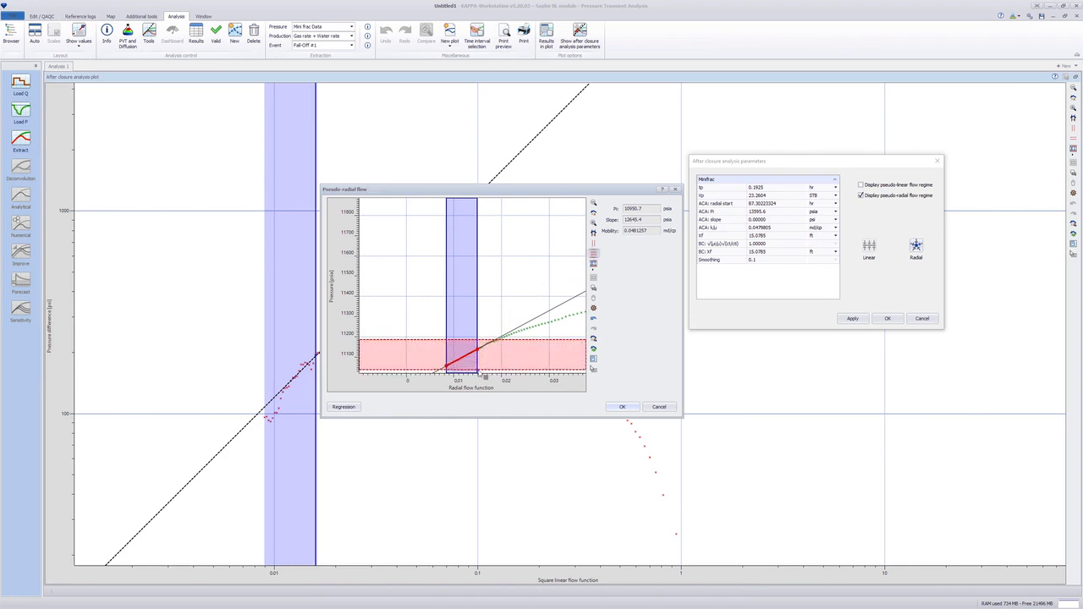
click(344, 406)
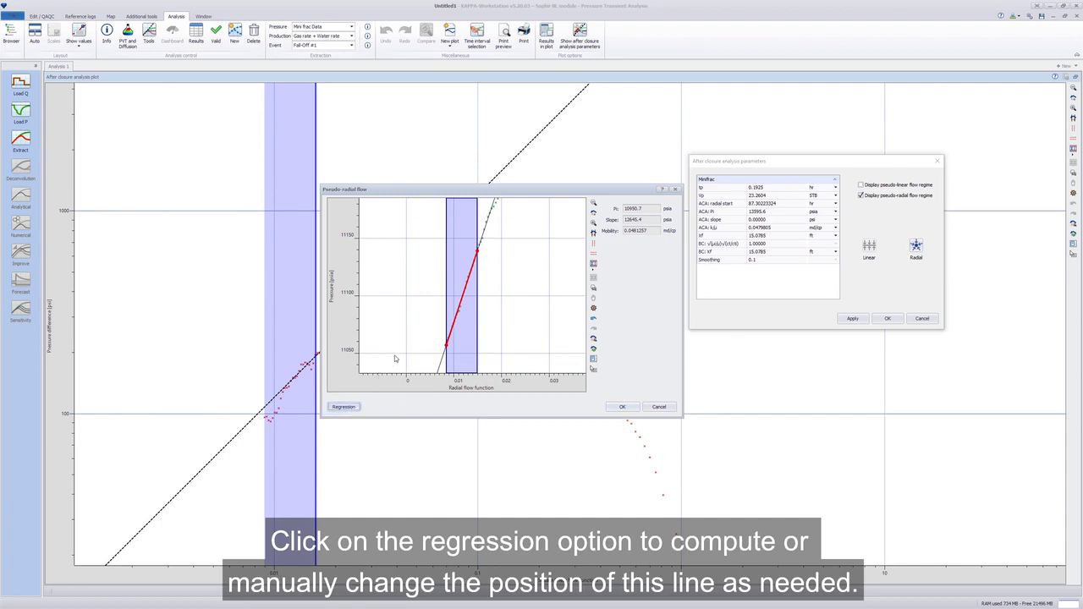
mouse_move(480, 256)
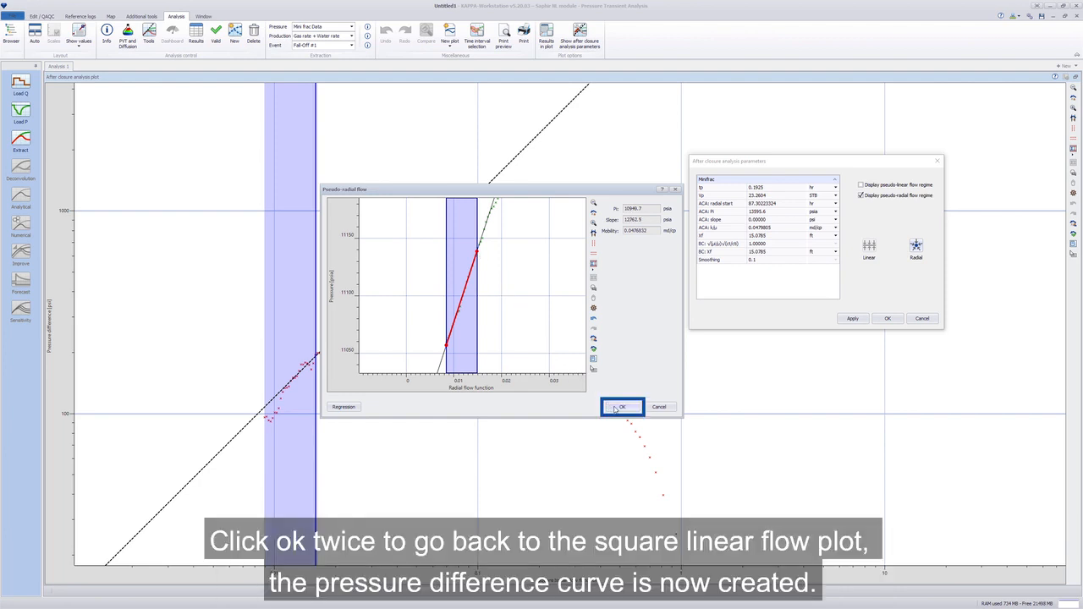
click(623, 406)
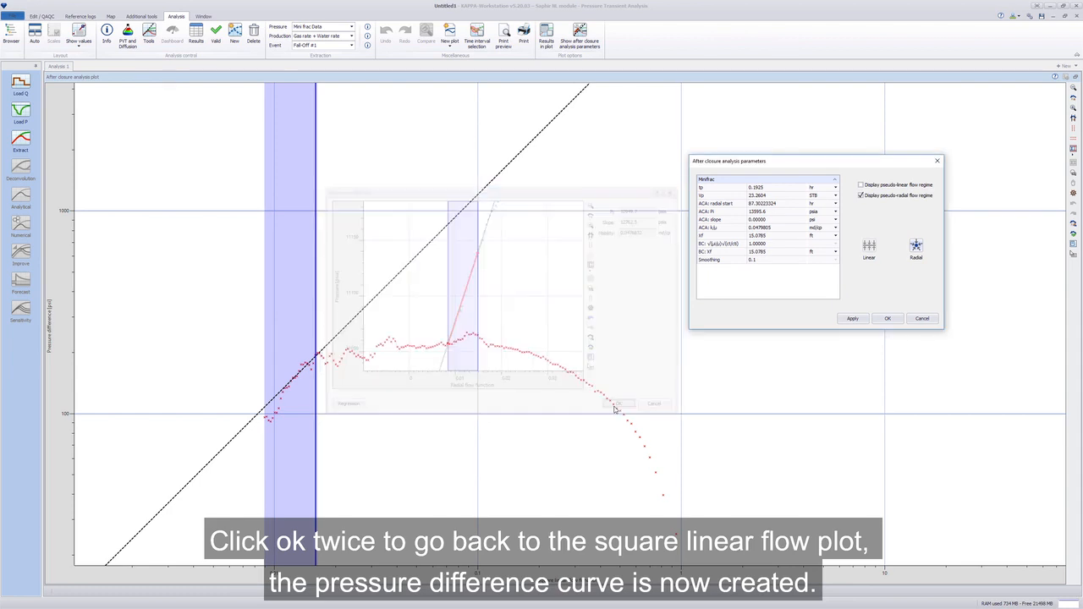
click(619, 403)
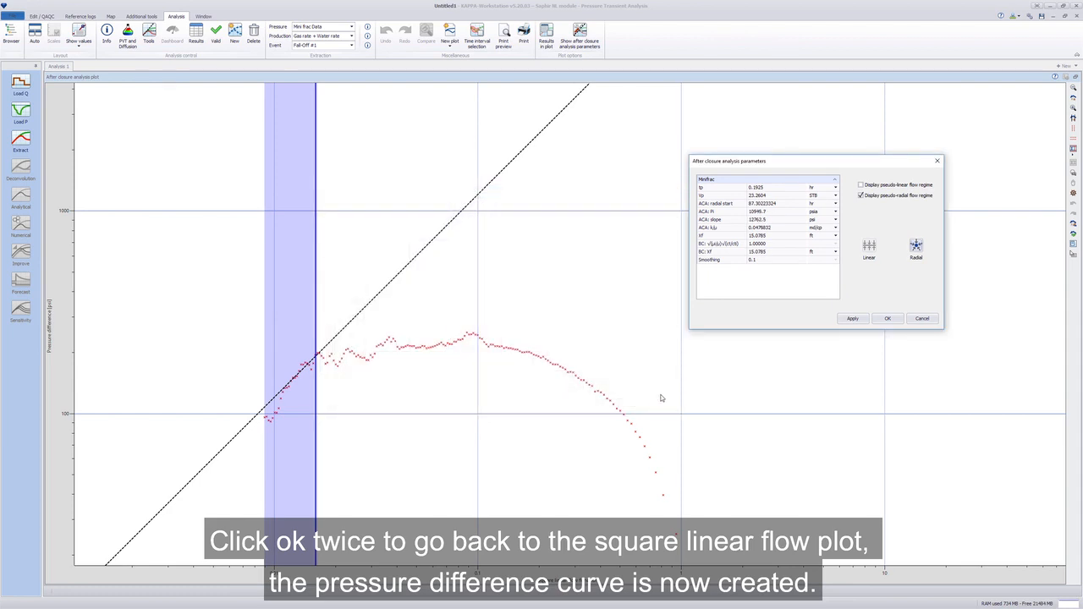
click(886, 318)
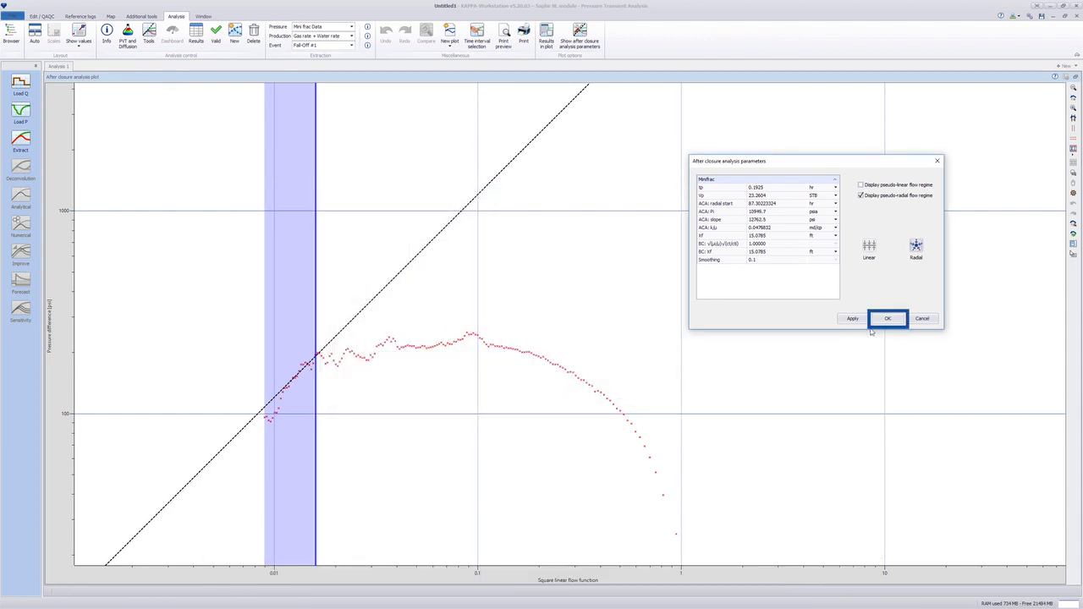
Close the parameters window and show Results in plot on the after-closure plot.
click(887, 318)
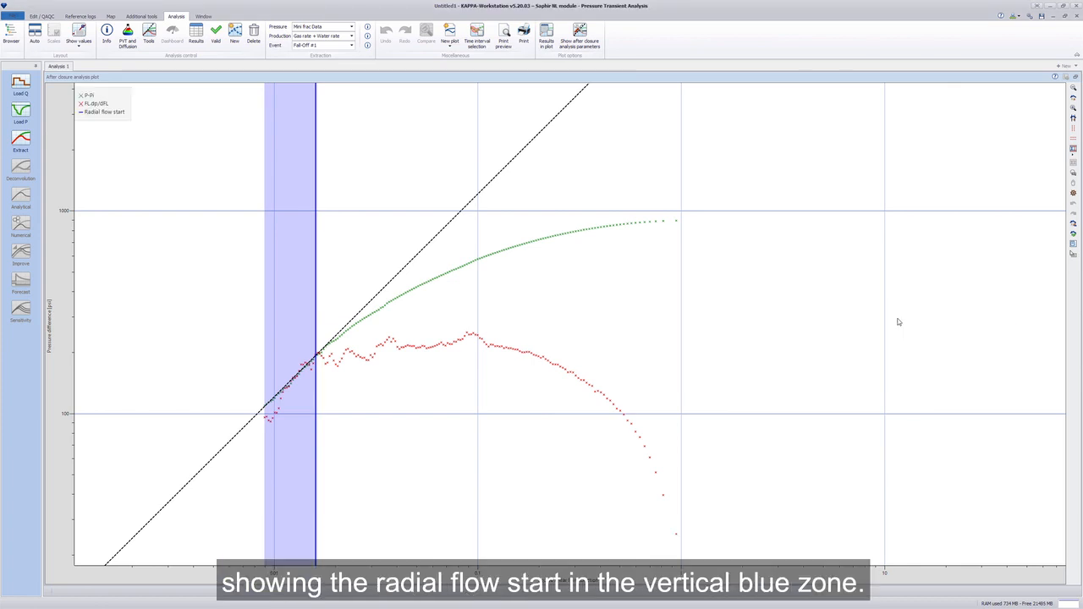
right_click(899, 322)
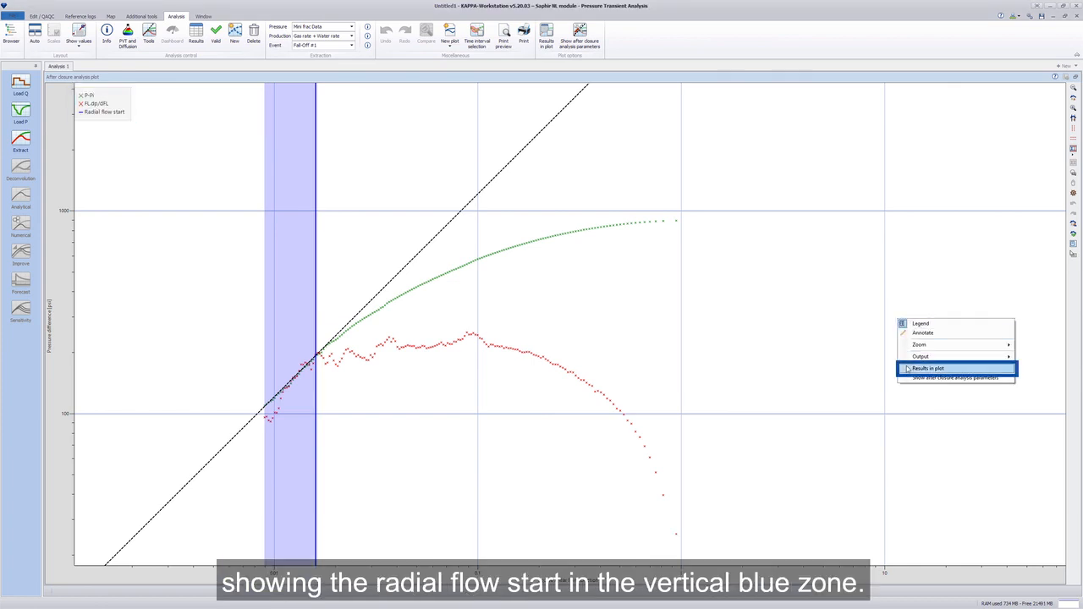
click(927, 368)
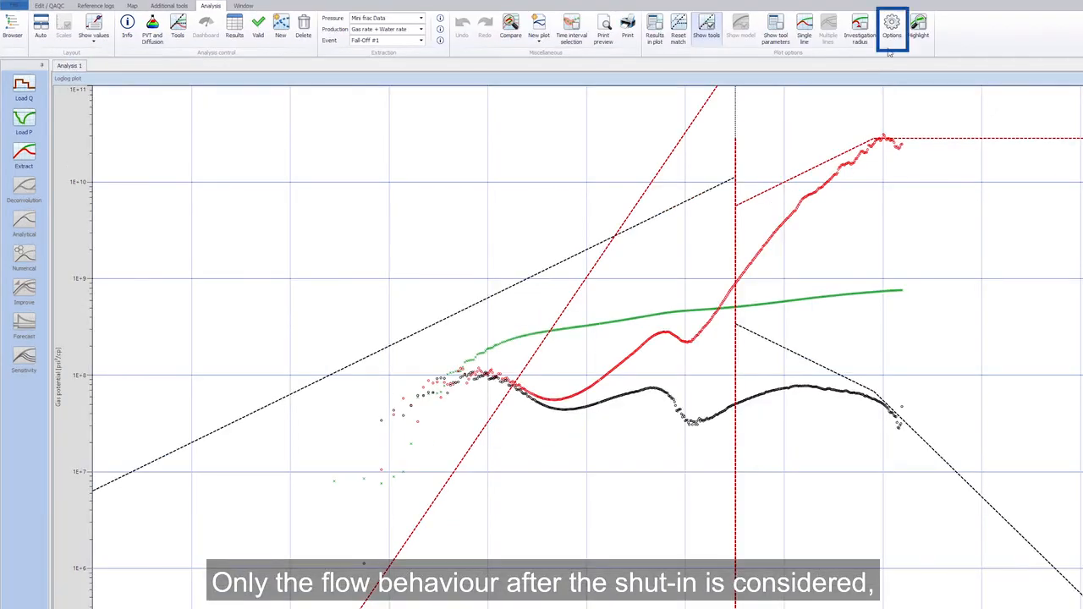
Set the log-log derivative options to use the fall-off period with ISIP time origin and confirm.
click(890, 26)
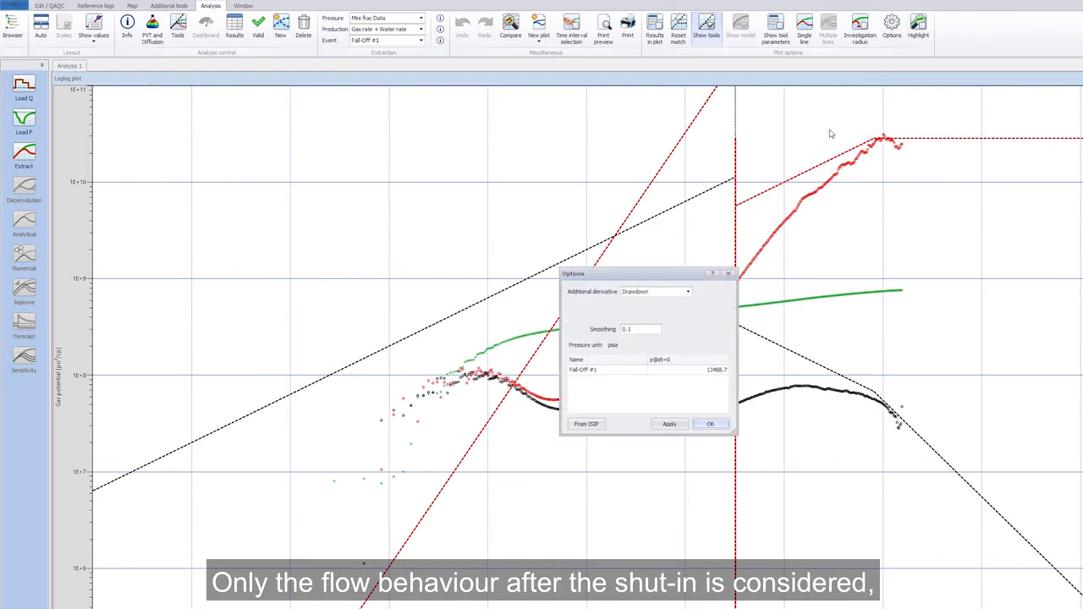
click(601, 369)
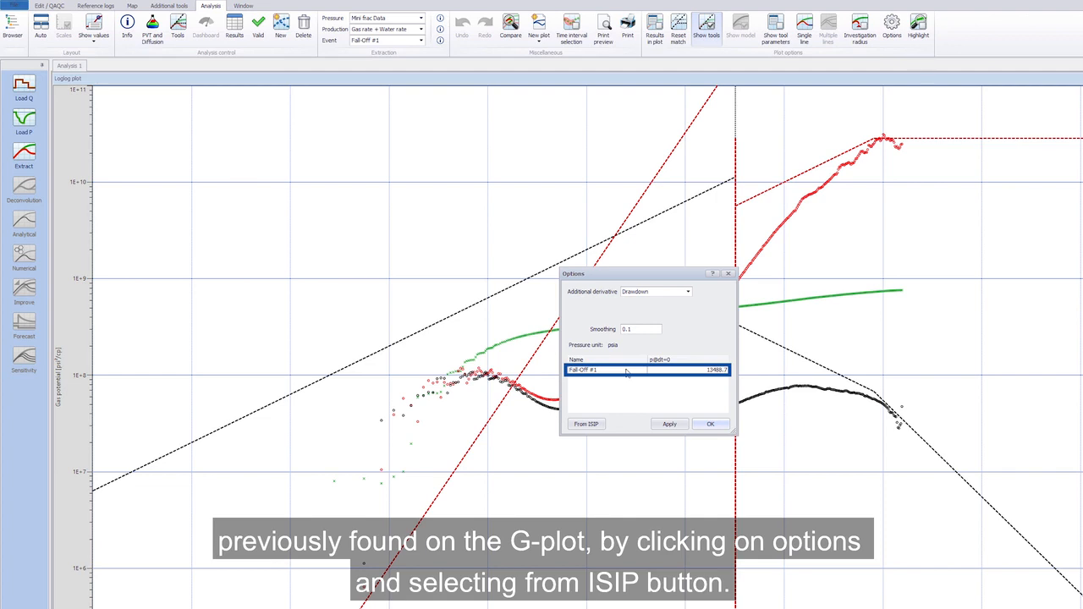
click(586, 423)
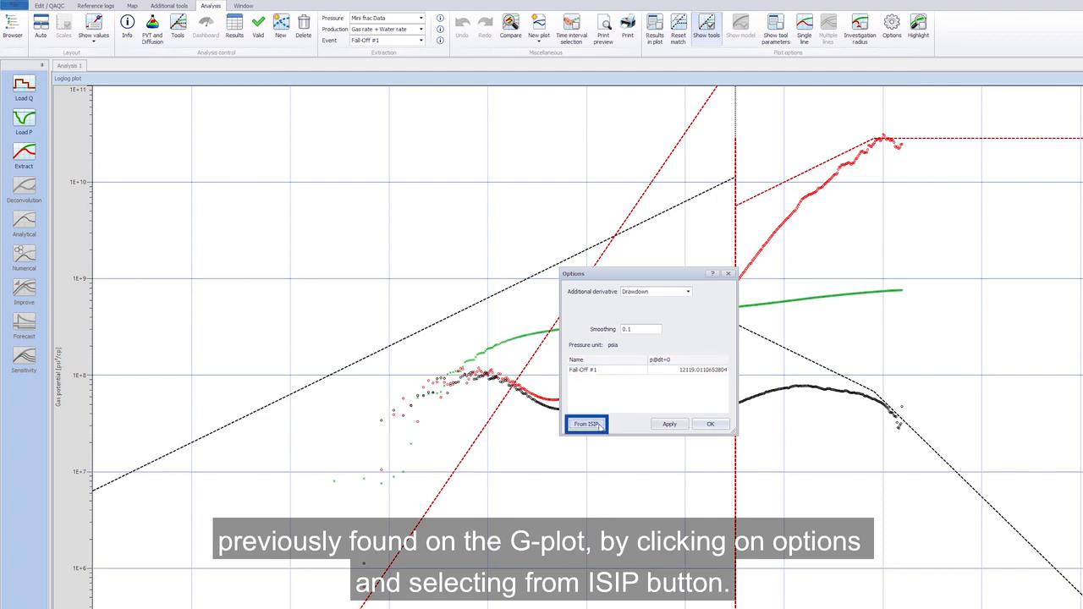
click(585, 423)
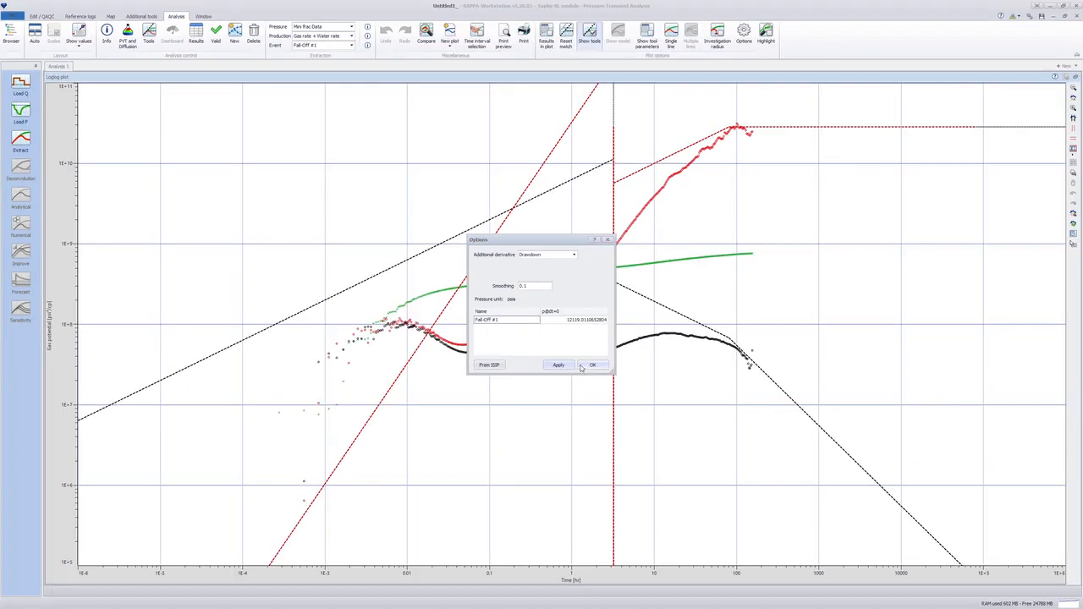
click(593, 366)
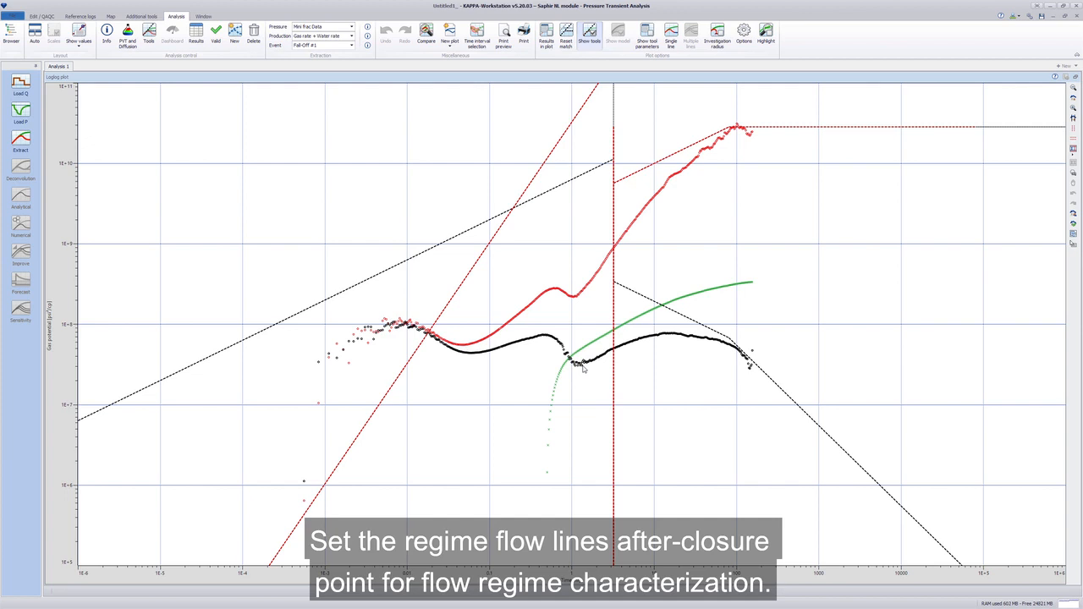
mouse_move(683, 325)
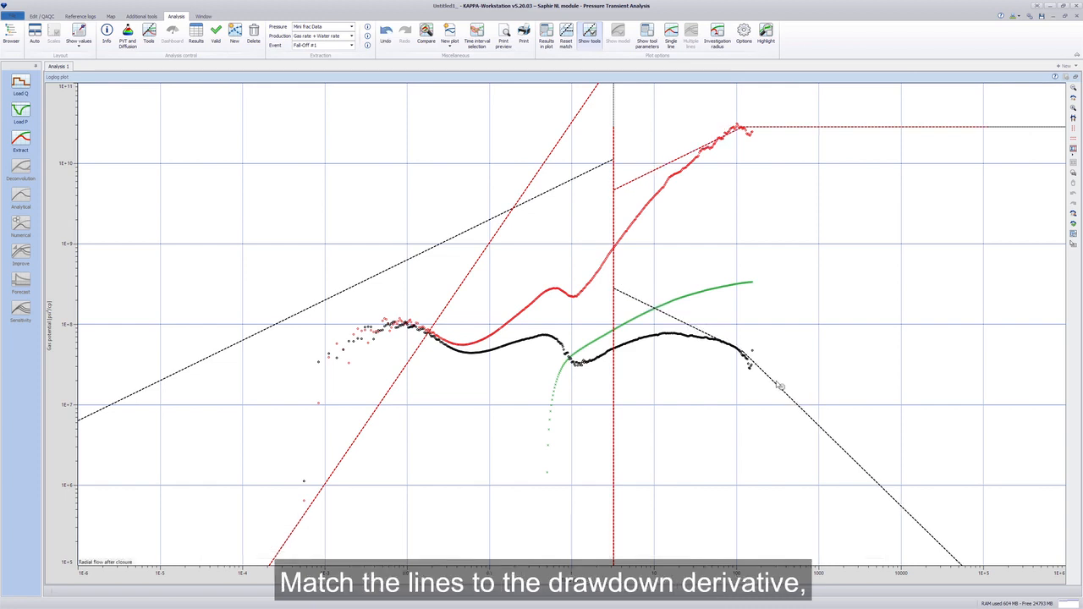
mouse_move(839, 446)
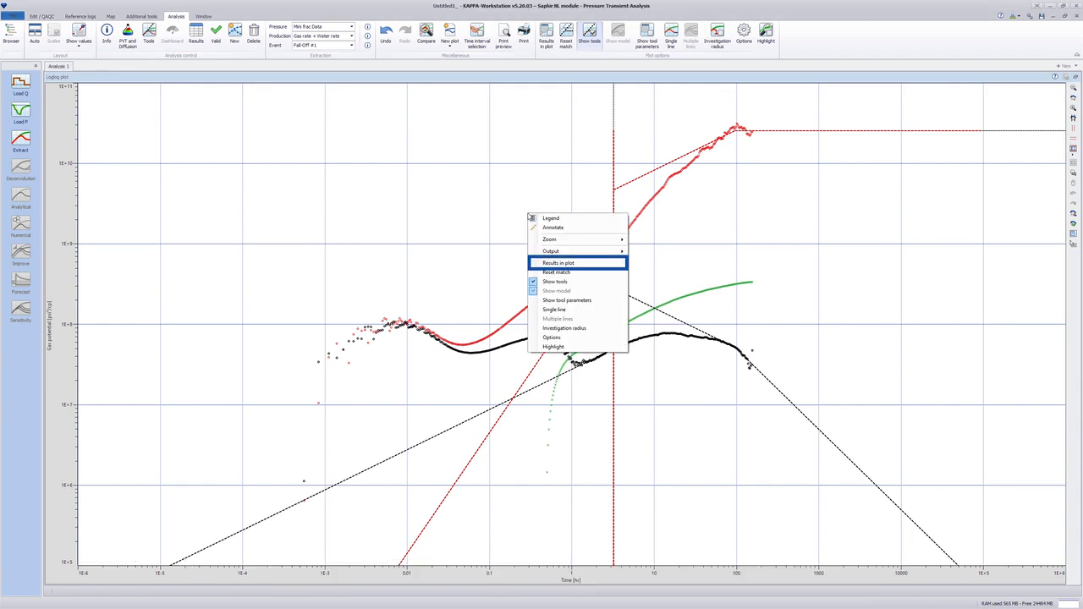
Display the Minifrac results box on the log-log plot, then bring up the plot's quick actions.
click(558, 263)
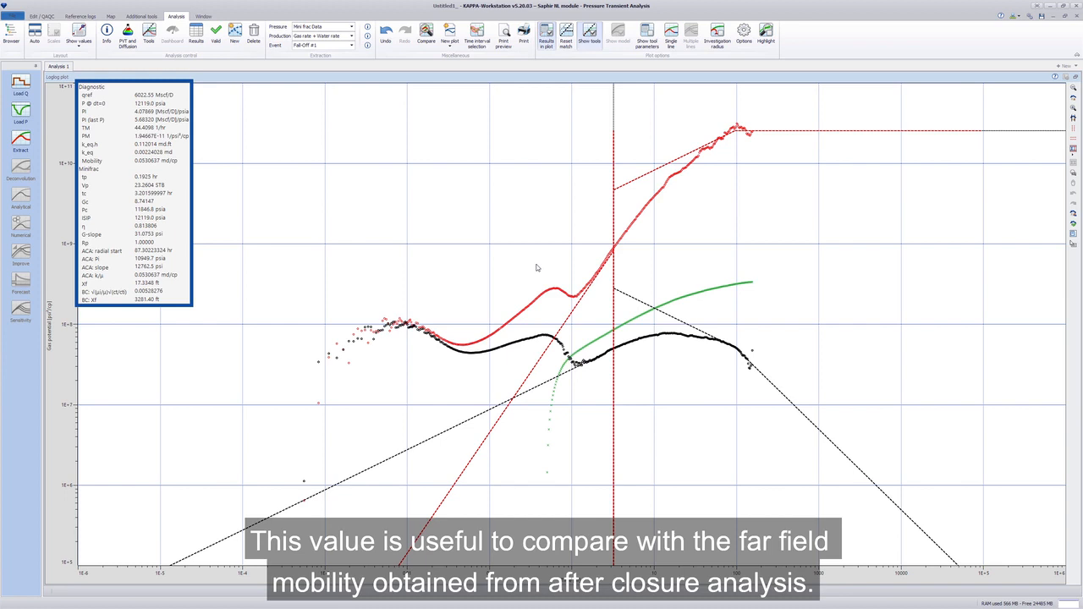
right_click(538, 340)
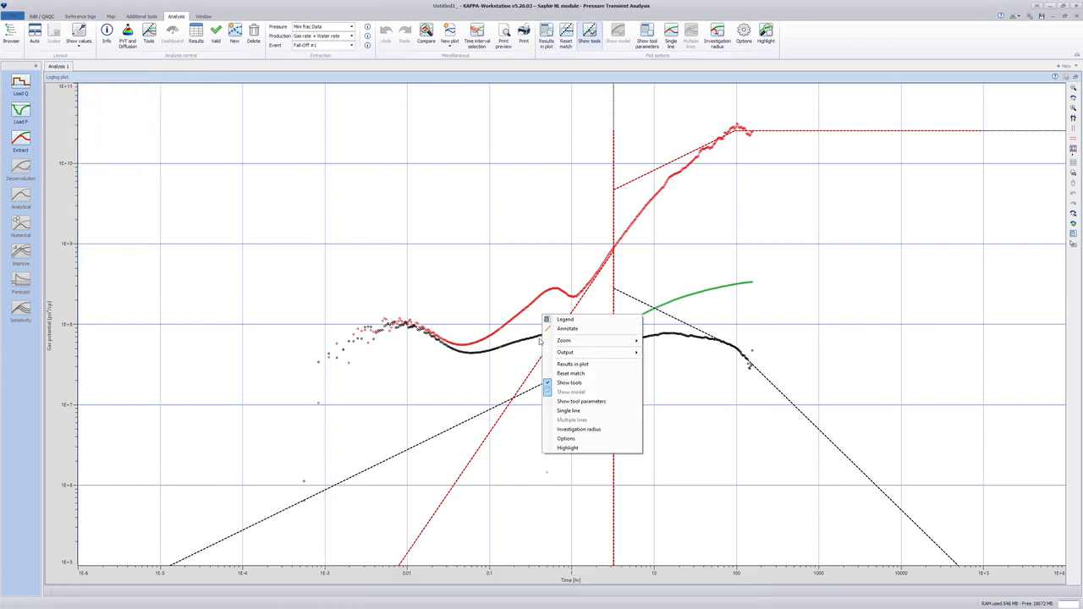
Set the additional derivative to dp/dt and apply to preview the curve.
click(565, 439)
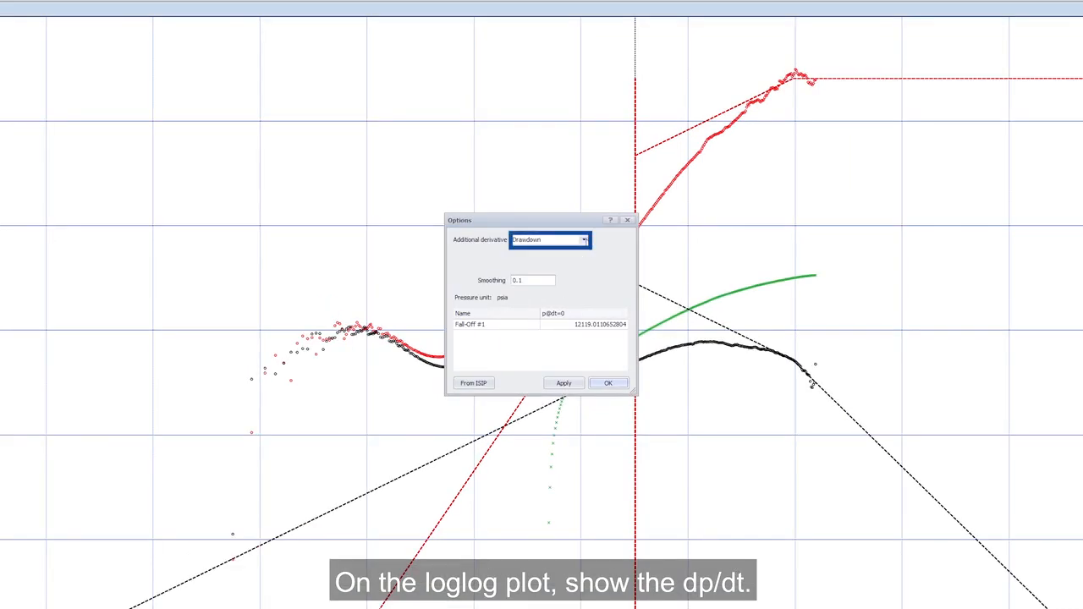
click(582, 241)
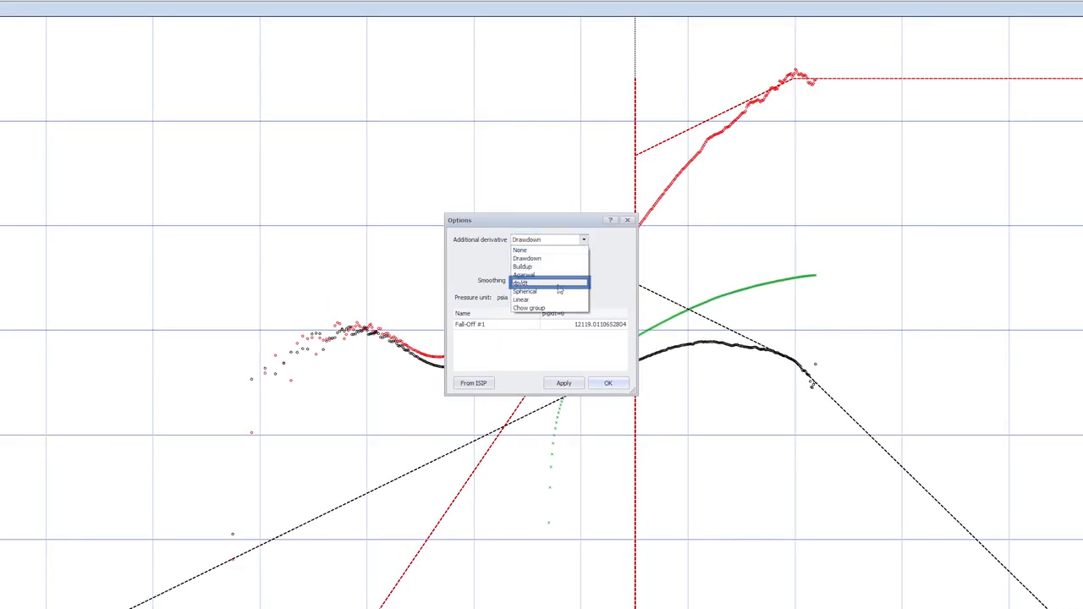
click(549, 283)
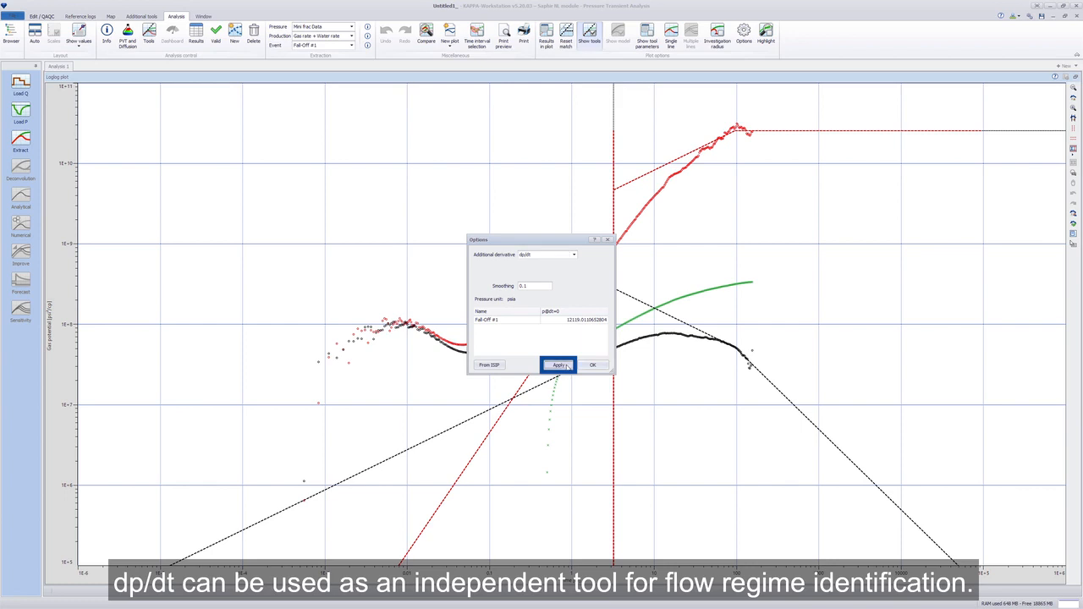
click(559, 366)
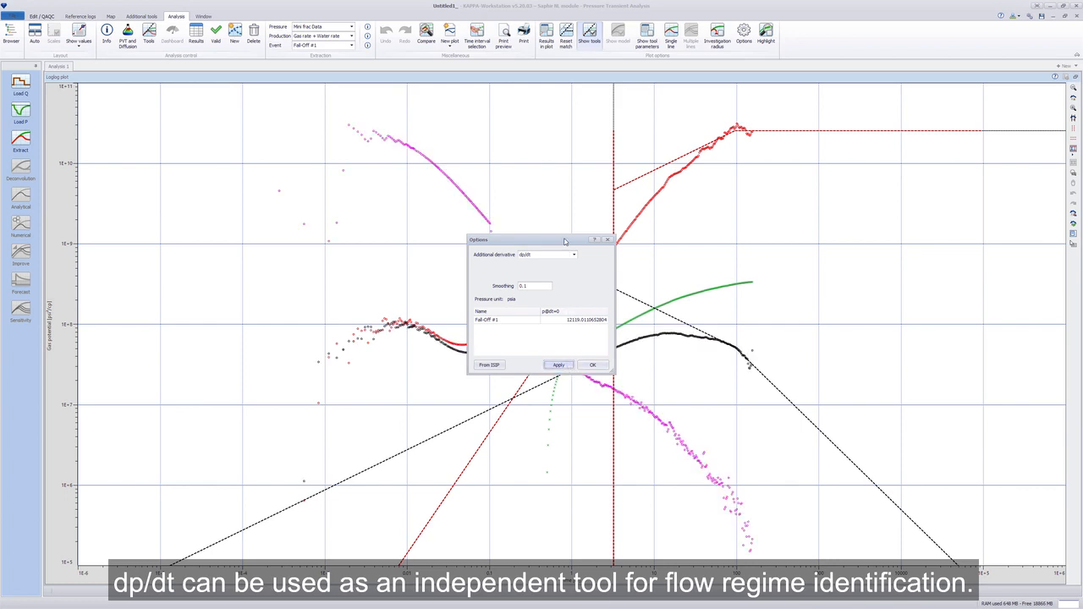
drag(542, 240, 347, 227)
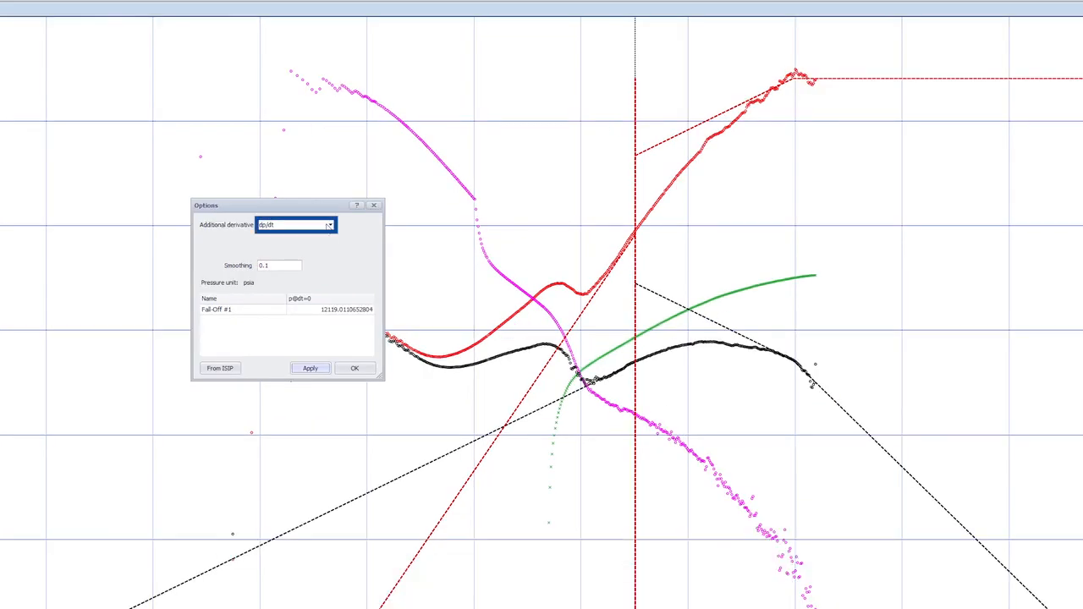
Reset the additional derivative to None and confirm the options.
click(328, 223)
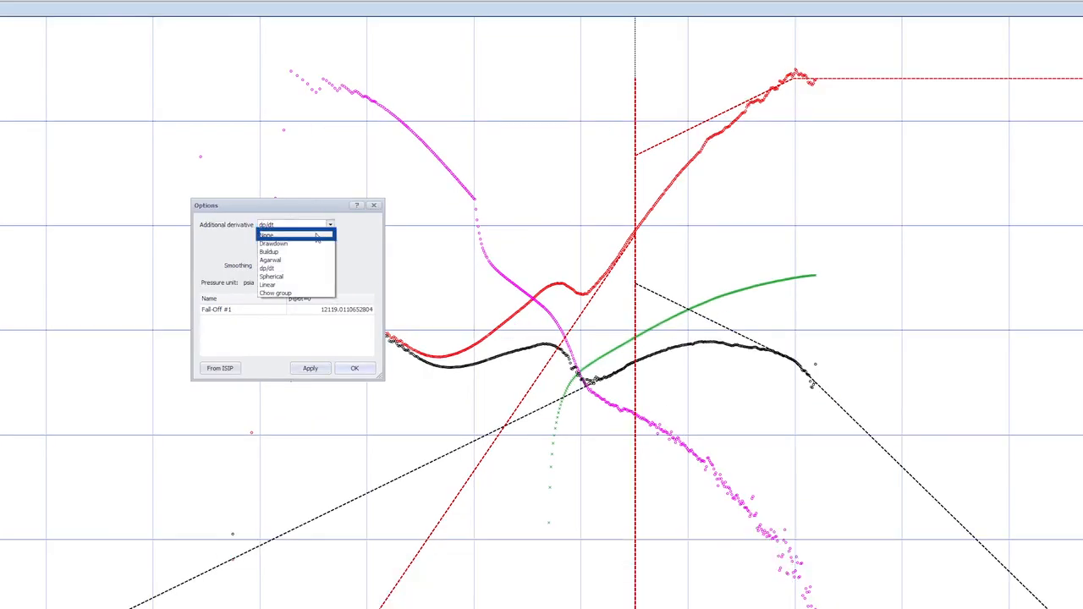
click(267, 234)
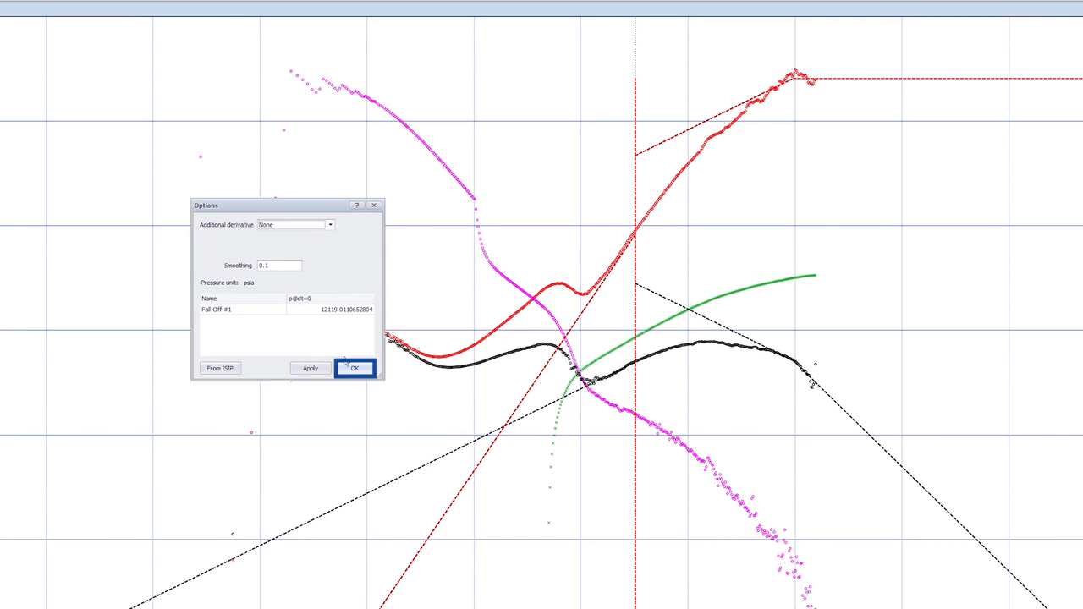
click(353, 368)
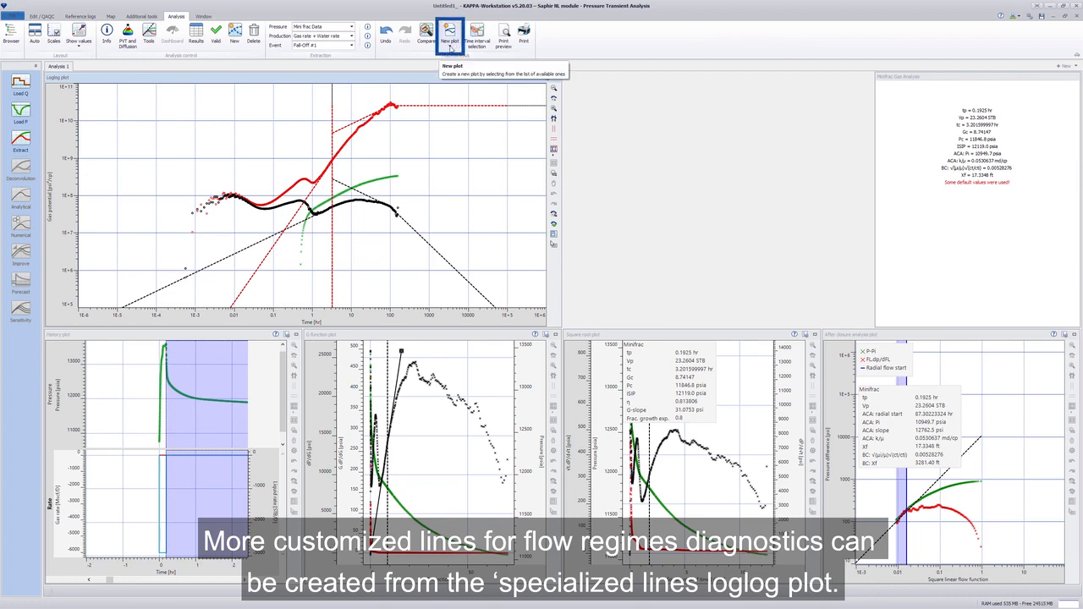
Create a Specialized lines loglog plot with a User input slope line.
click(450, 34)
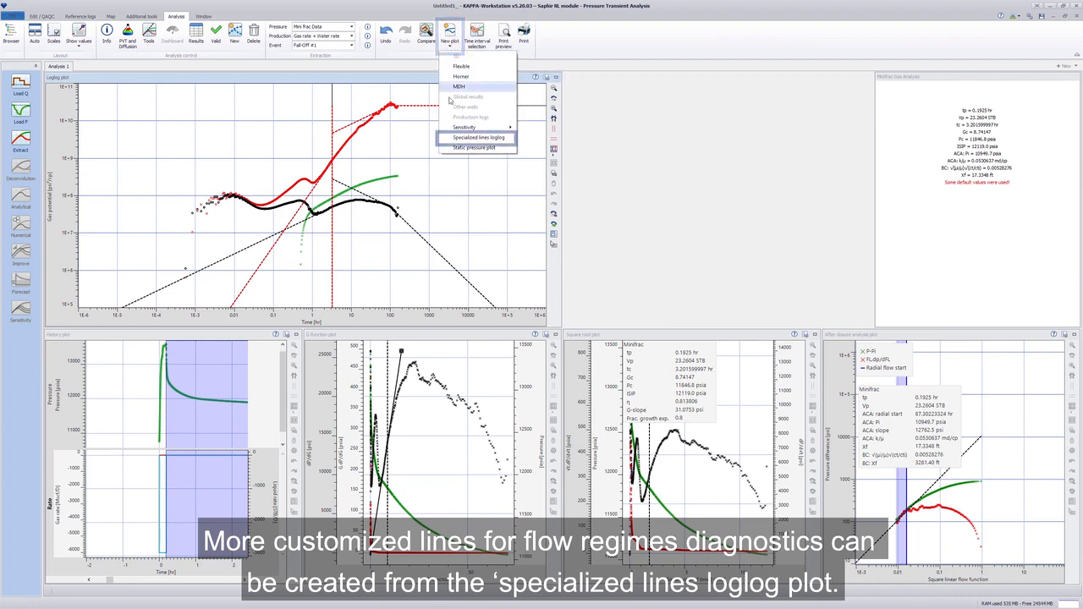
click(477, 137)
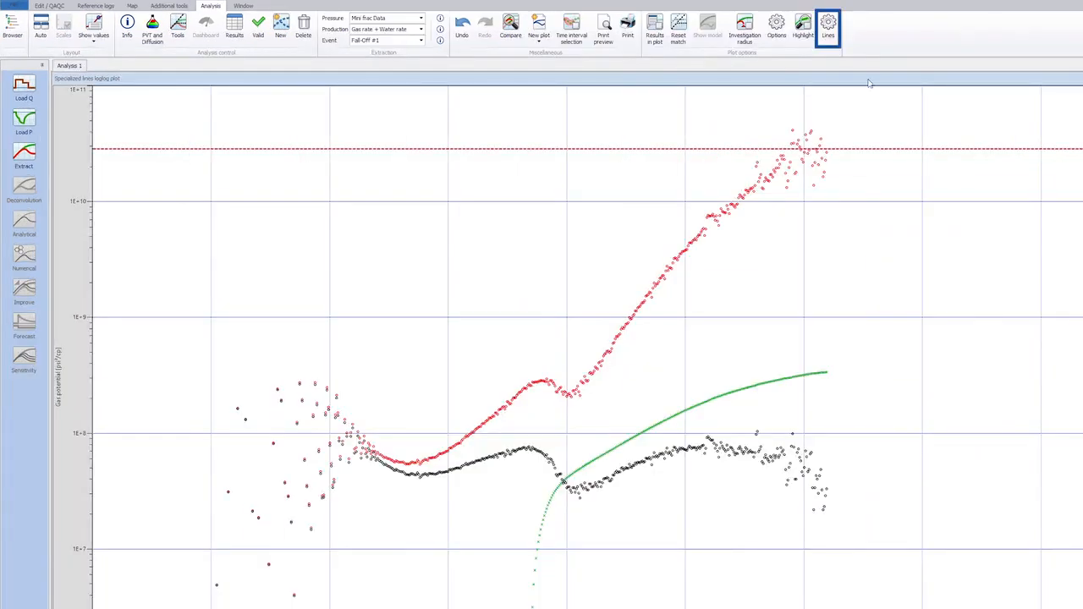
click(828, 22)
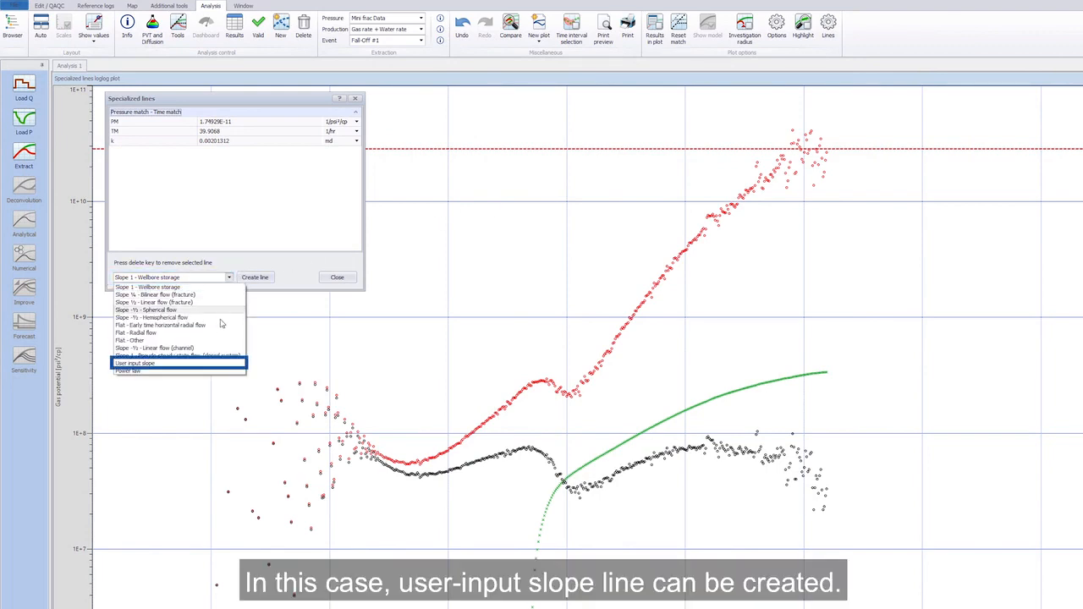
click(133, 362)
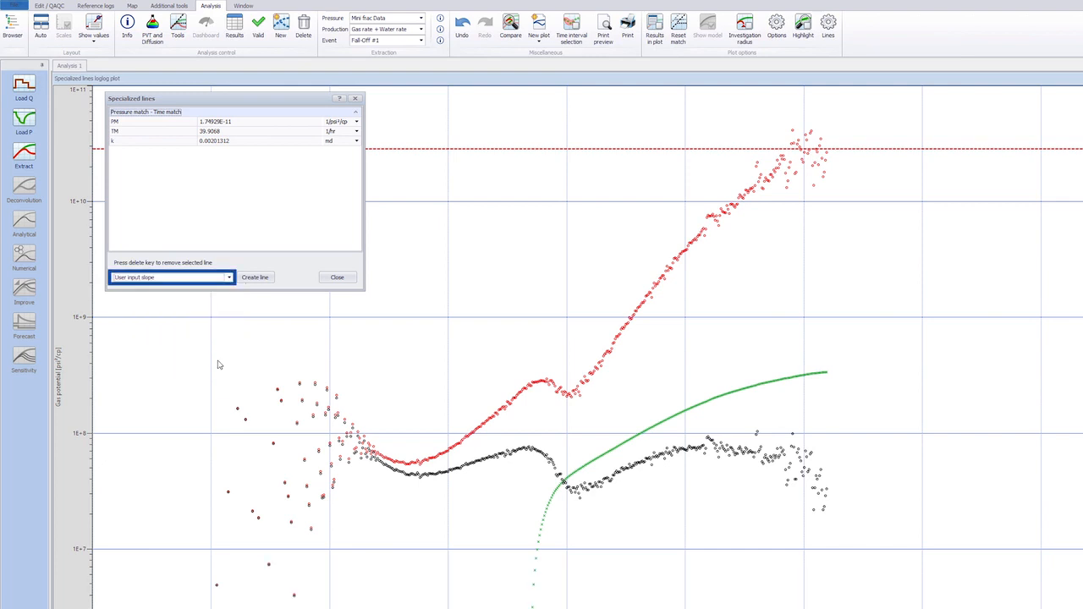
click(253, 277)
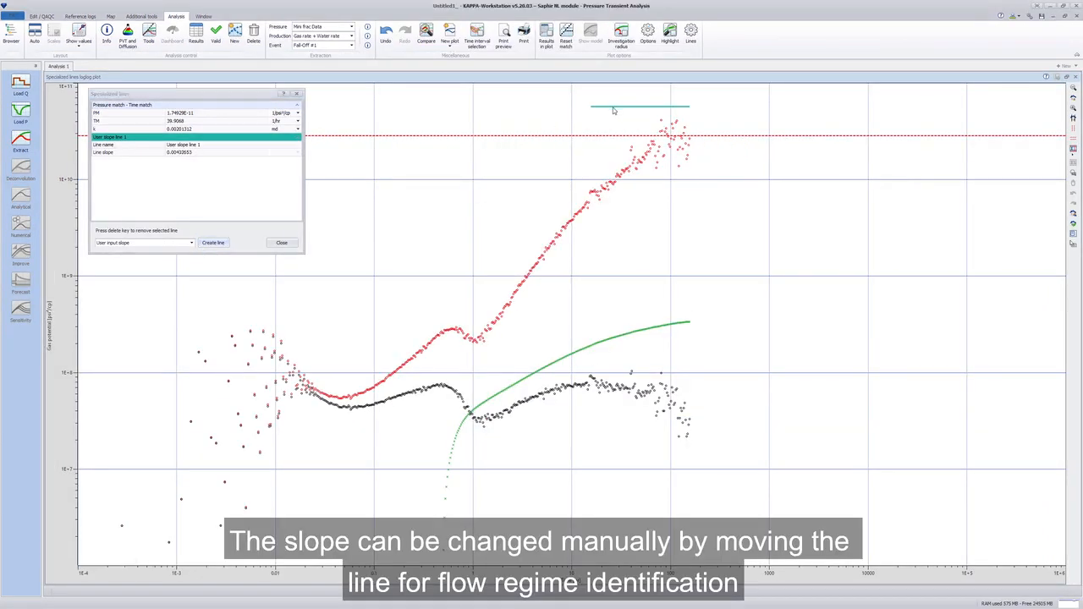
Drag the line onto the red curve, set its slope to 1.5 and close the settings.
drag(613, 110, 638, 108)
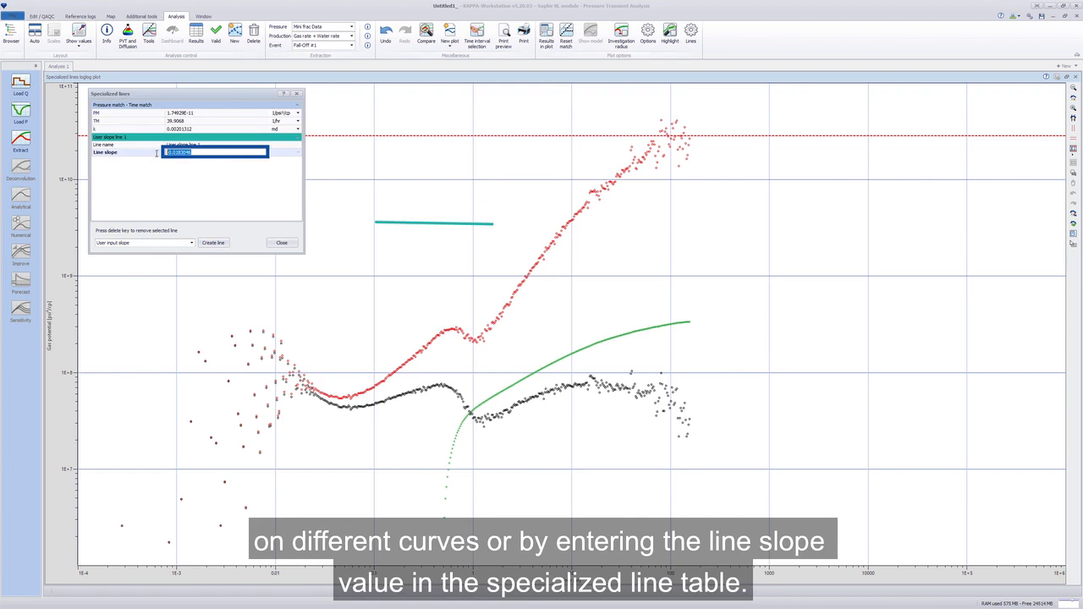
text(1.5)
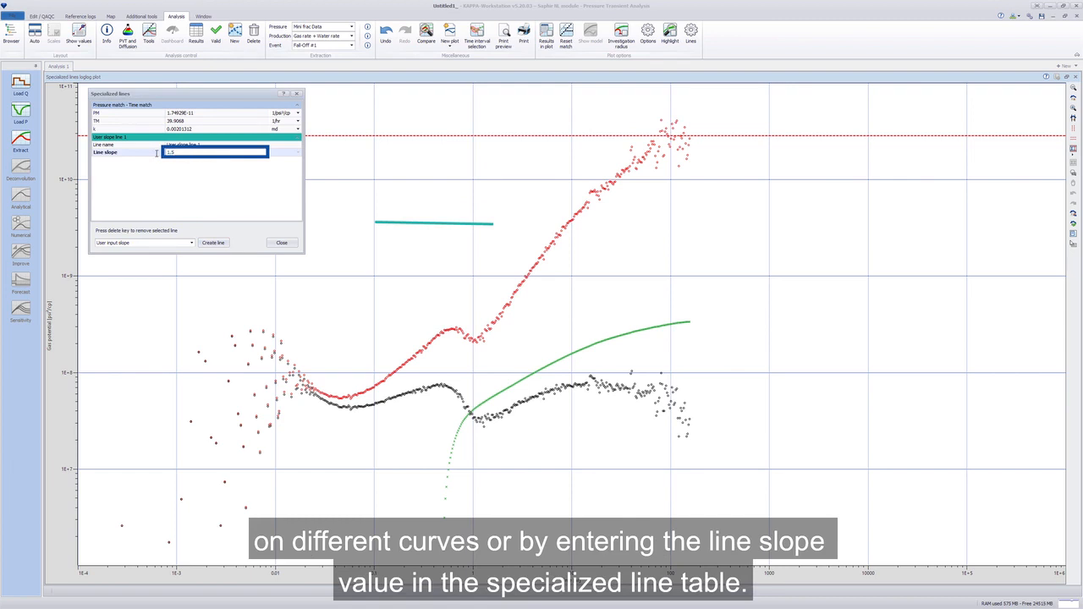
text(1.50000)
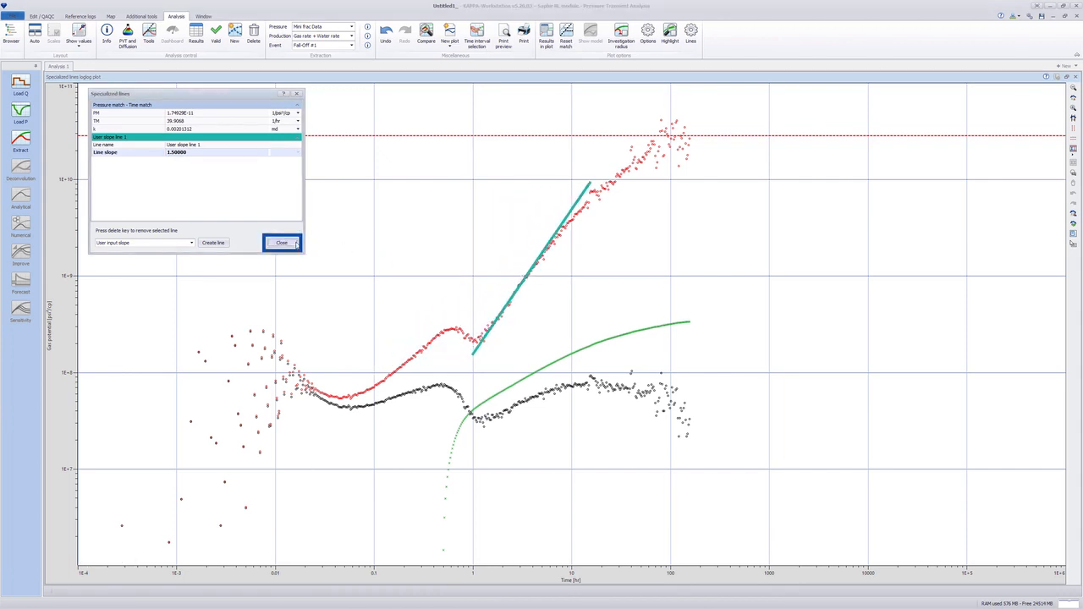
click(280, 244)
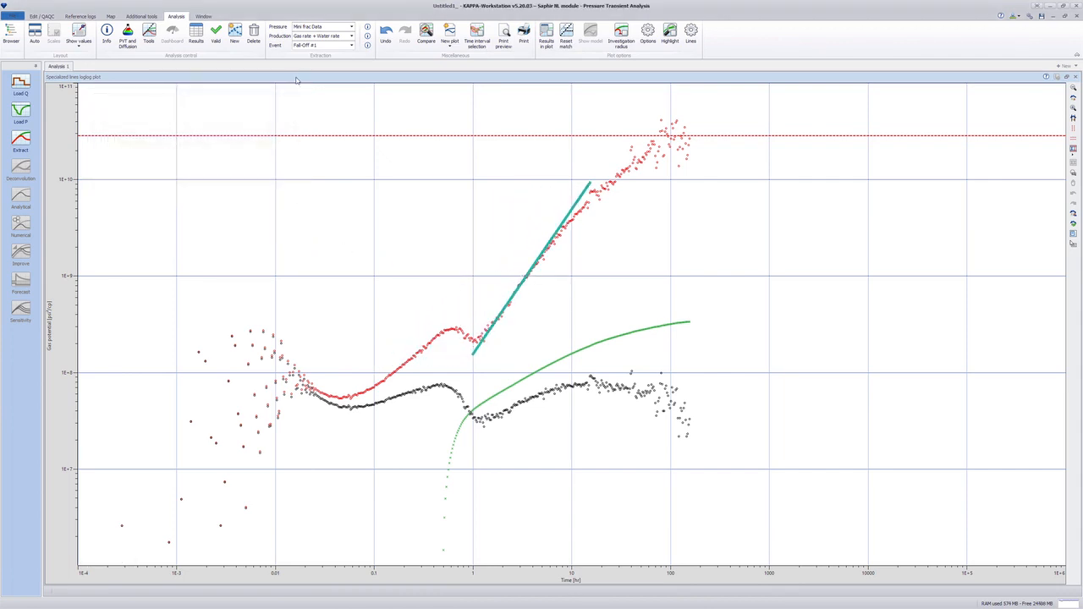
Show the results table filtered to the Minifrac category from the analysis layout.
click(234, 34)
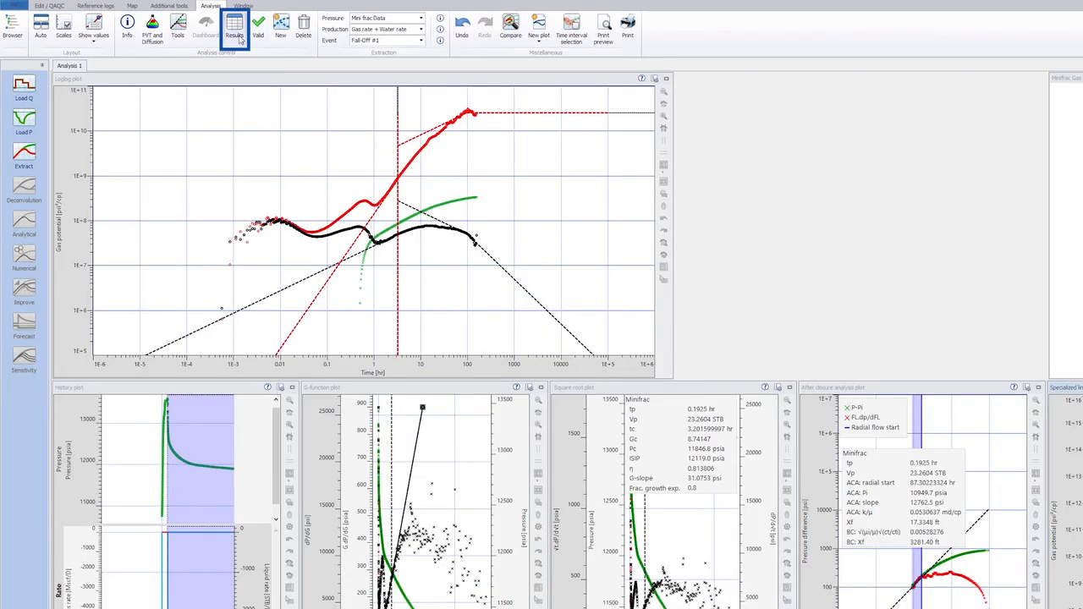
click(234, 34)
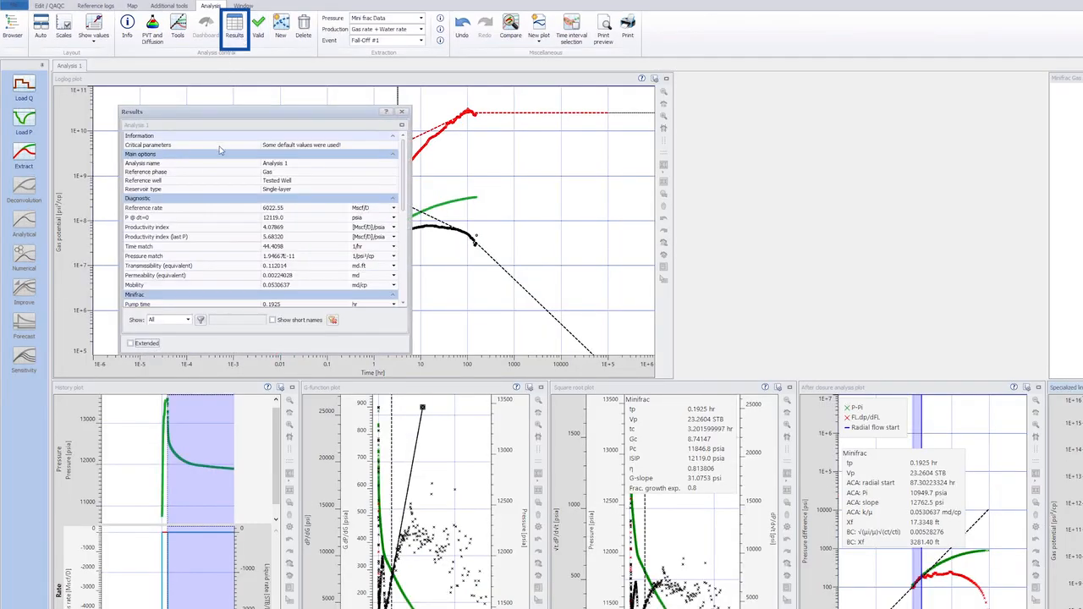
click(190, 320)
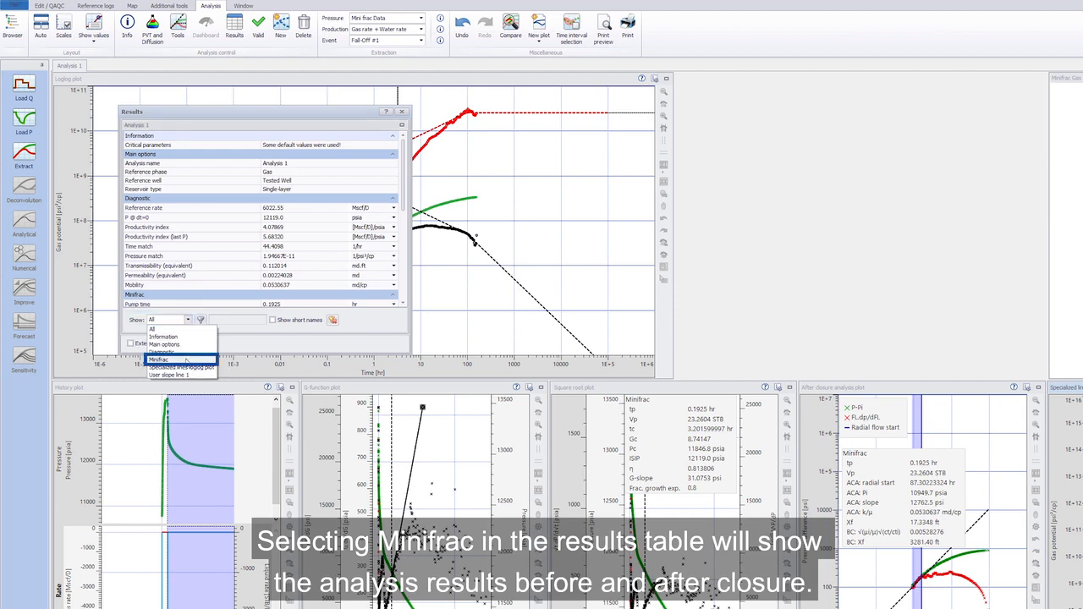
click(159, 359)
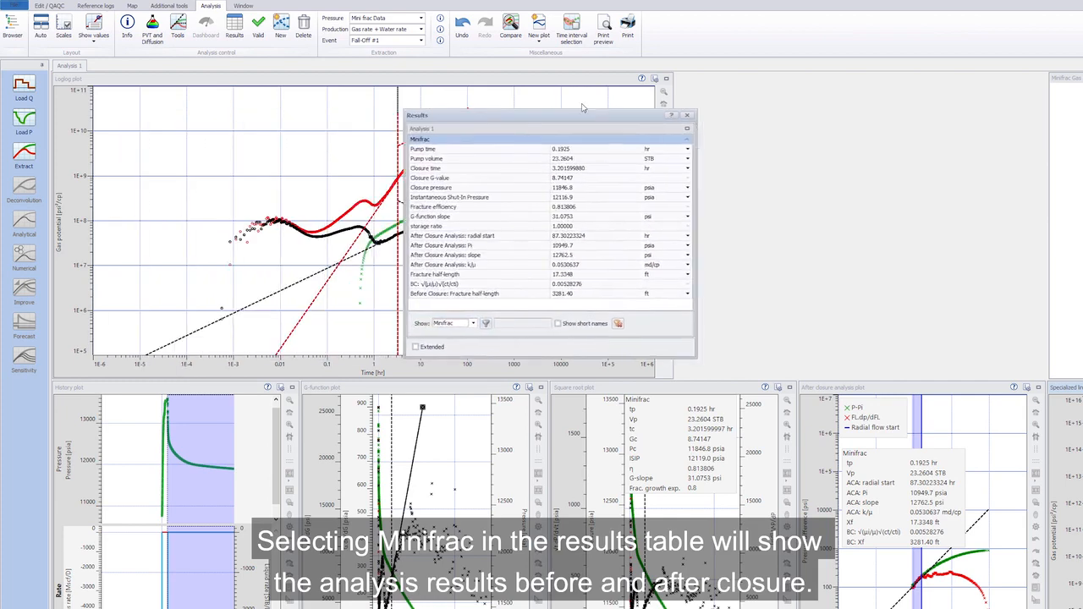